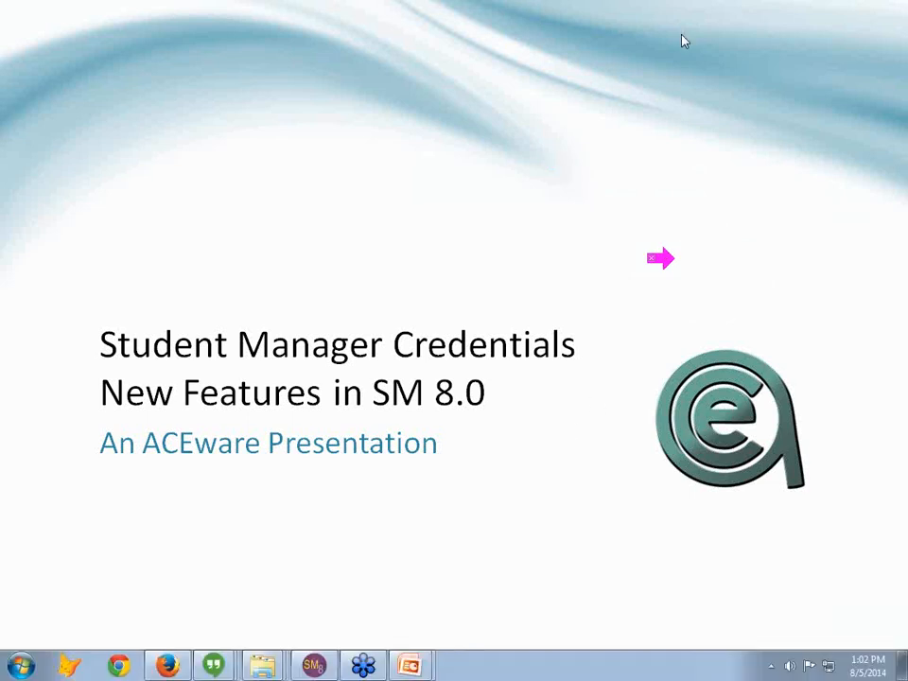
mouse_move(620, 358)
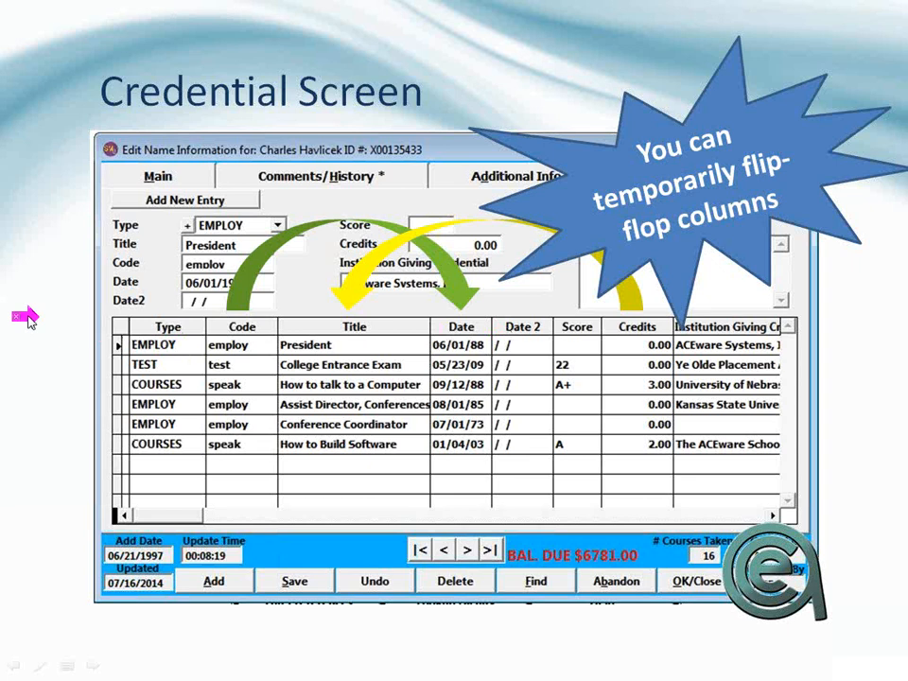
mouse_move(64, 438)
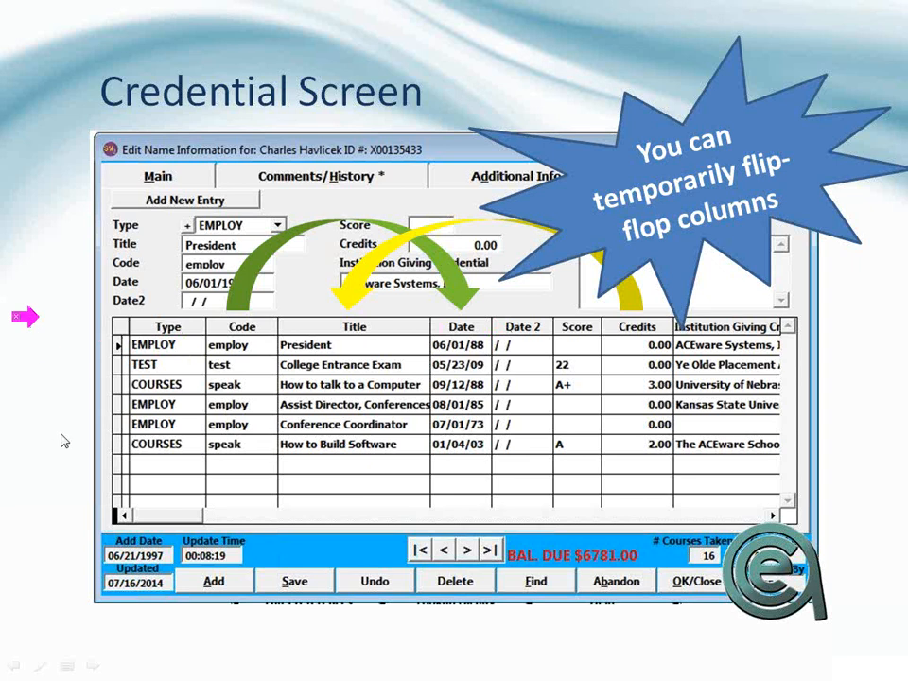
Step: Advance the slideshow past the Credential Screen slide to the 'Credentials ! ? ! ?' slide
key("Right")
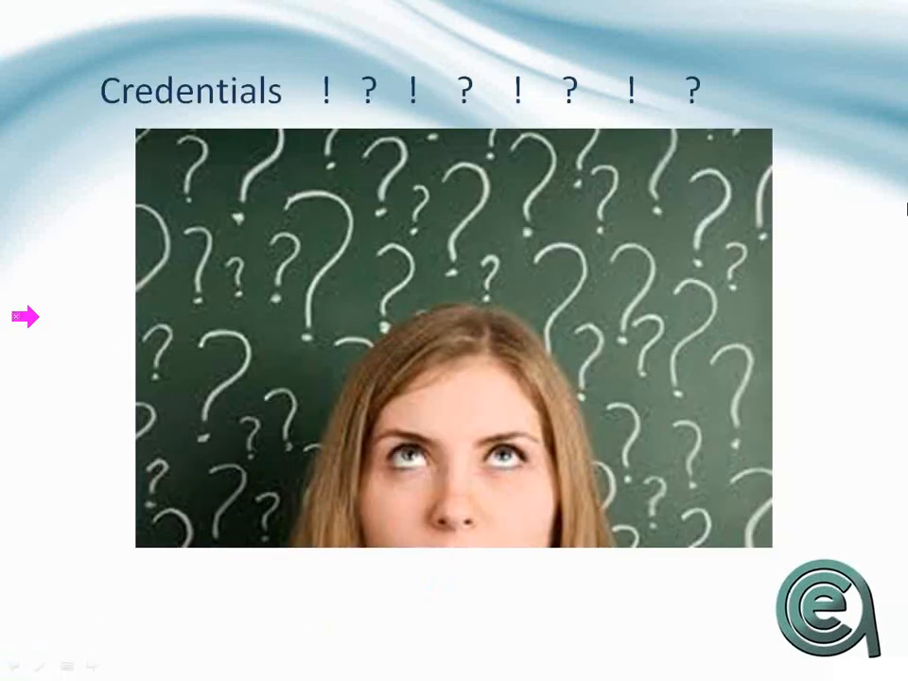
mouse_move(897, 42)
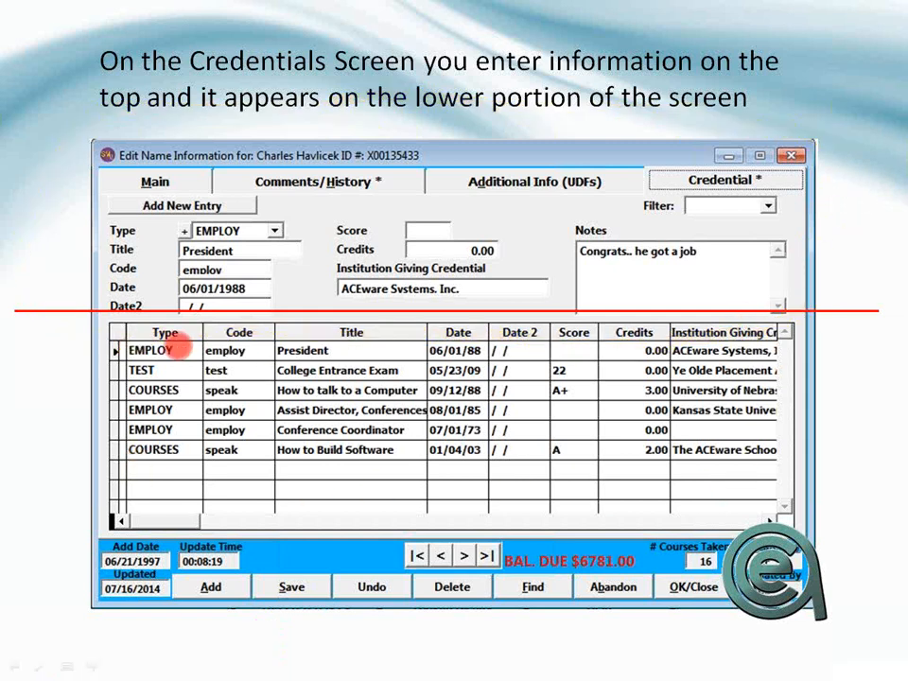
Step: Advance the Credentials Screen slide animation to the customized-fields callout
left_click(153, 450)
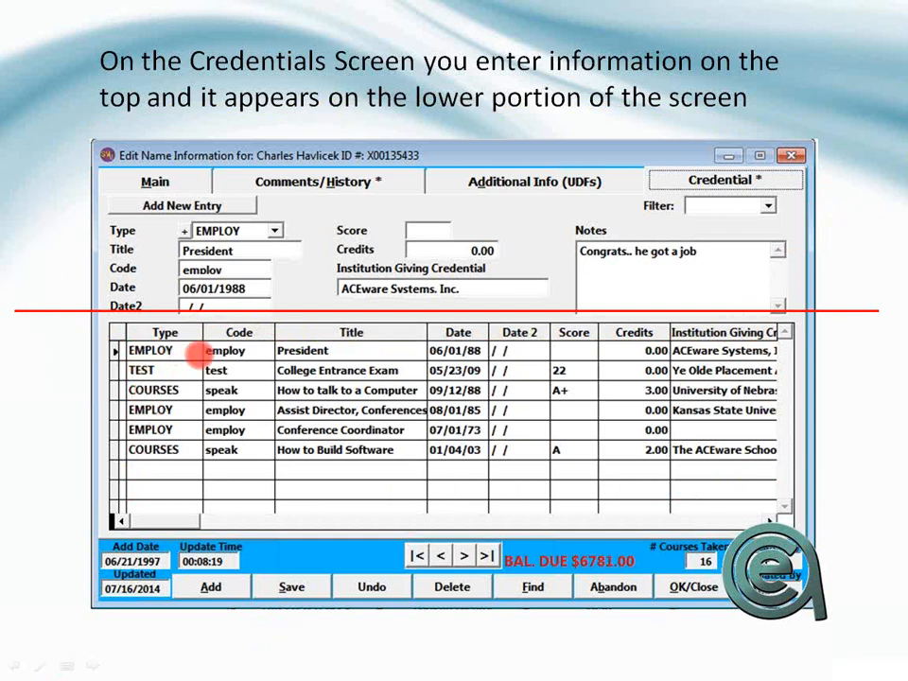
mouse_move(529, 351)
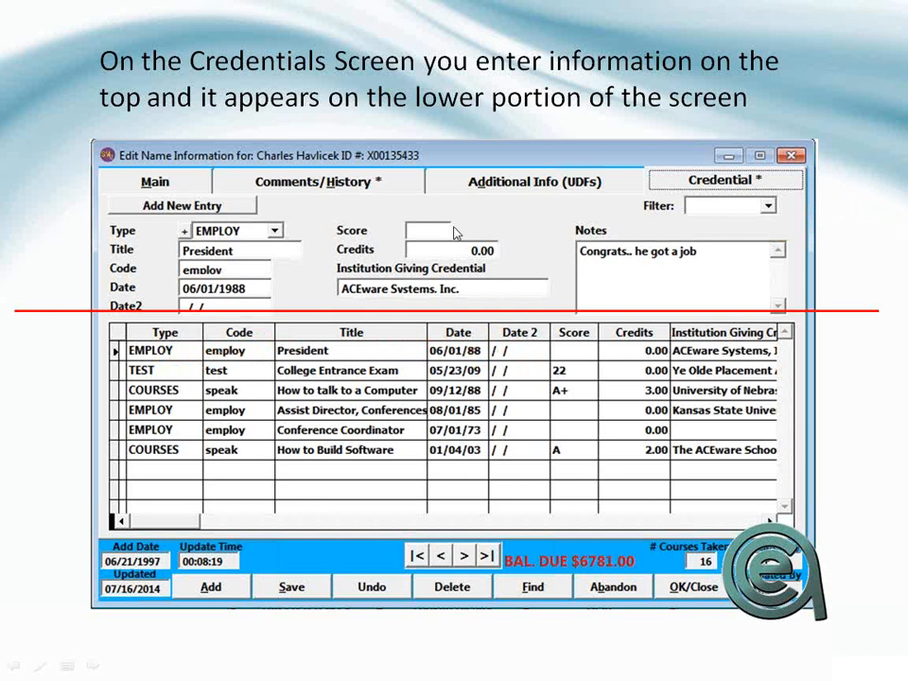
mouse_move(321, 187)
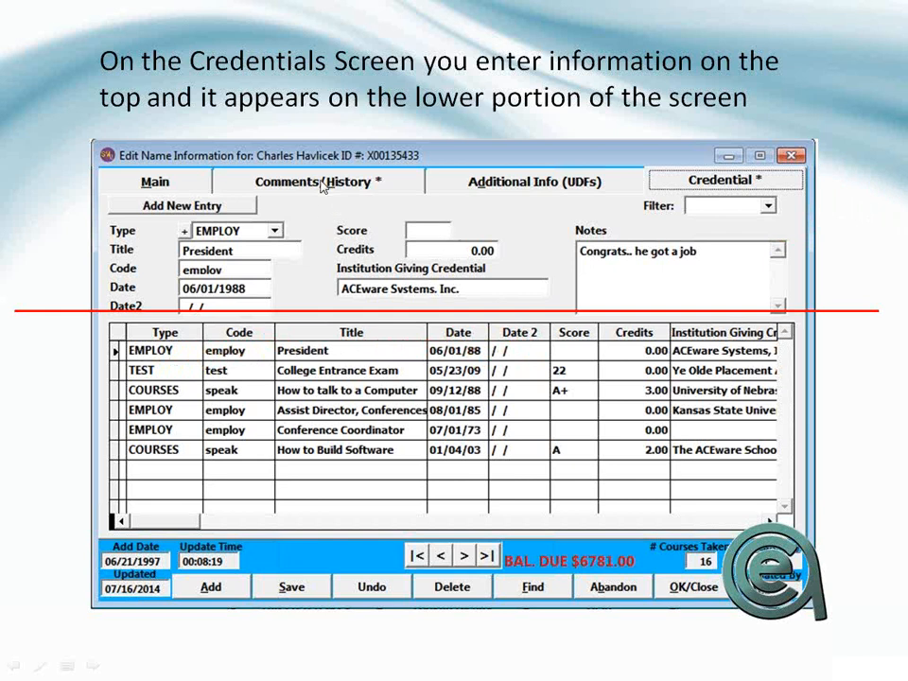
mouse_move(123, 230)
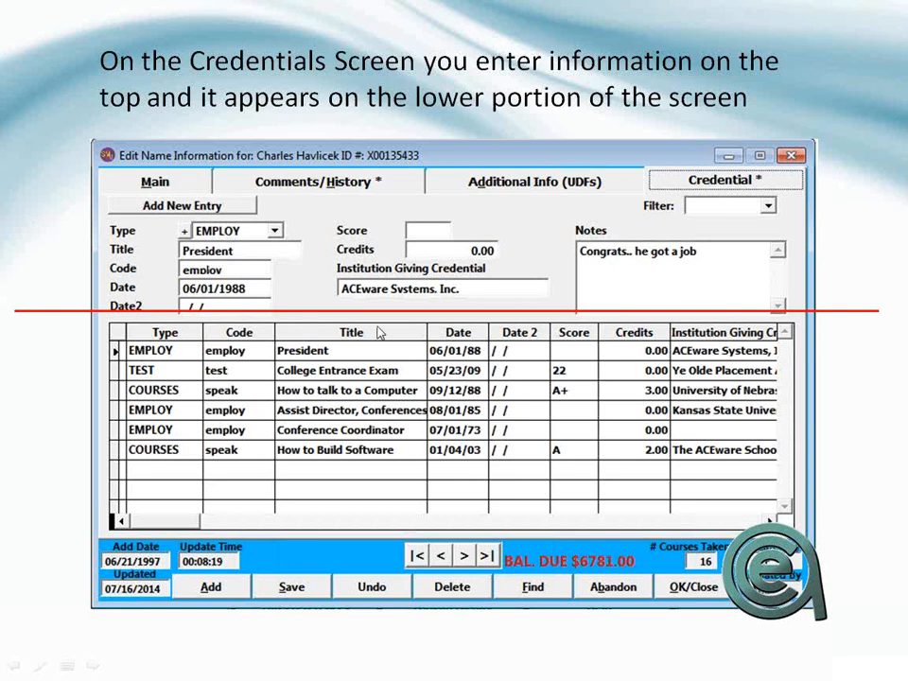
mouse_move(280, 274)
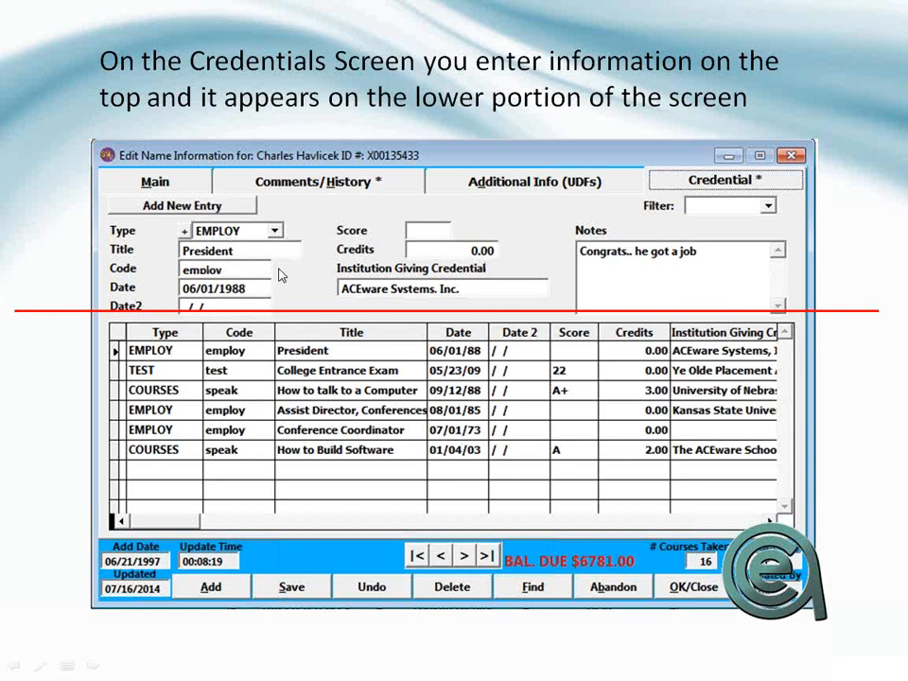
mouse_move(658, 488)
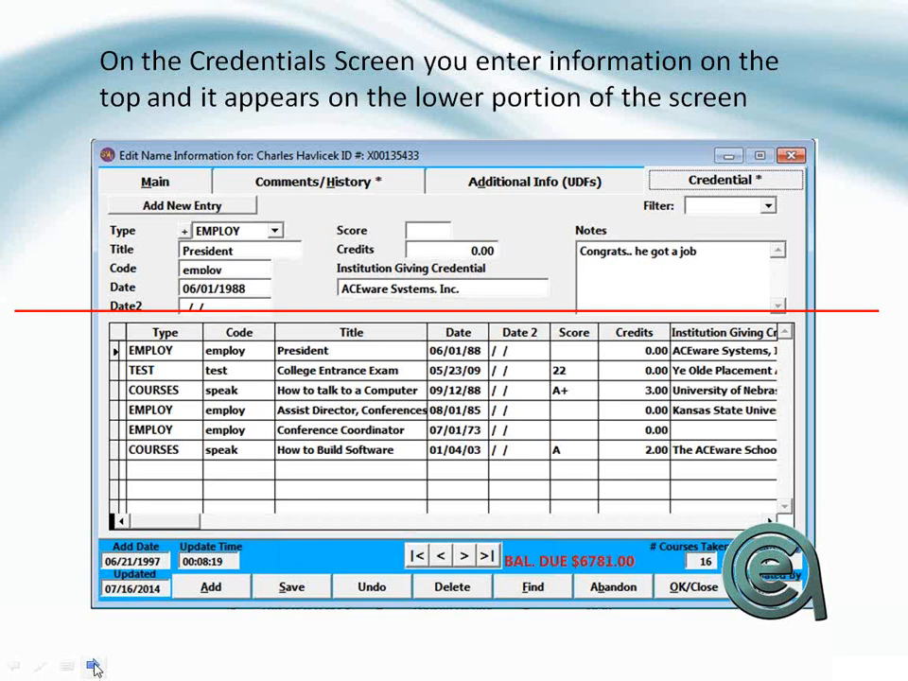
mouse_move(57, 647)
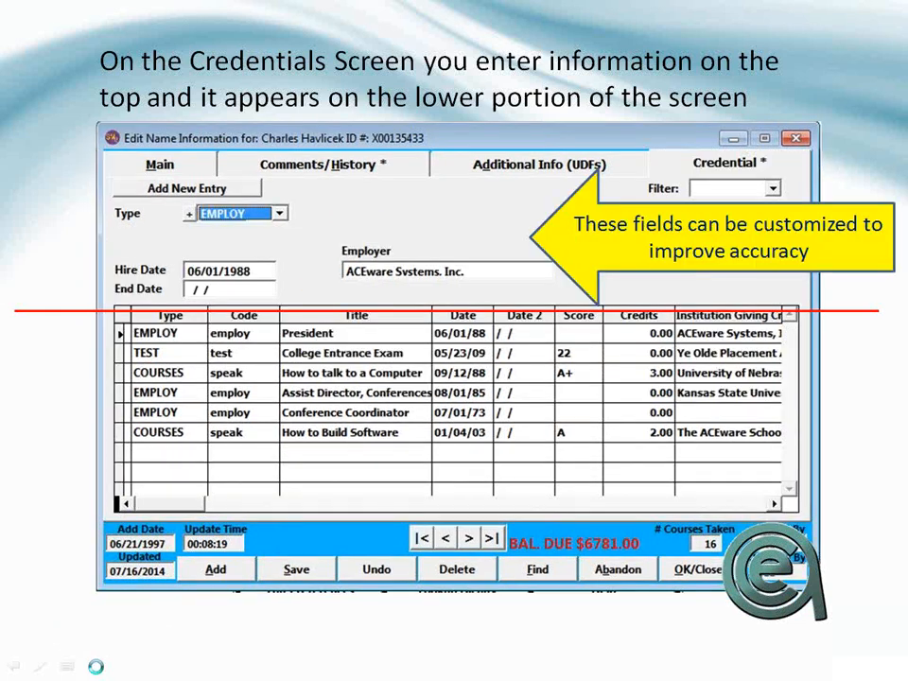
mouse_move(501, 231)
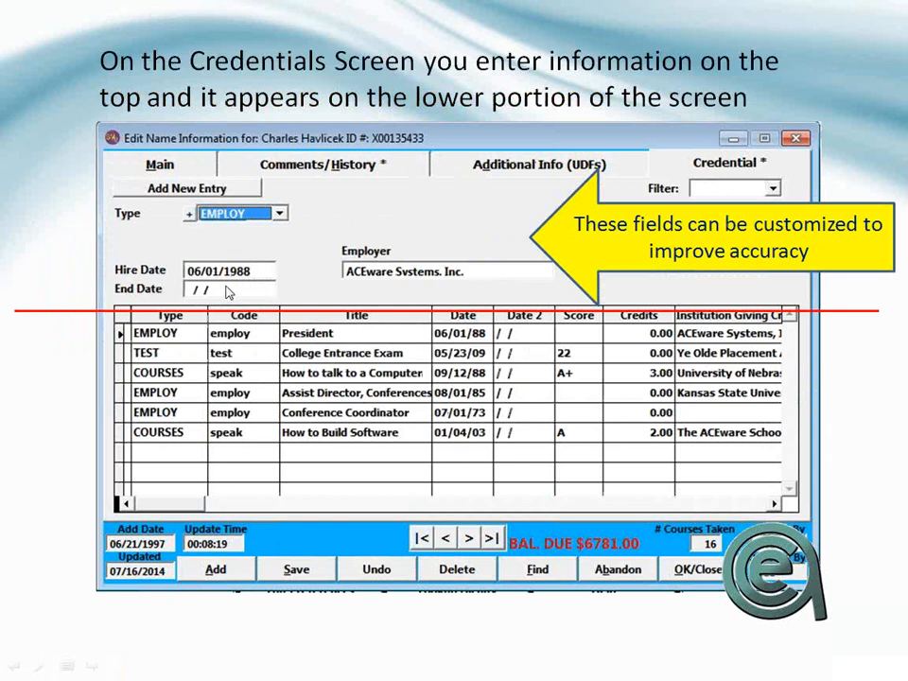
mouse_move(193, 201)
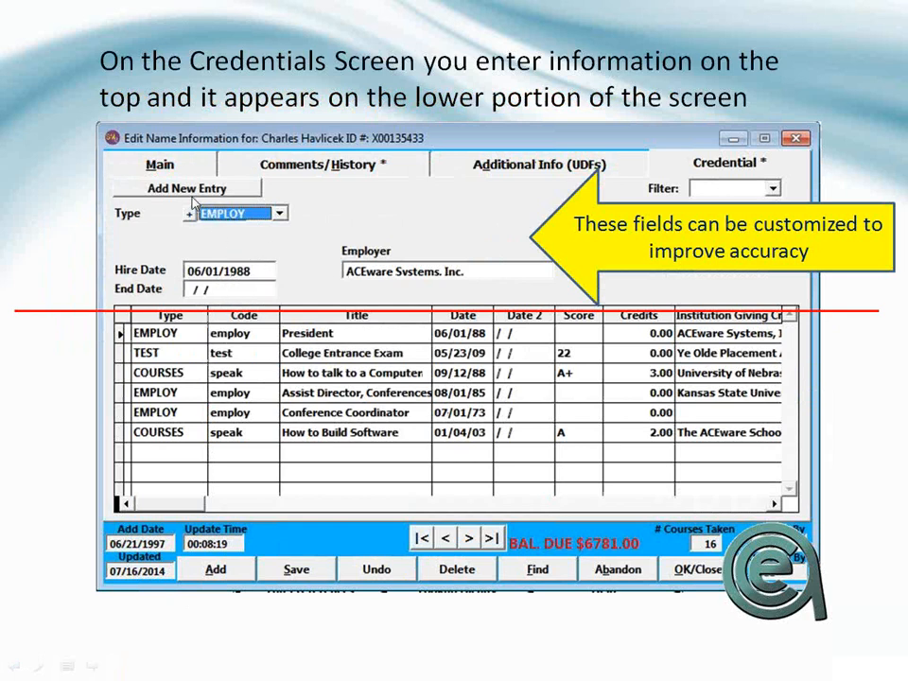
mouse_move(345, 283)
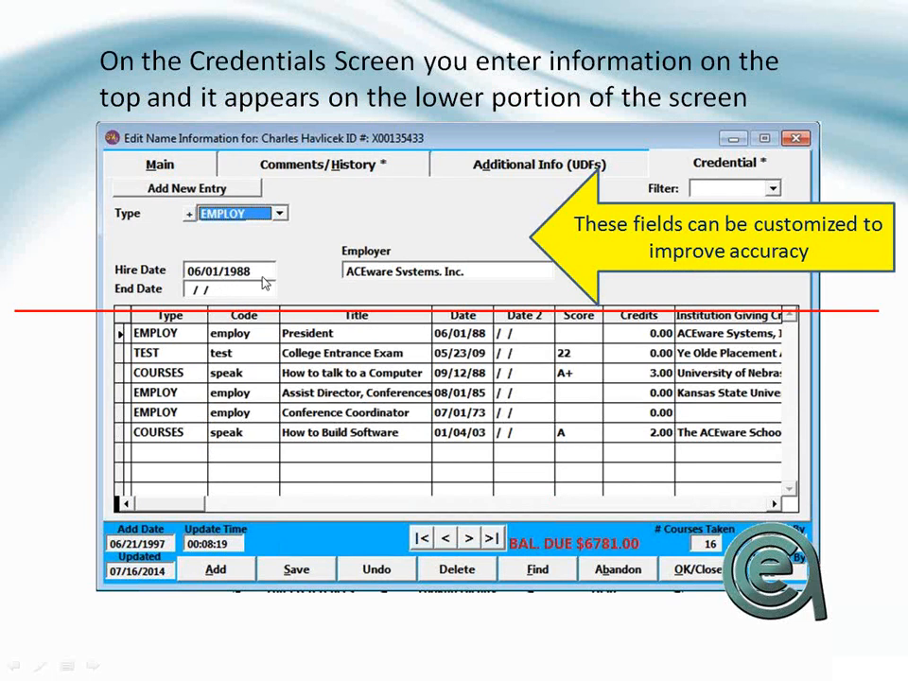
mouse_move(397, 280)
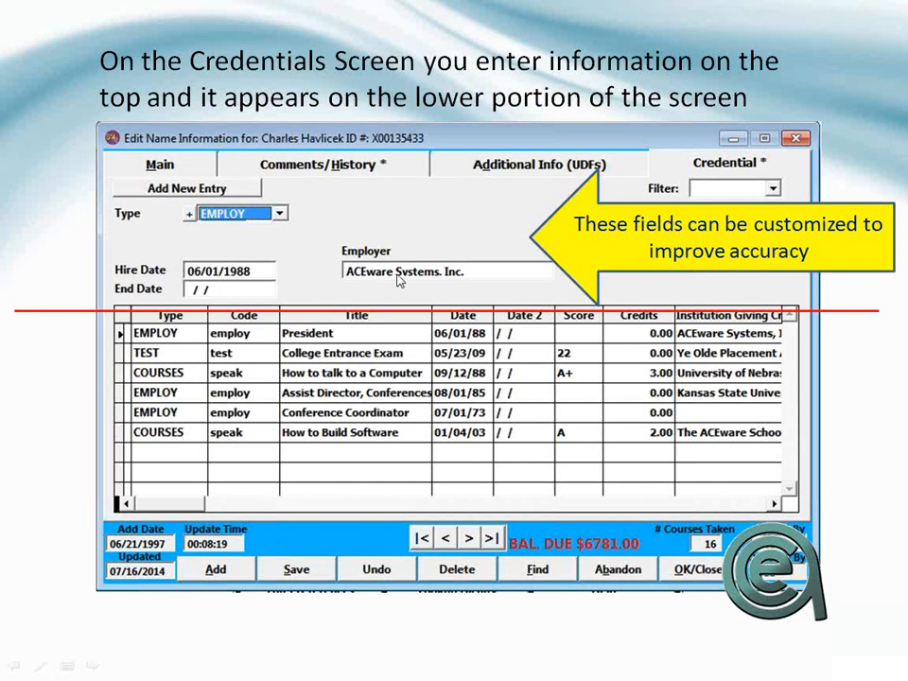
mouse_move(34, 7)
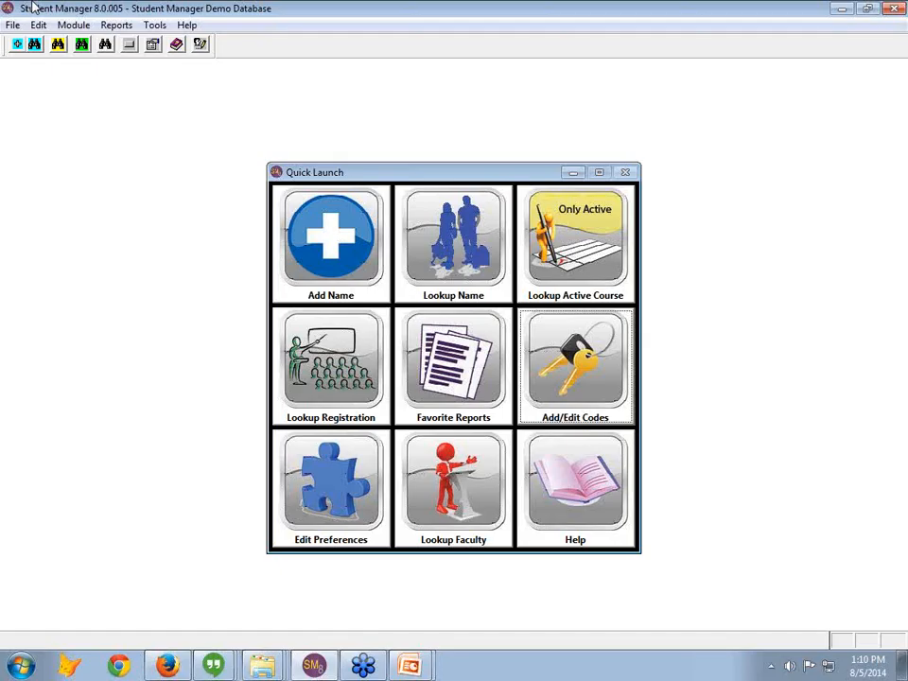
mouse_move(459, 247)
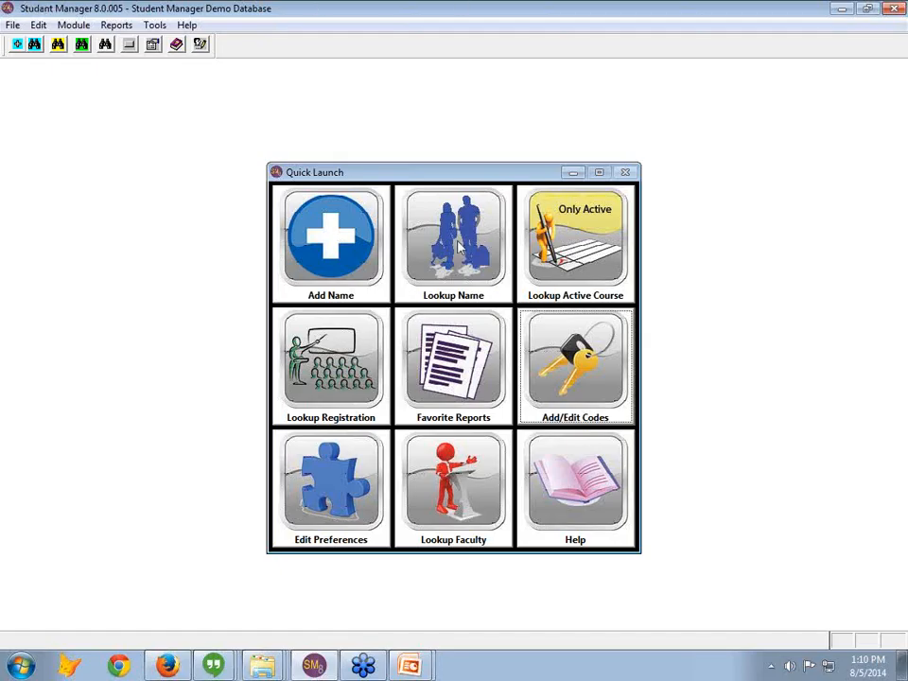
left_click(454, 242)
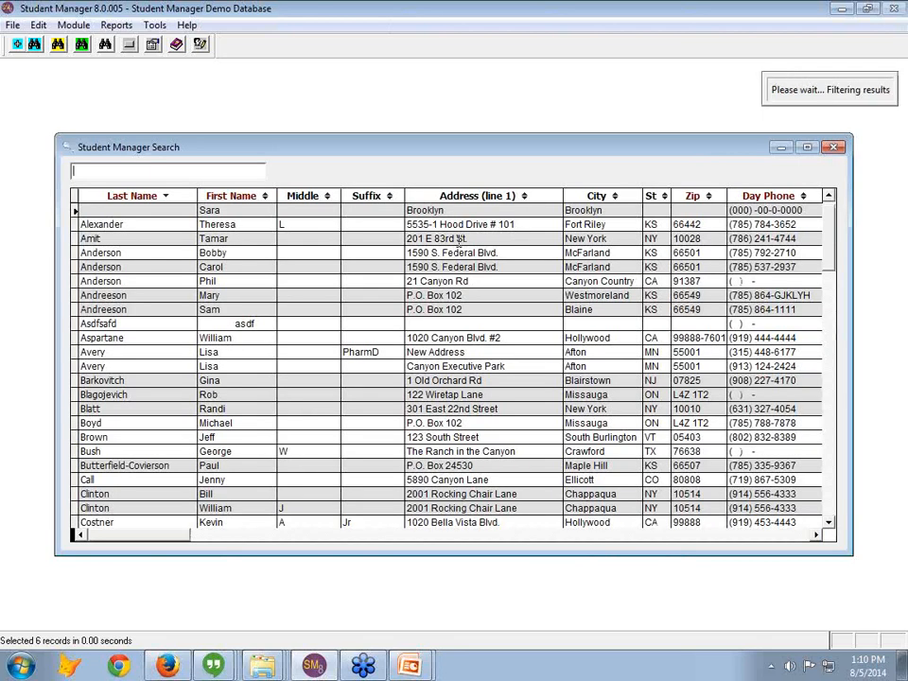
type("havlic")
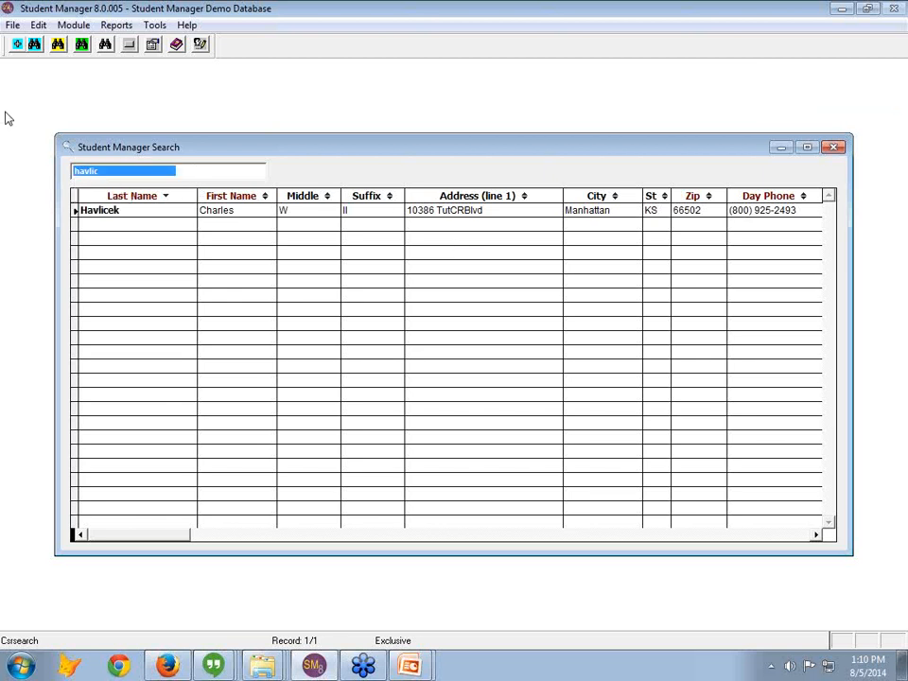
type("a")
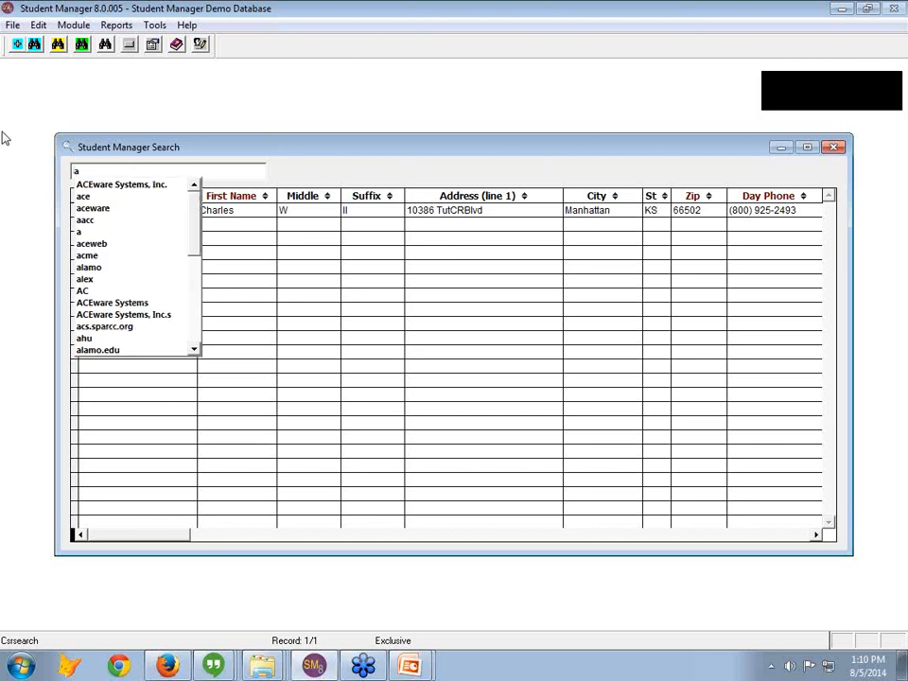
type("ceware sy")
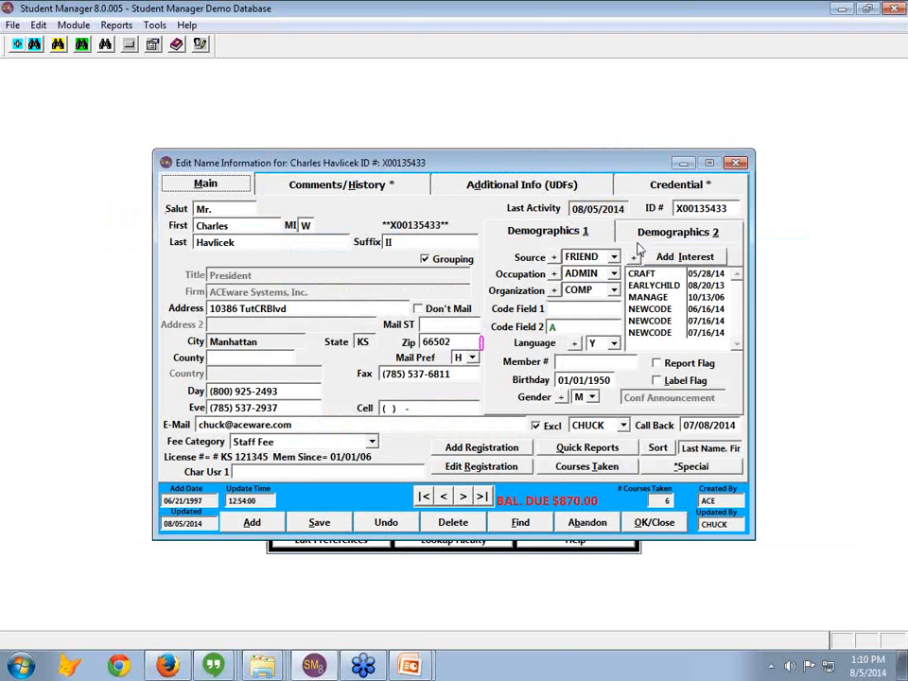
mouse_move(790, 340)
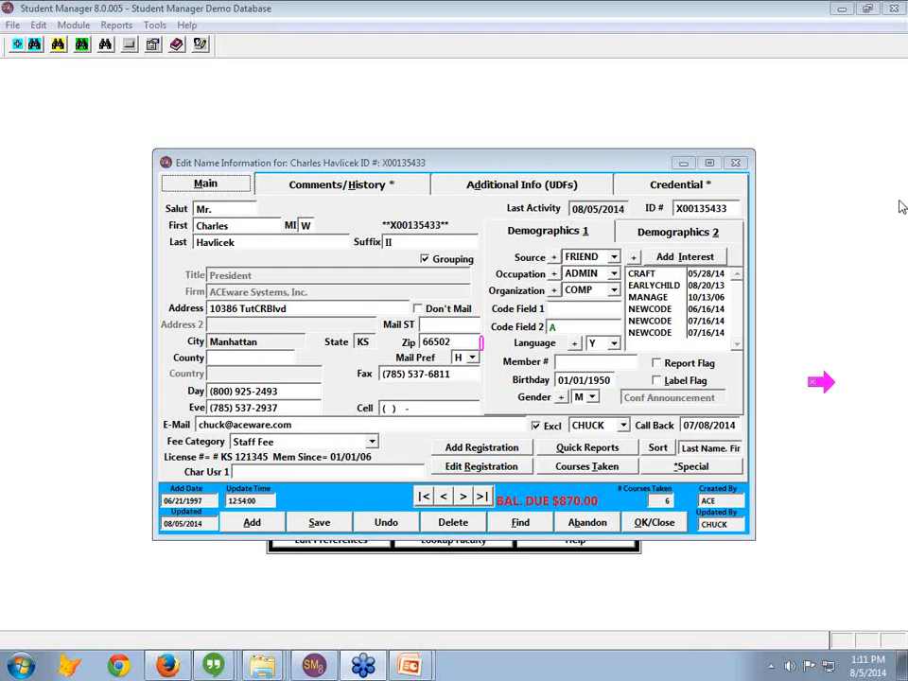
mouse_move(825, 386)
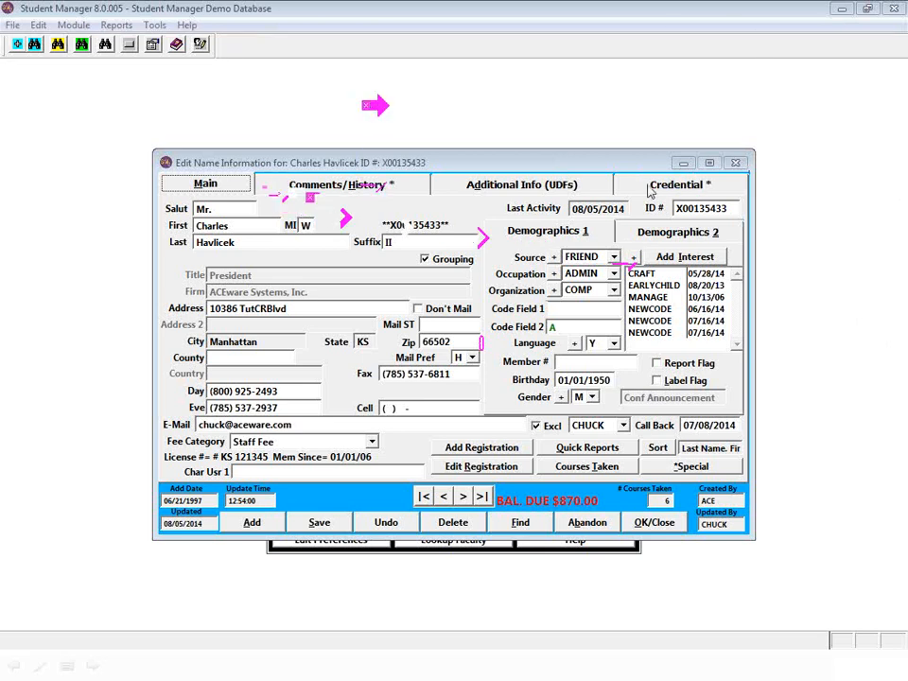
left_click(681, 183)
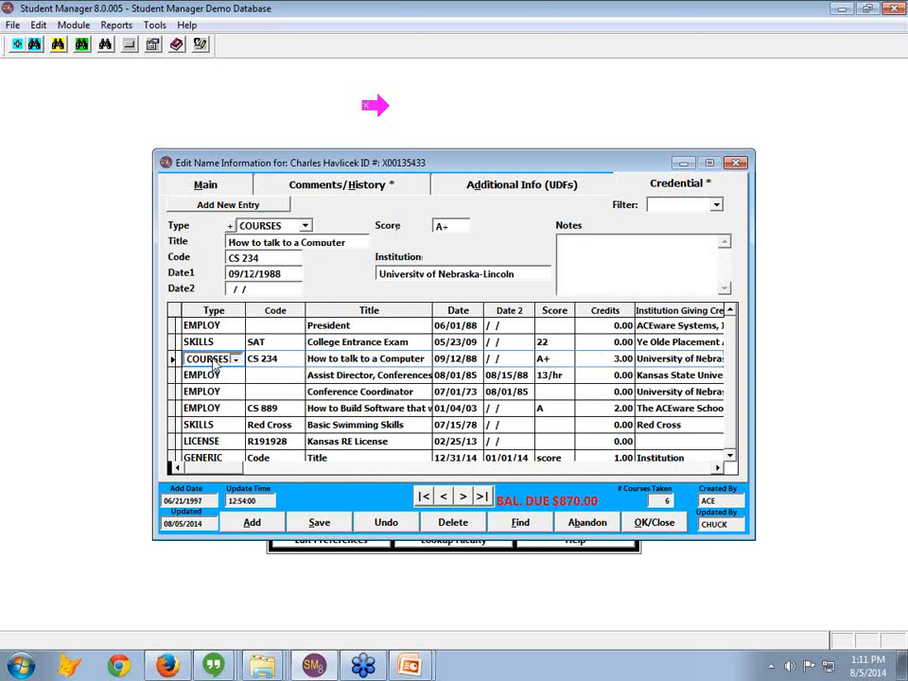
Step: Review the credential types on the rows and land on the GENERIC entry's details
left_click(237, 359)
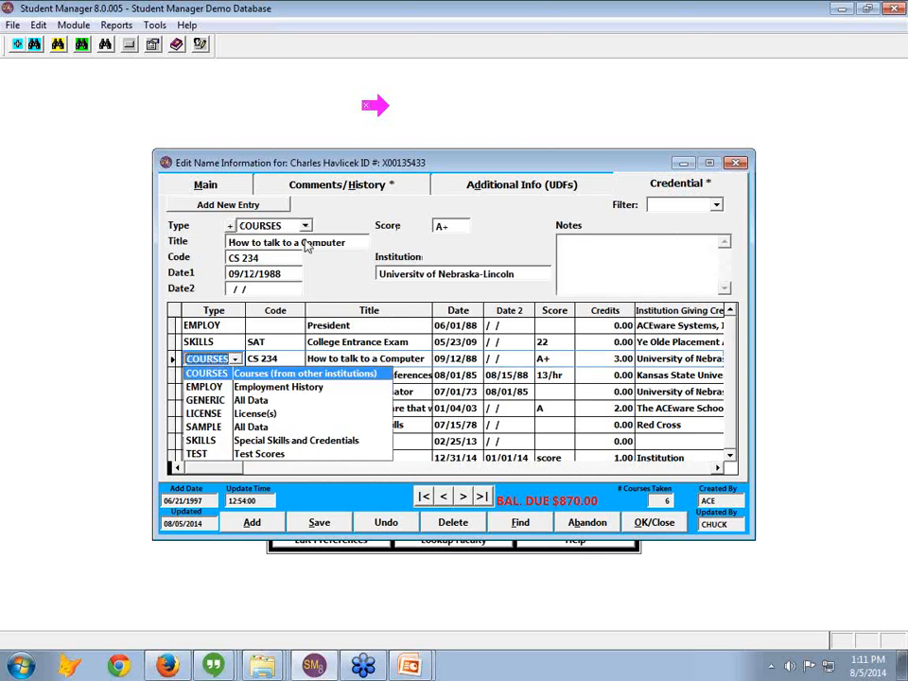
mouse_move(263, 267)
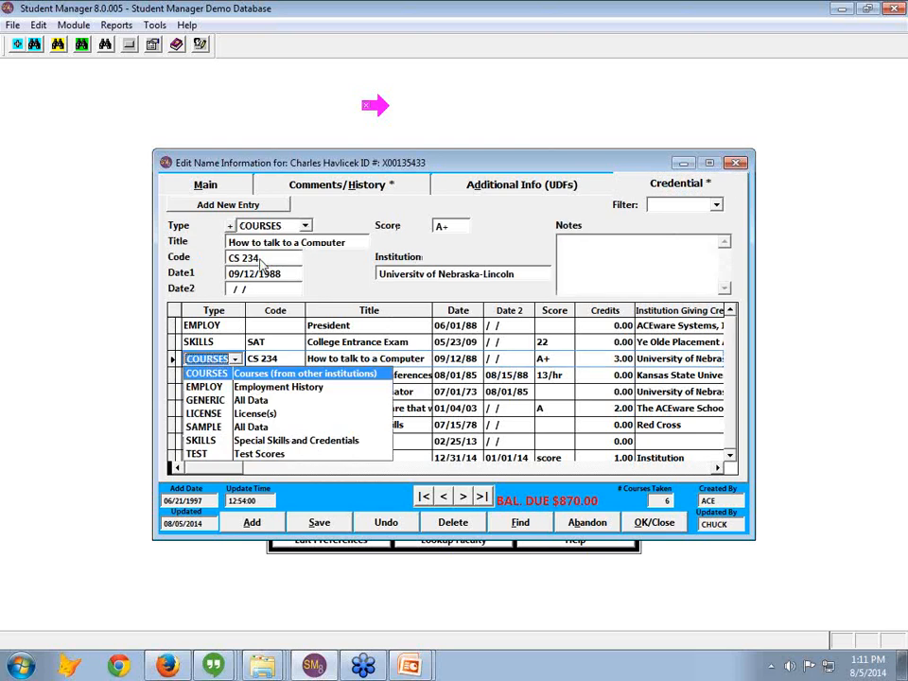
mouse_move(260, 282)
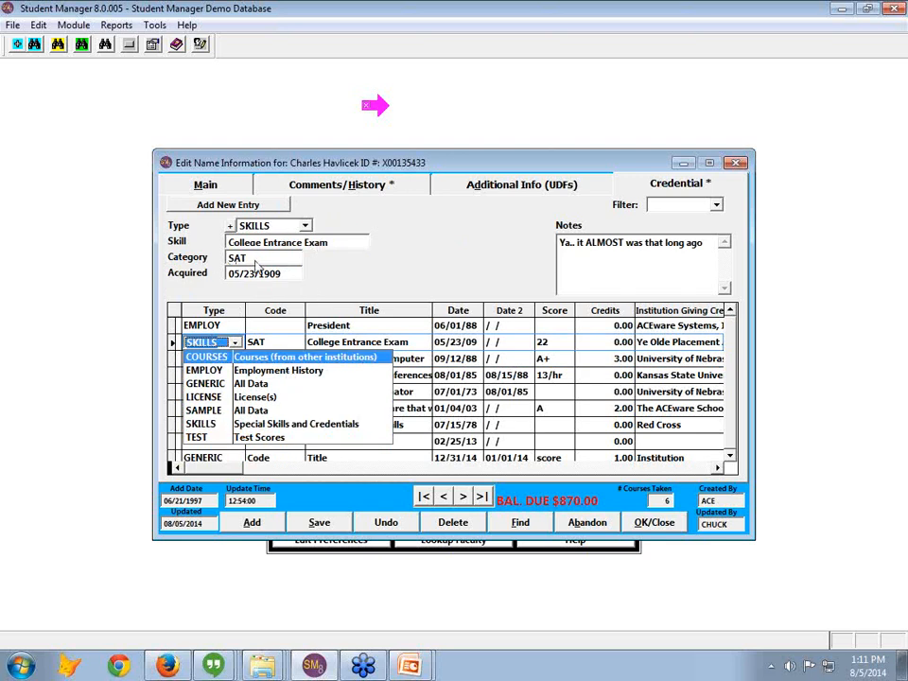
mouse_move(280, 284)
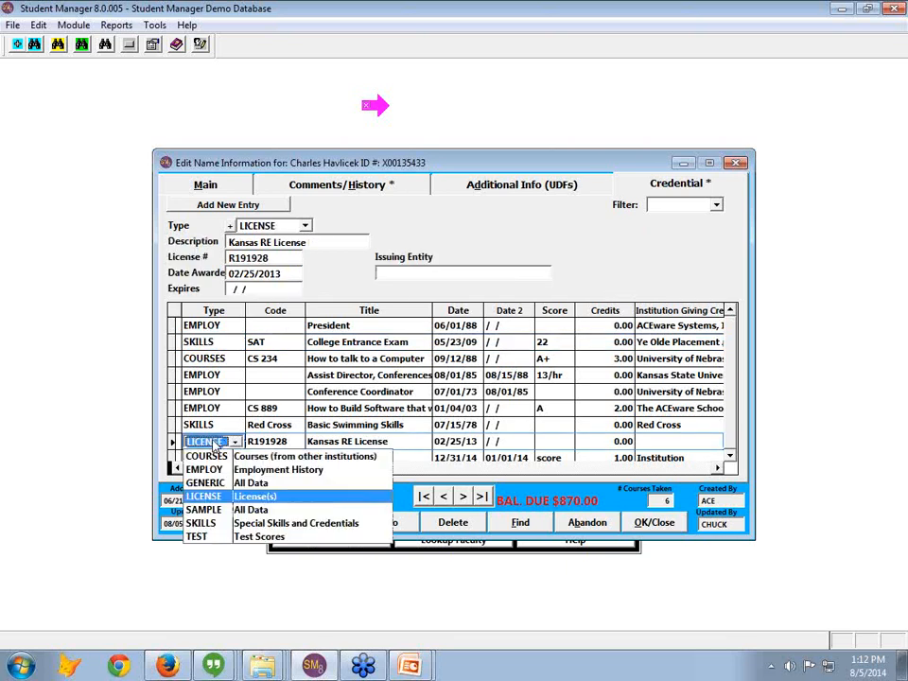
left_click(204, 509)
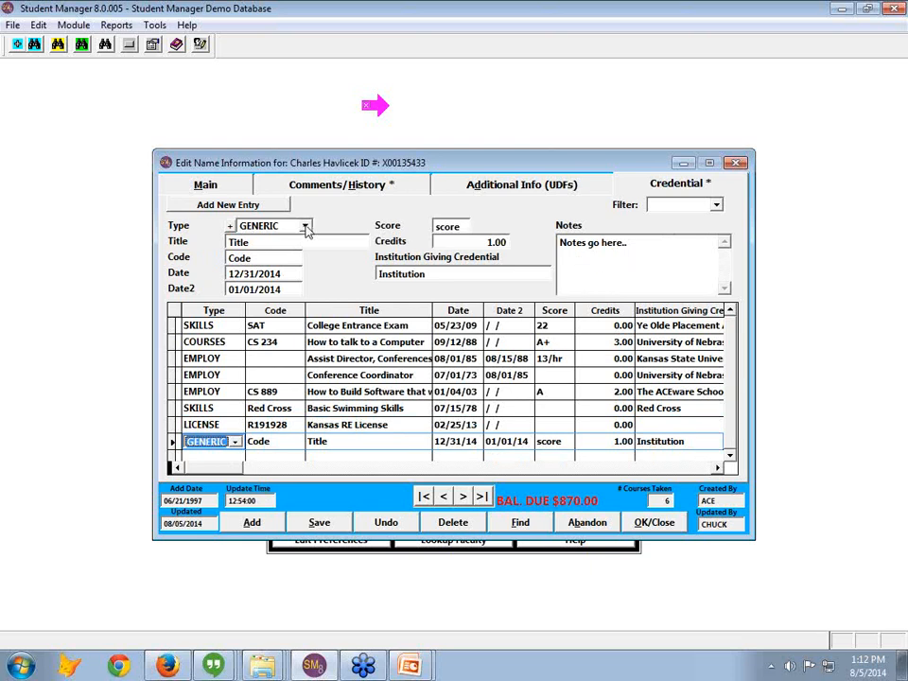
mouse_move(231, 225)
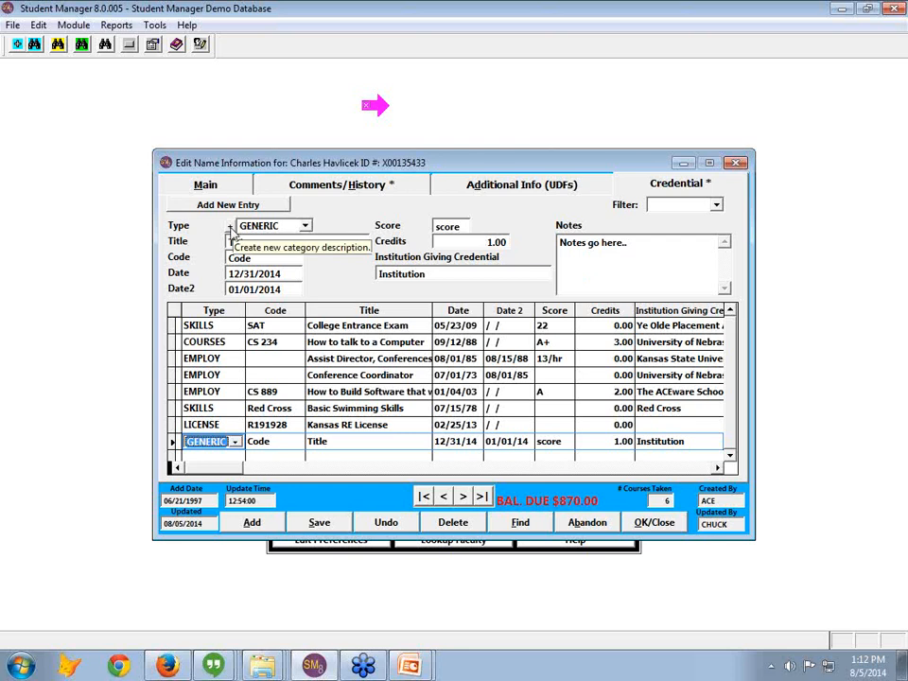
mouse_move(284, 235)
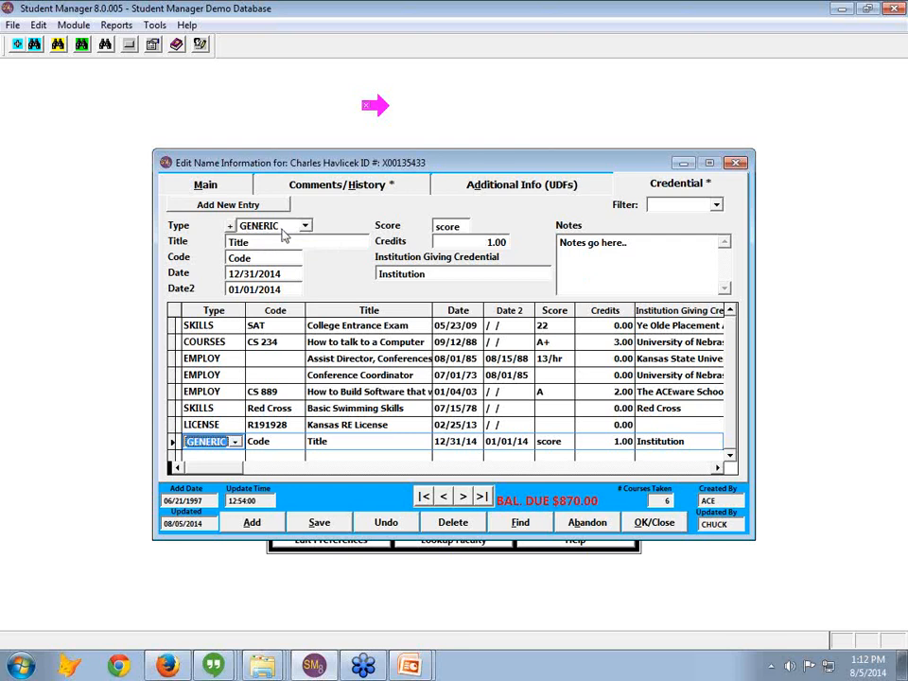
mouse_move(325, 242)
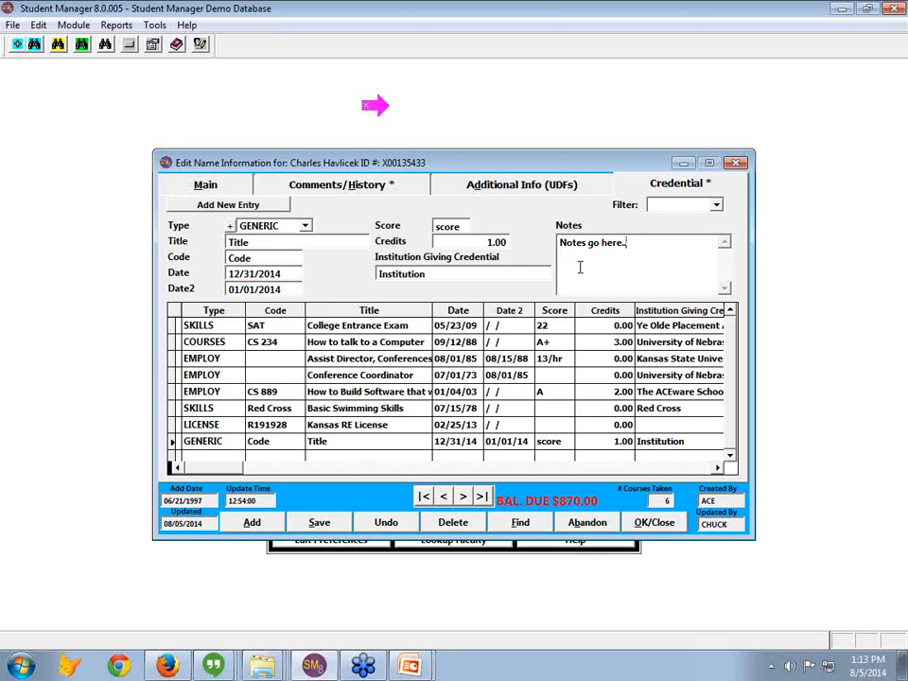
Step: Start adding a new Testing & Certification type from the entry's Type field
left_click(295, 243)
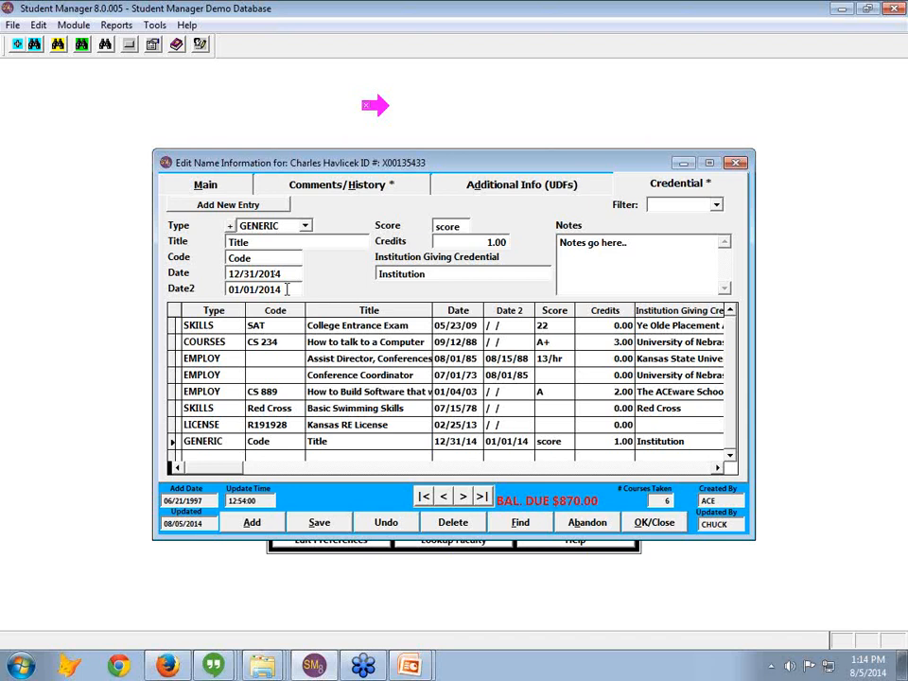
mouse_move(230, 225)
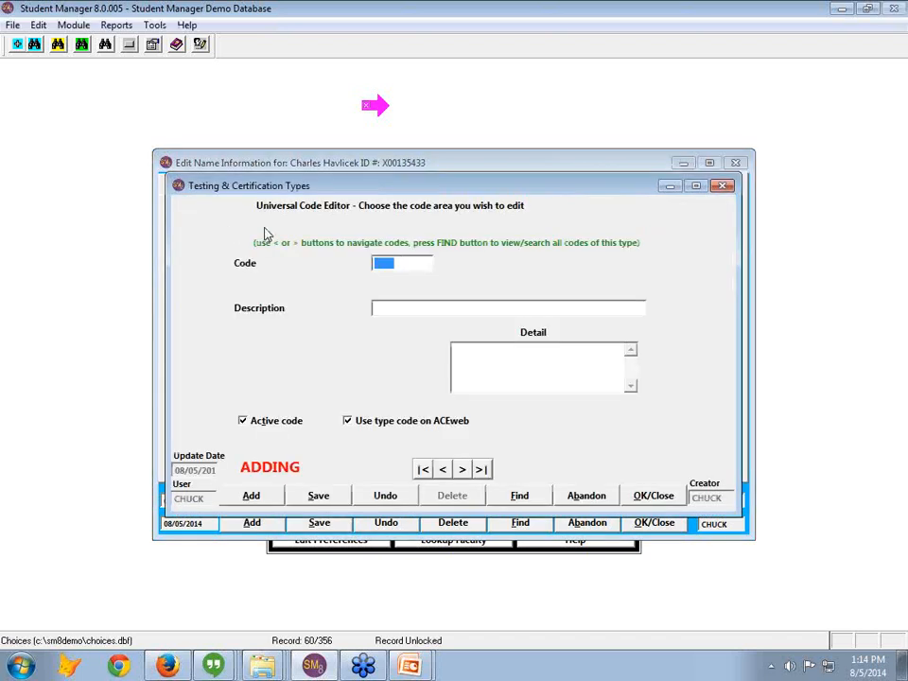
Step: Create credential type LE ACAD, 'Law Enforcement Academy', and save it onto the entry
type("F")
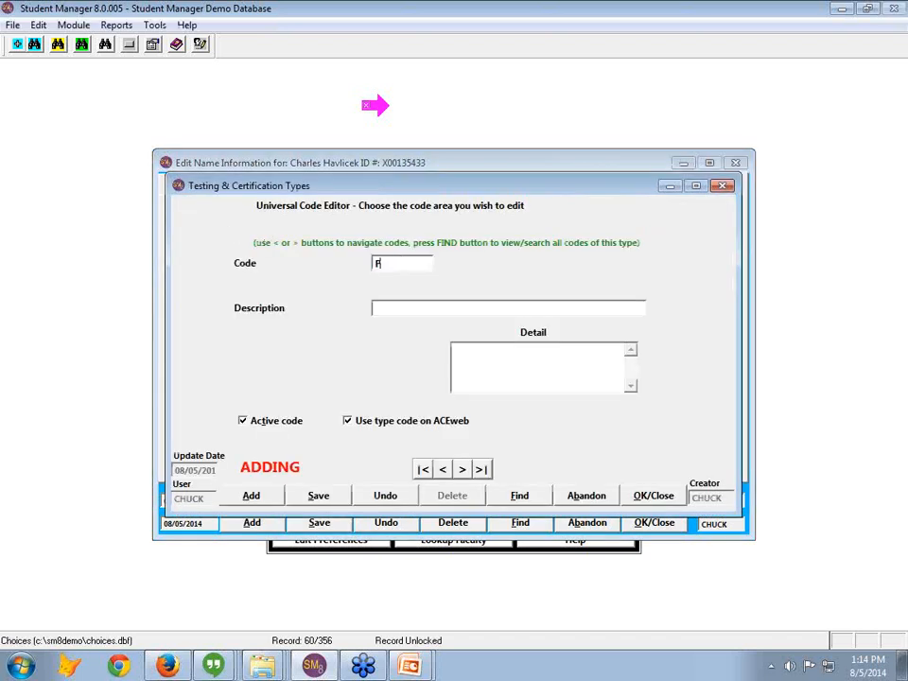
key("backspace")
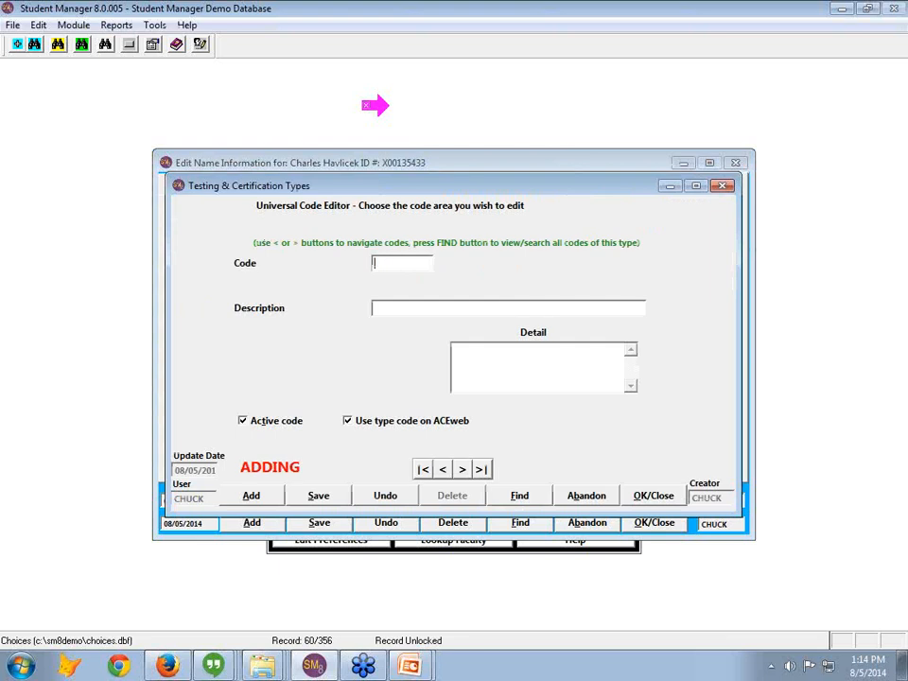
type("LE ACADE")
left_click(509, 307)
type("M")
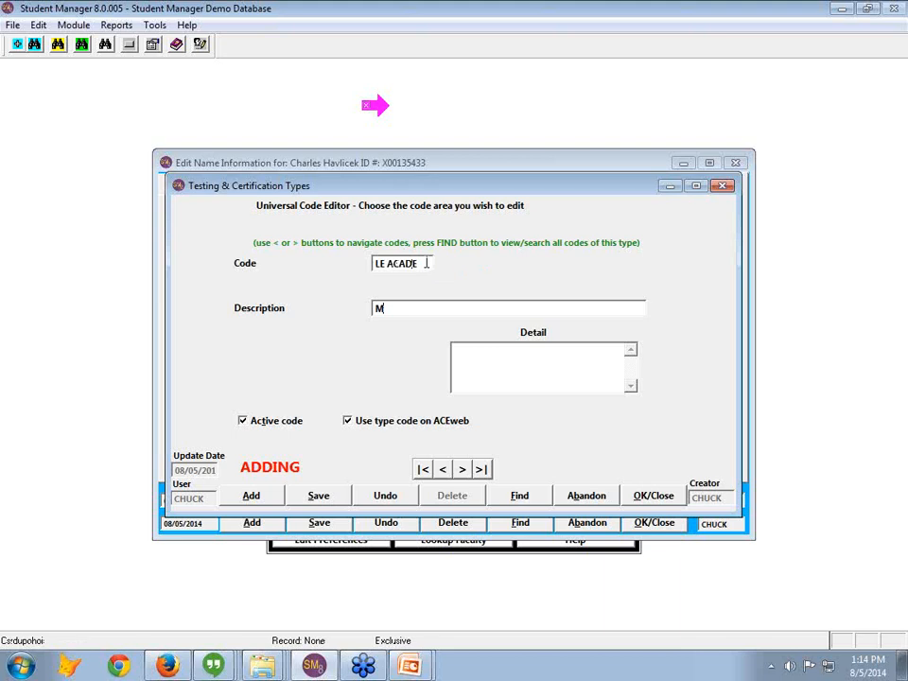
type("Law")
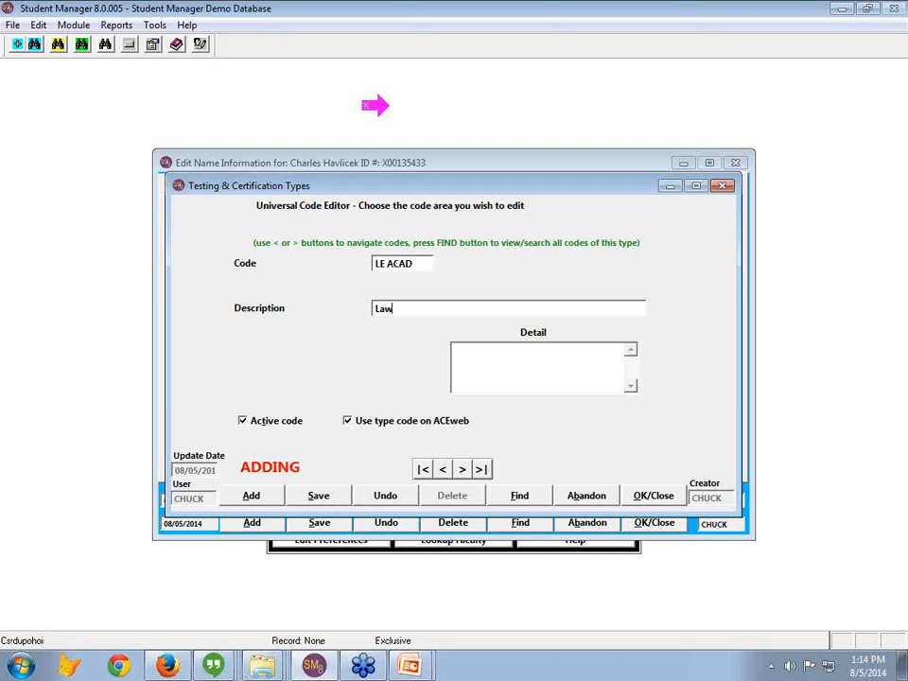
type("Enforce")
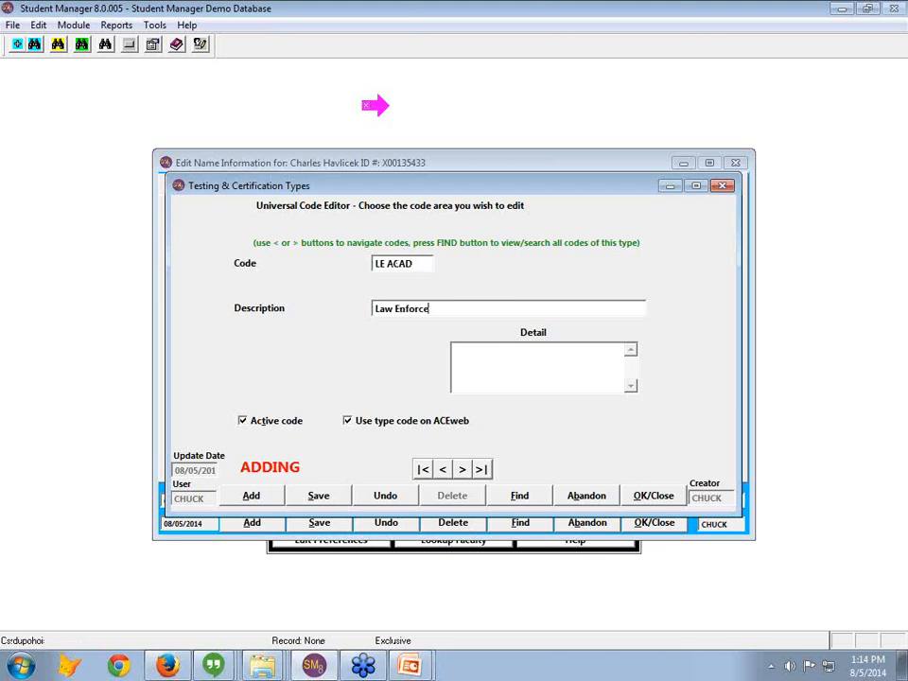
type("ment Academy")
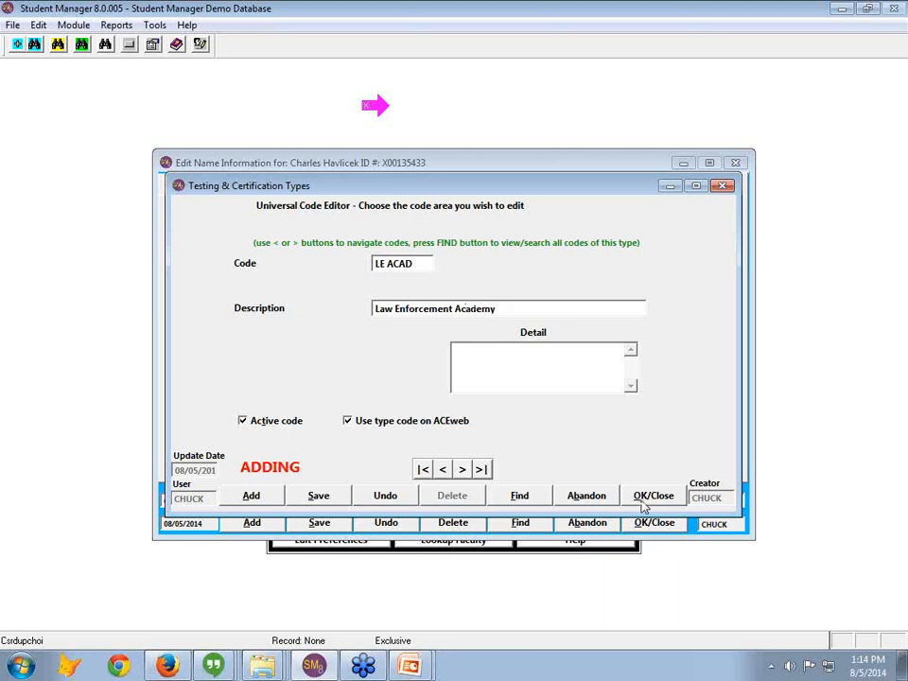
left_click(655, 495)
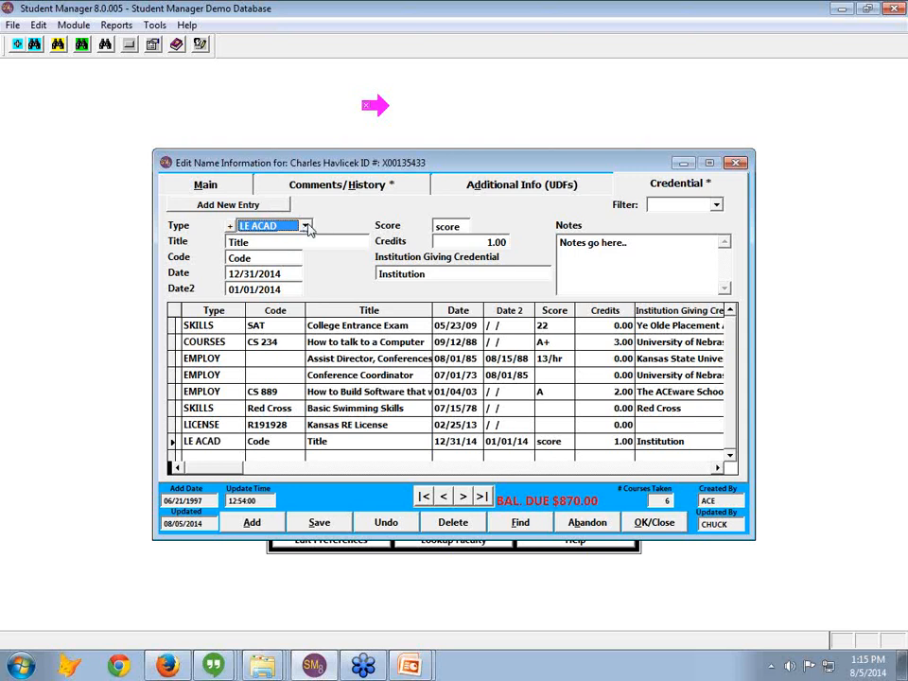
Step: Change the new entry's type from LE ACAD back to GENERIC
left_click(307, 225)
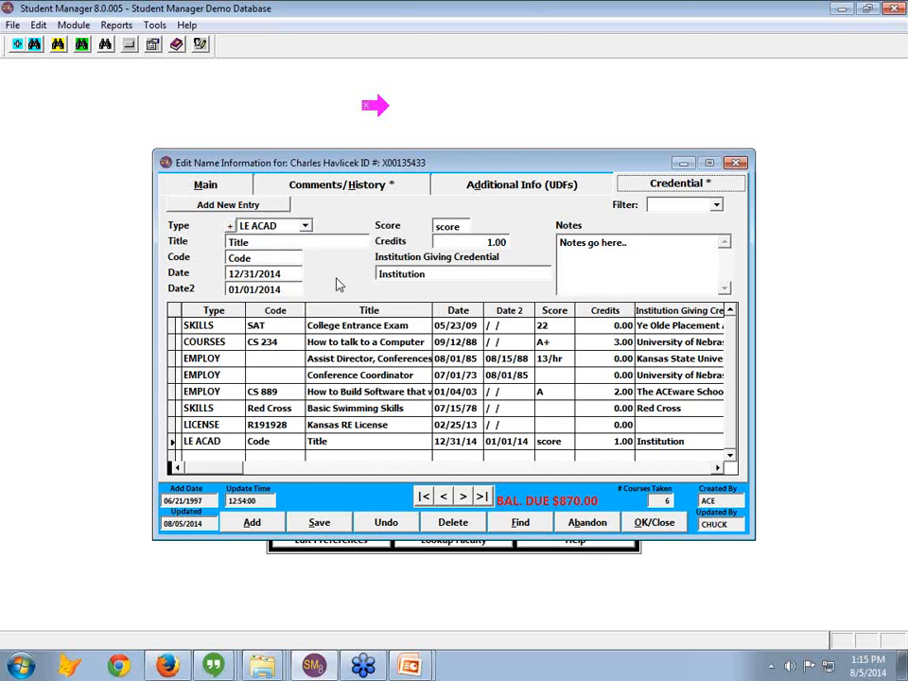
left_click(304, 225)
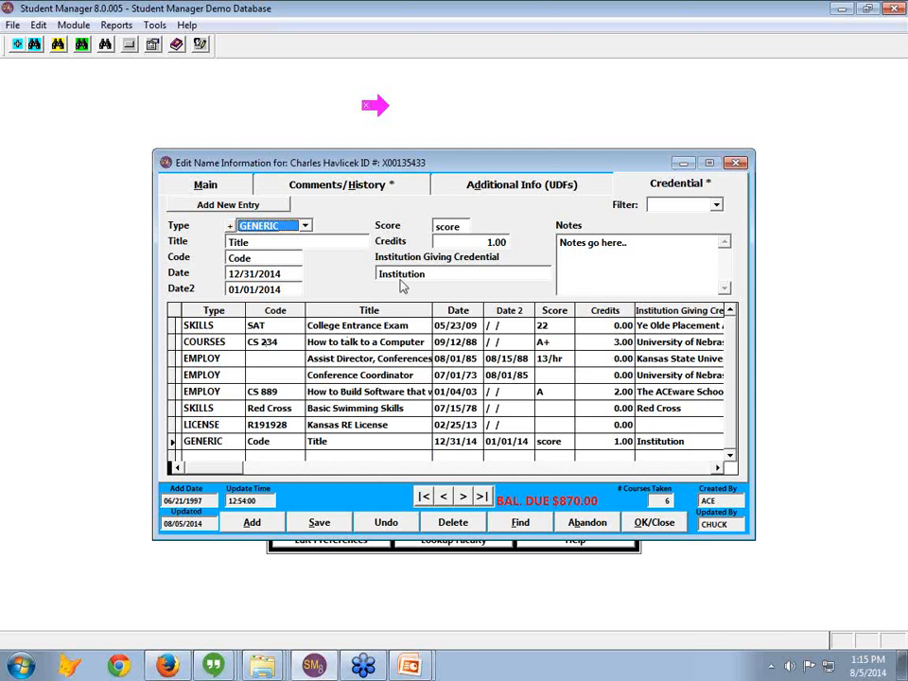
mouse_move(747, 212)
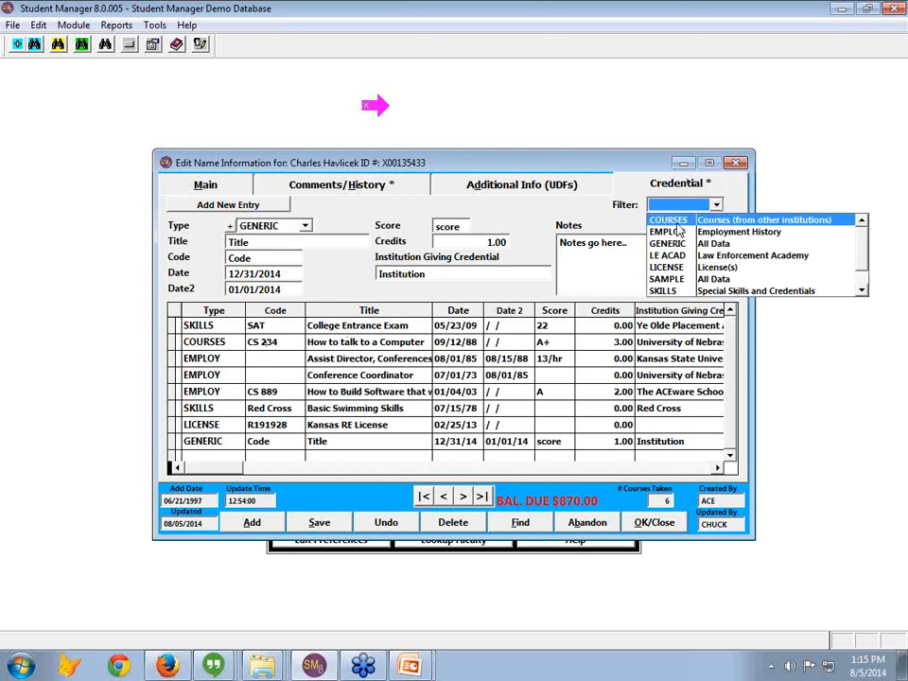
Step: Filter the credential list by EMPLOY, then COURSES, then clear the filter to show all types
left_click(670, 231)
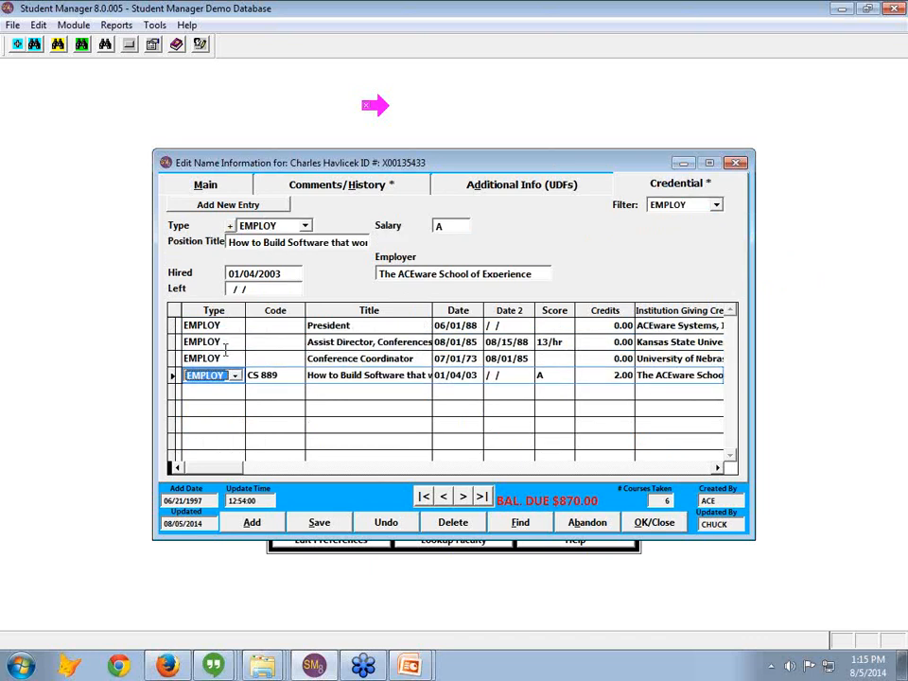
mouse_move(333, 291)
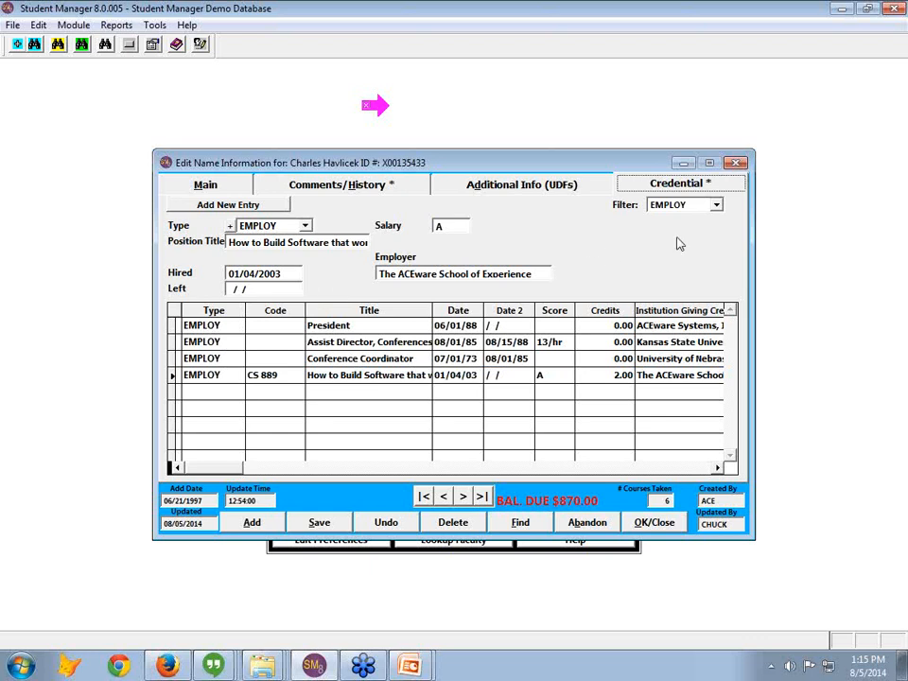
mouse_move(717, 206)
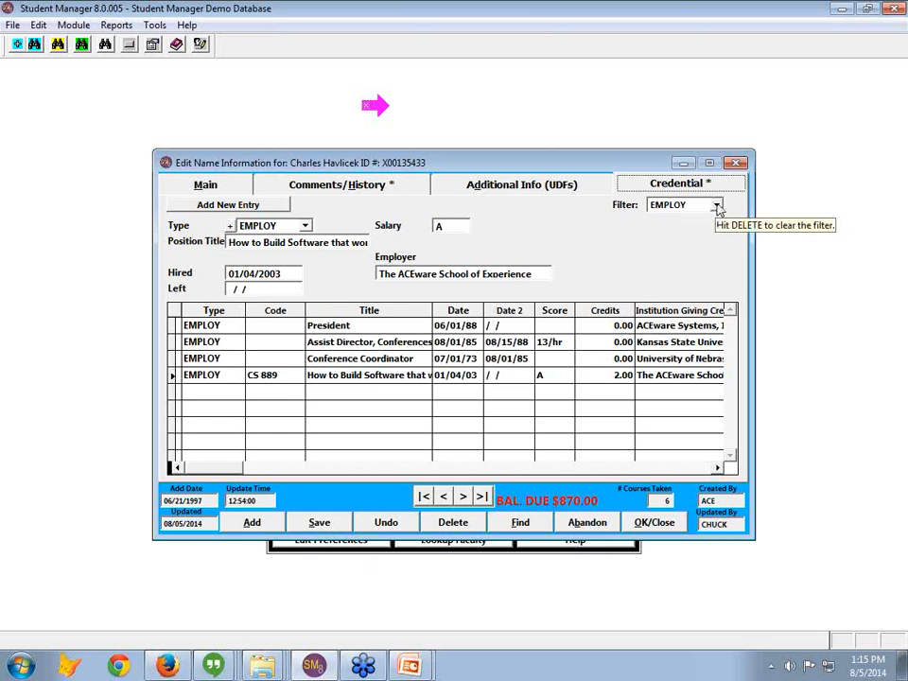
left_click(715, 205)
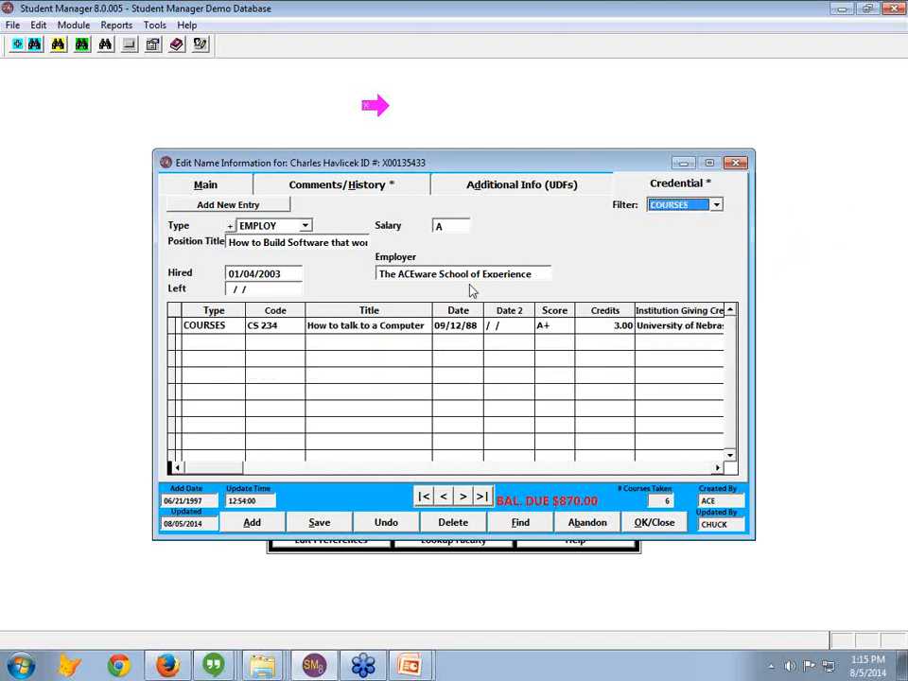
mouse_move(737, 312)
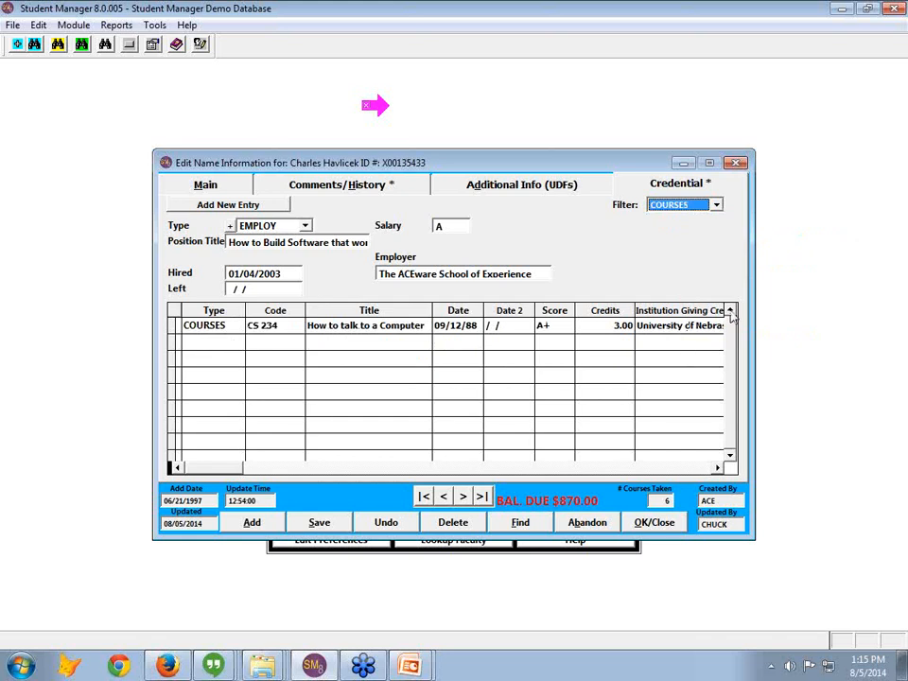
left_click(204, 325)
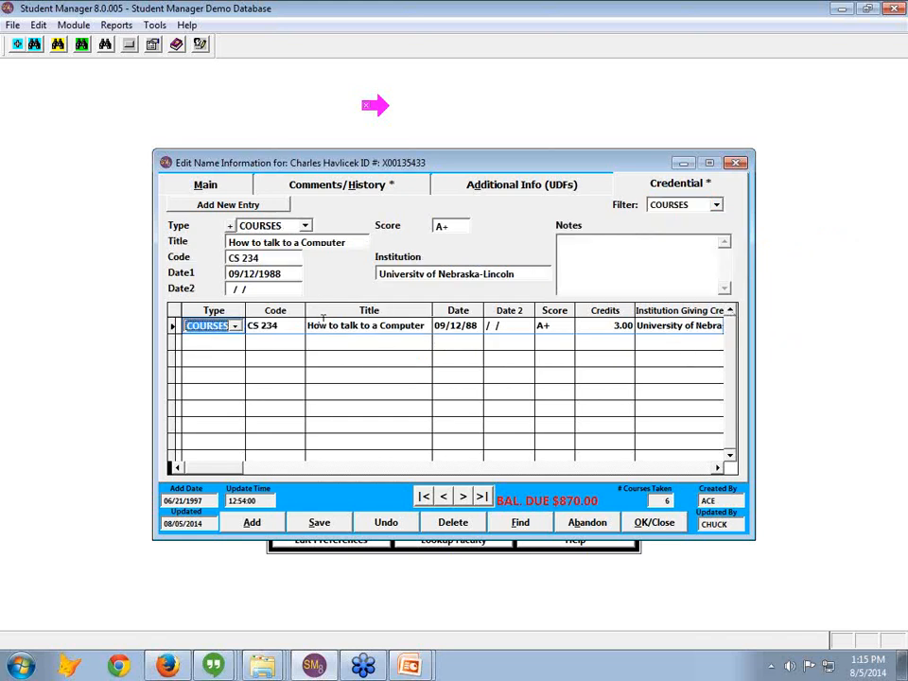
left_click(715, 204)
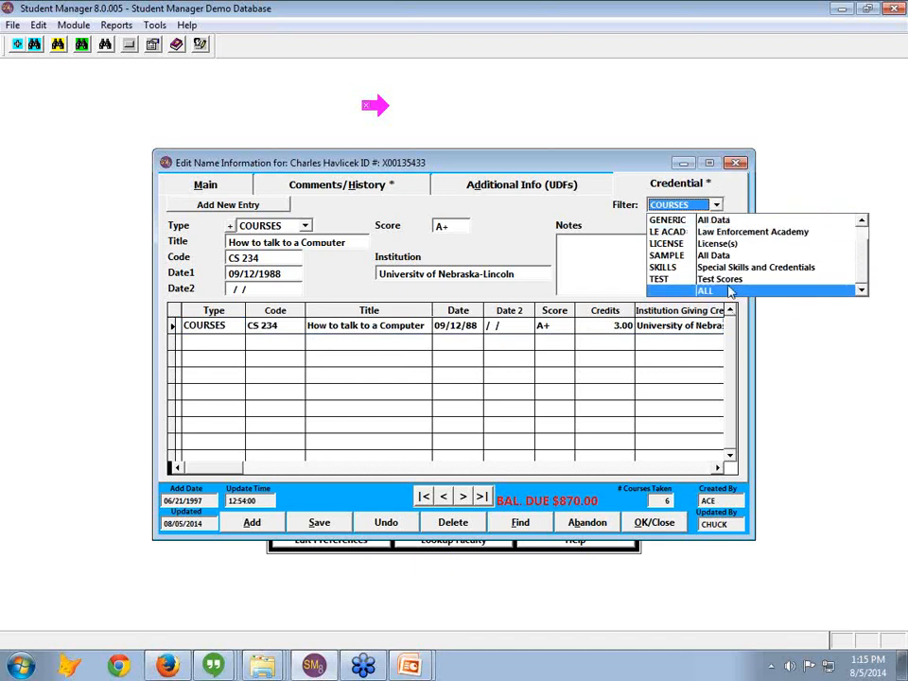
left_click(704, 292)
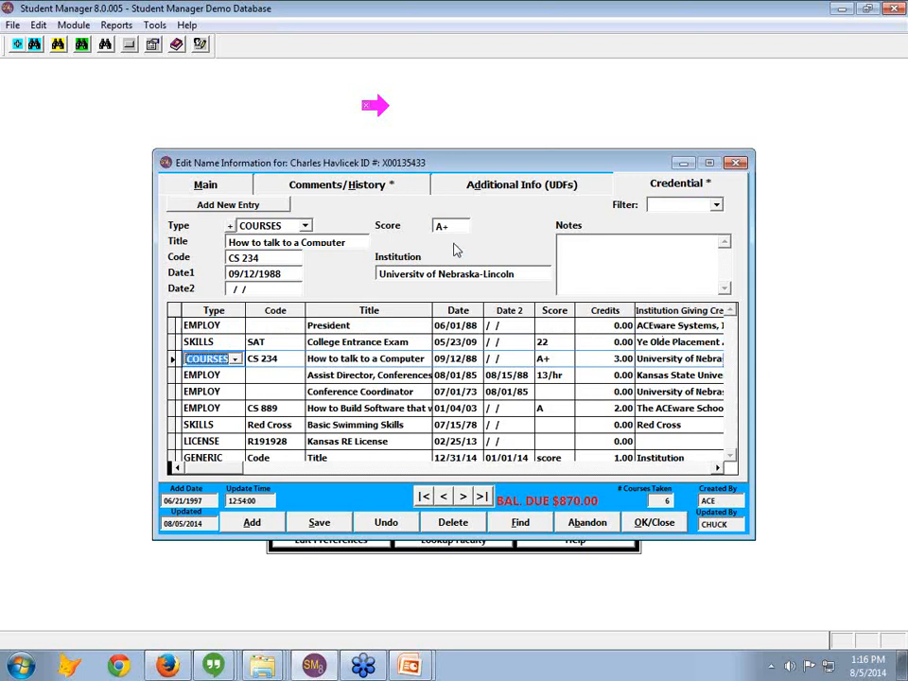
mouse_move(453, 248)
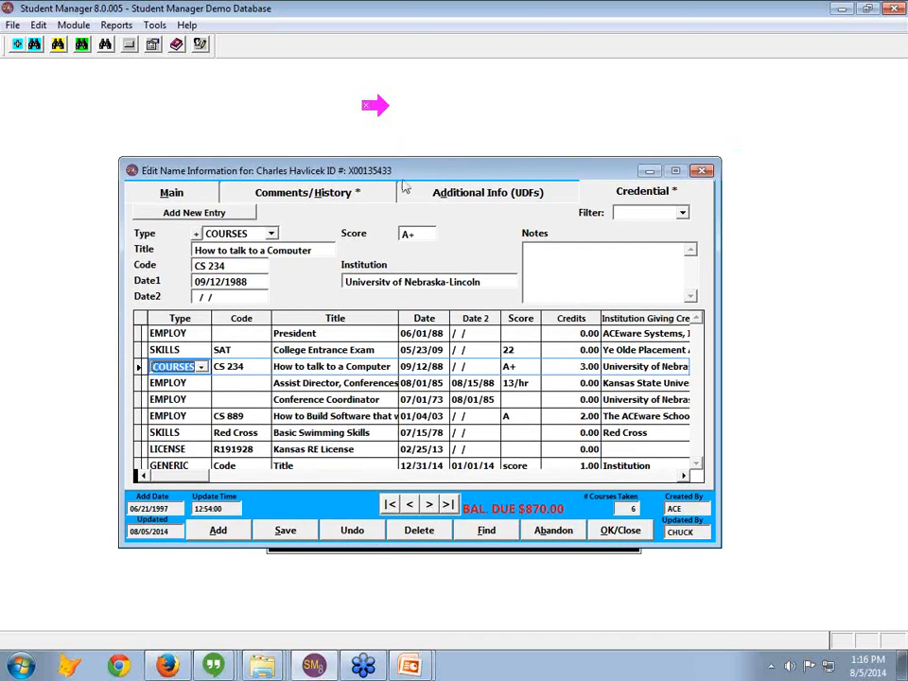
mouse_move(303, 280)
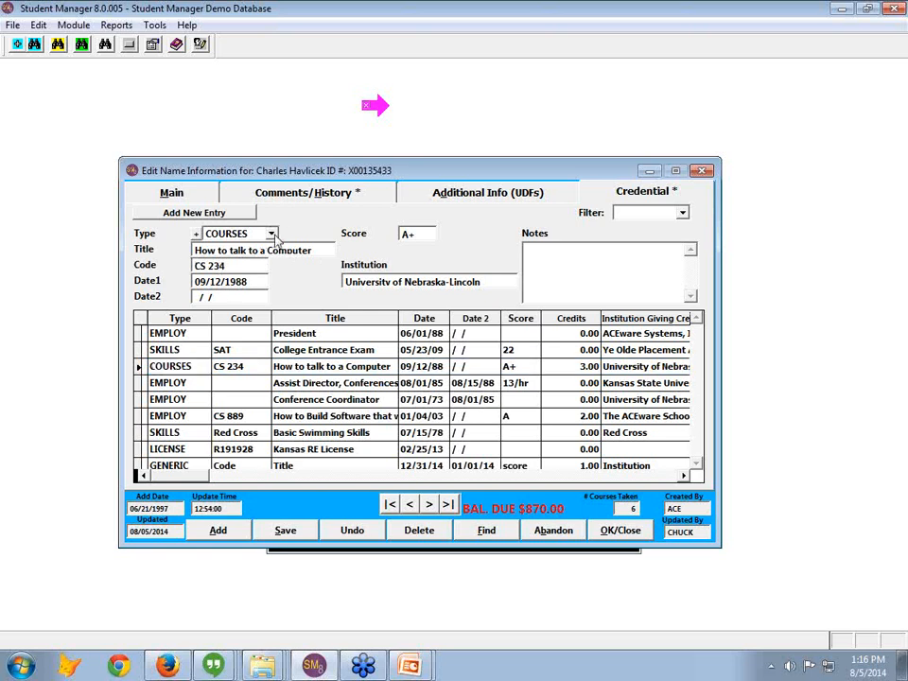
Step: Reclassify the CS 234 'How to talk to a Computer' entry as SKILLS and close the record
left_click(270, 234)
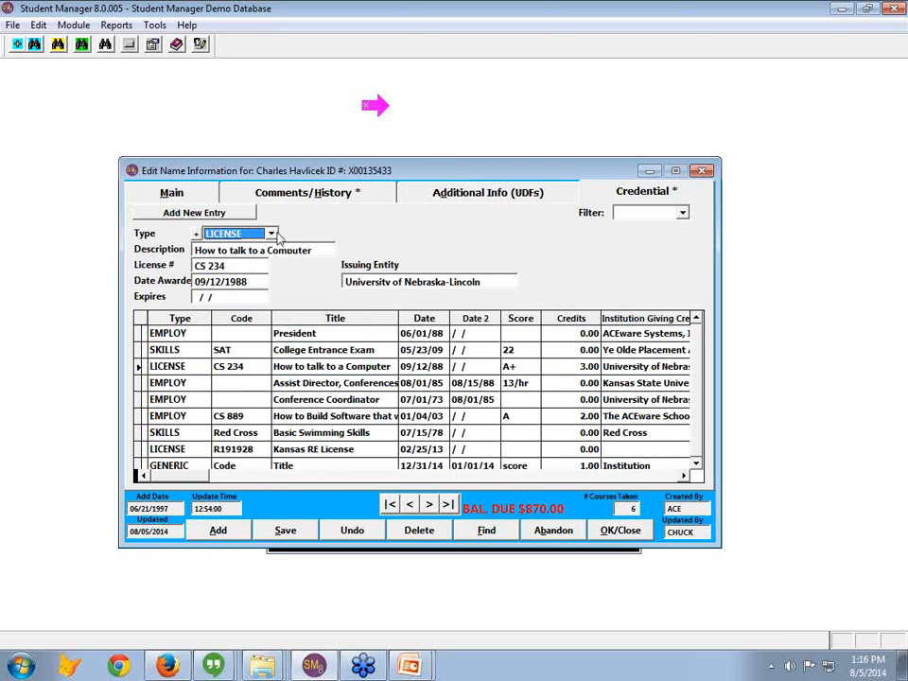
left_click(272, 235)
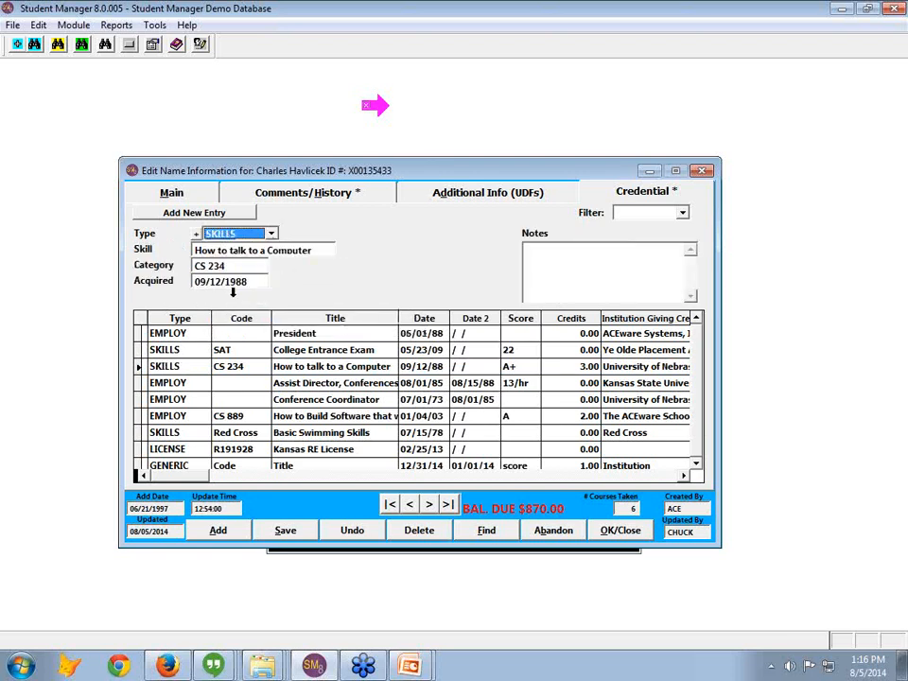
mouse_move(340, 269)
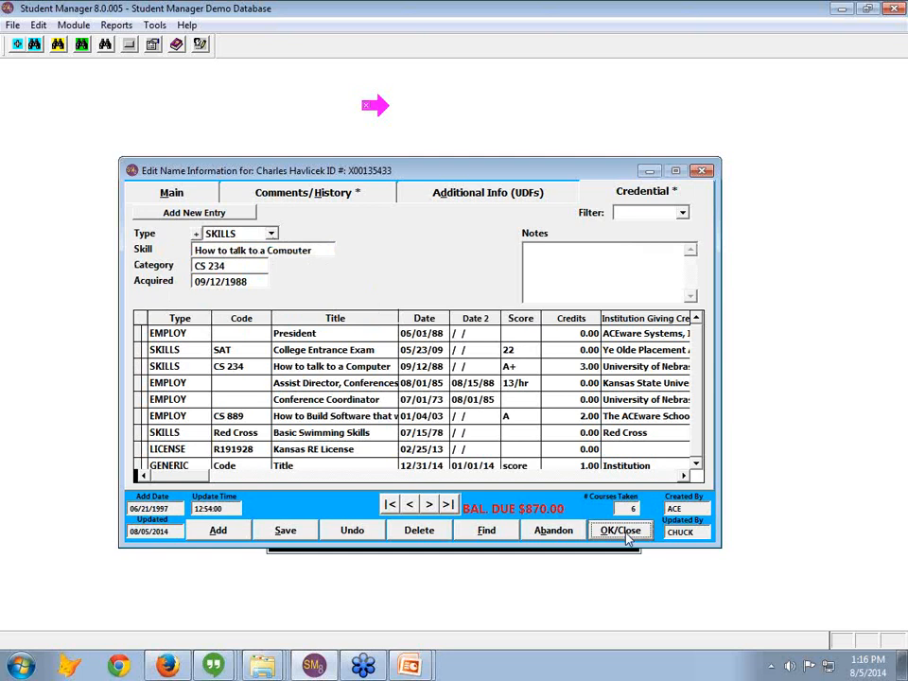
left_click(621, 530)
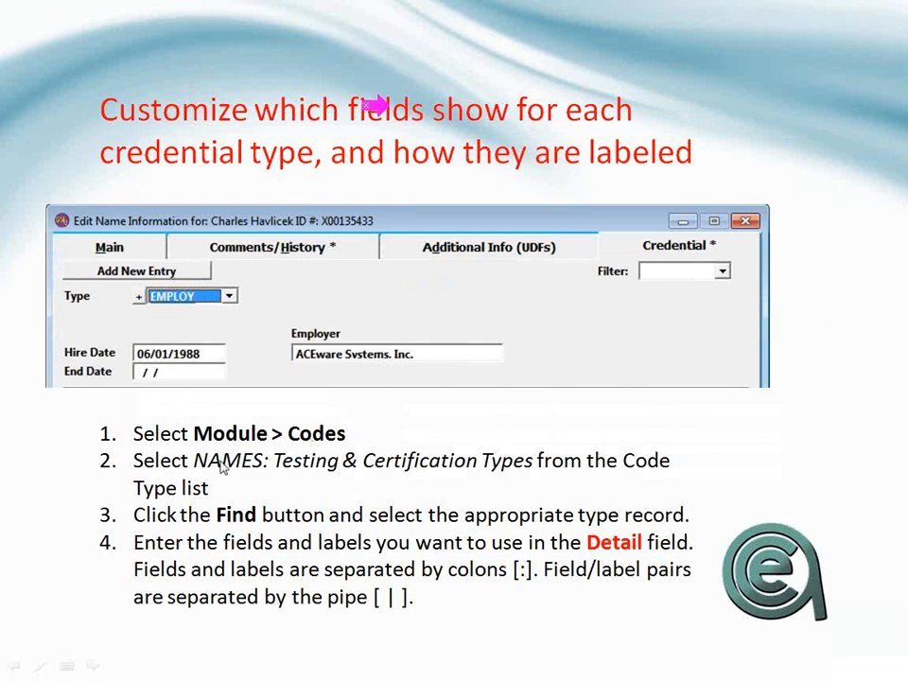
mouse_move(369, 460)
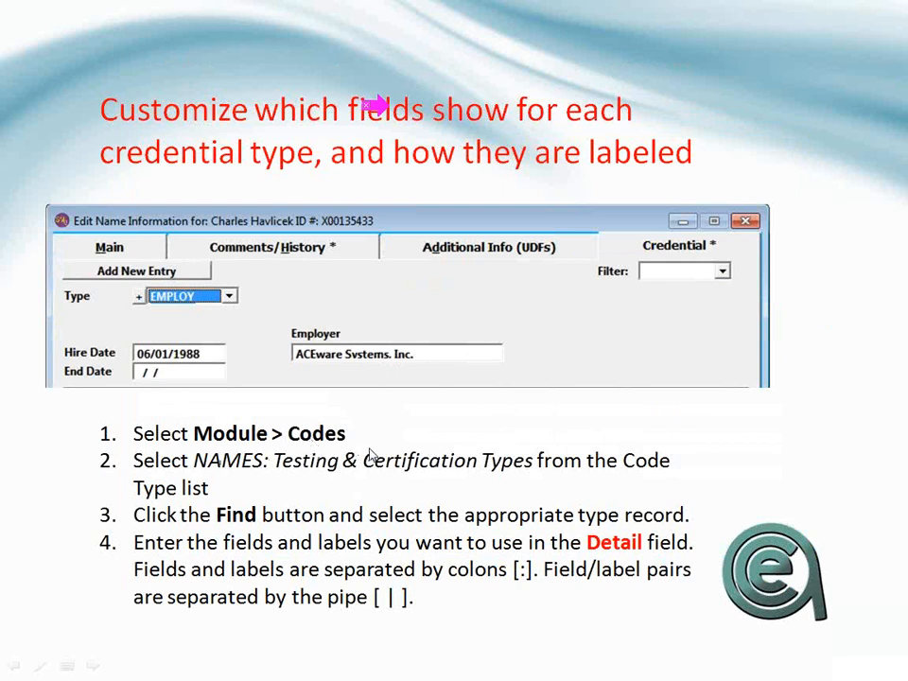
mouse_move(206, 578)
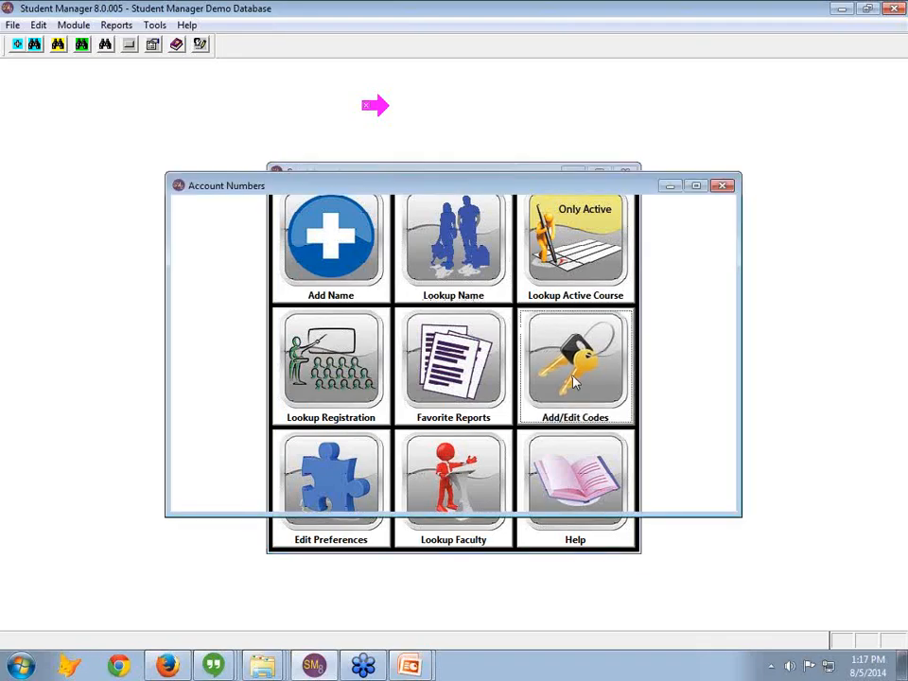
Step: Select NAMES: Testing & Certification Types in Add/Edit Codes and step from COURSES to EMPLOY
left_click(575, 363)
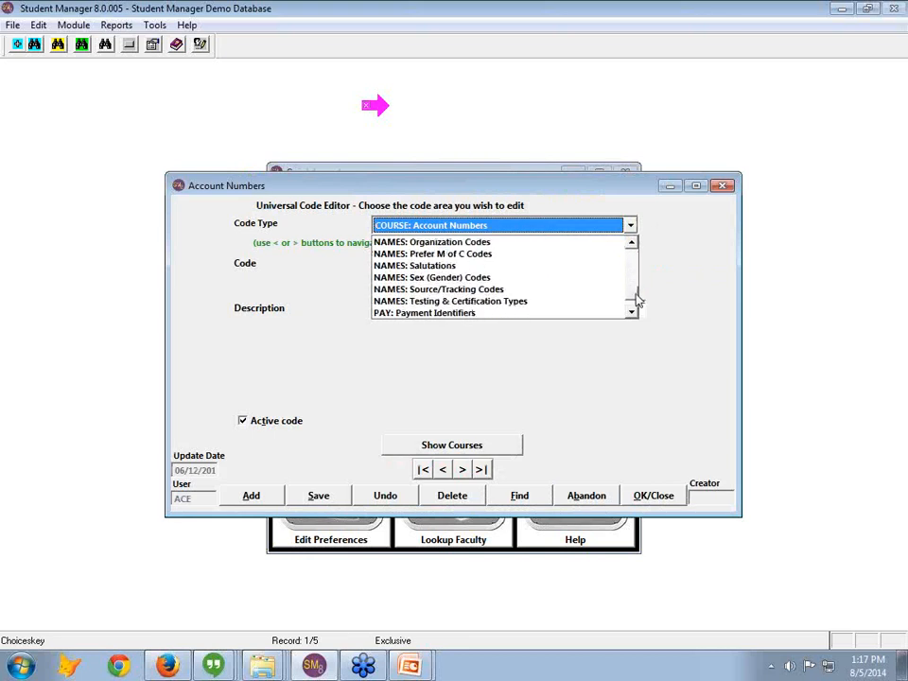
left_click(450, 300)
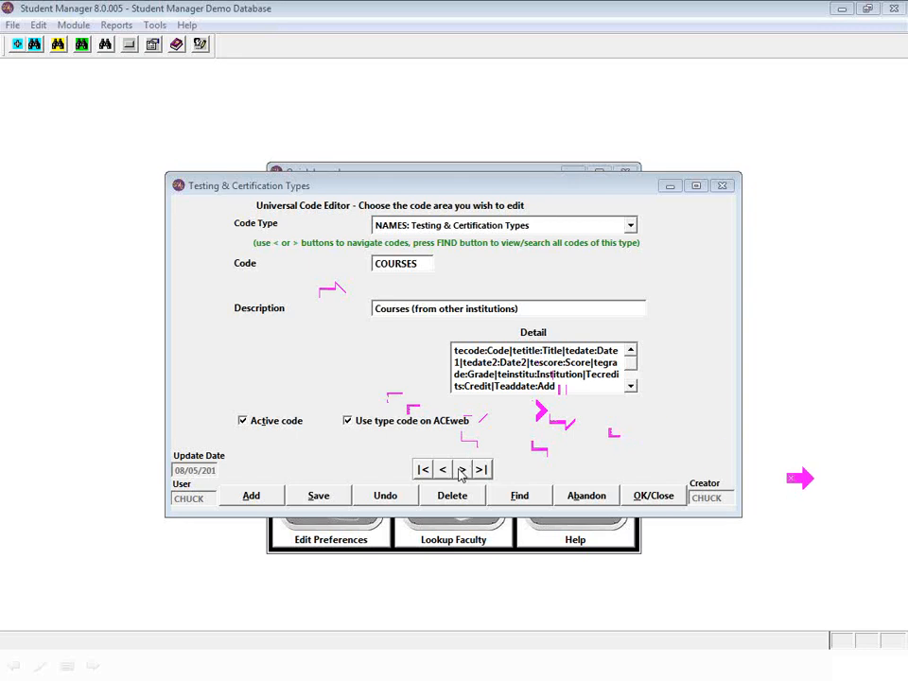
left_click(462, 469)
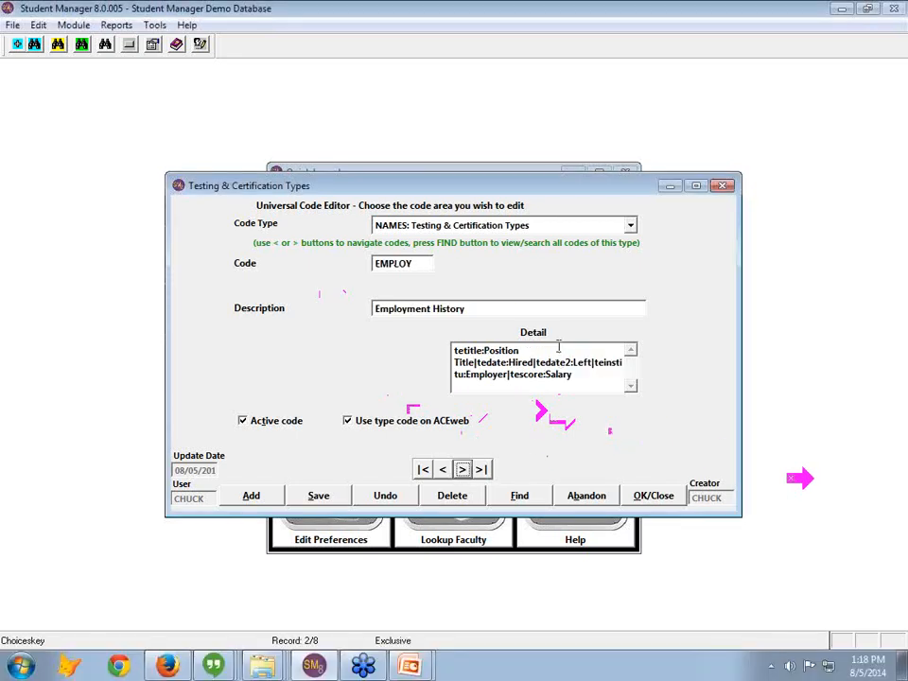
mouse_move(579, 433)
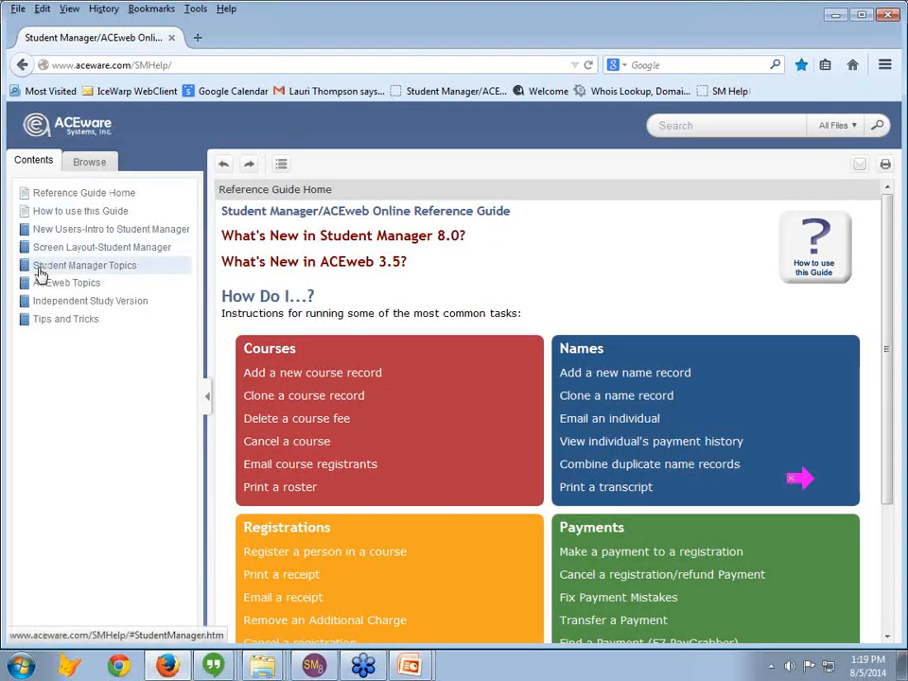
Step: Search the Student Manager help topics for 'credential' and return to the slide show
left_click(85, 265)
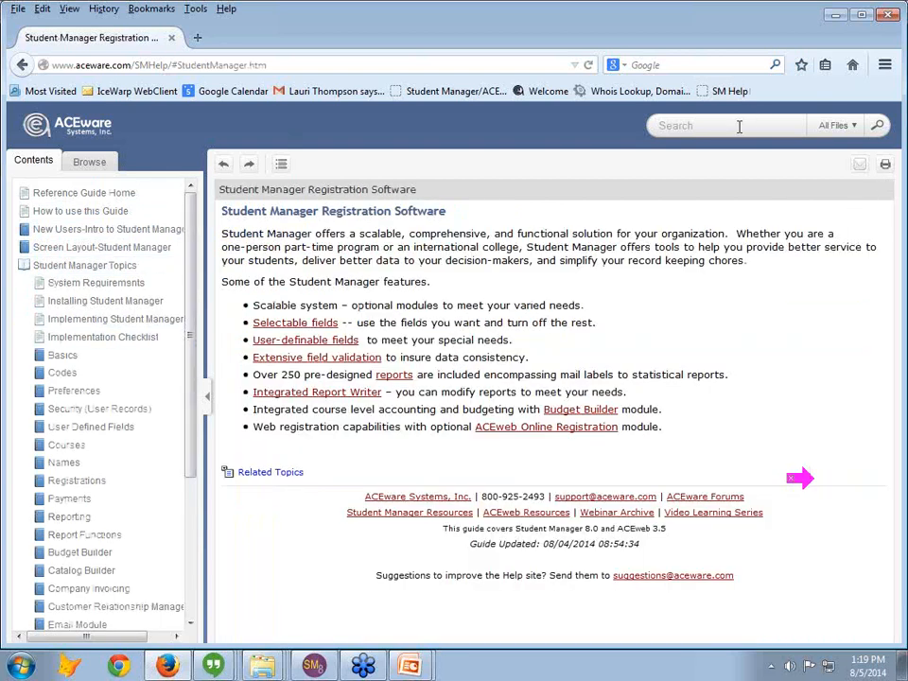
type("credential")
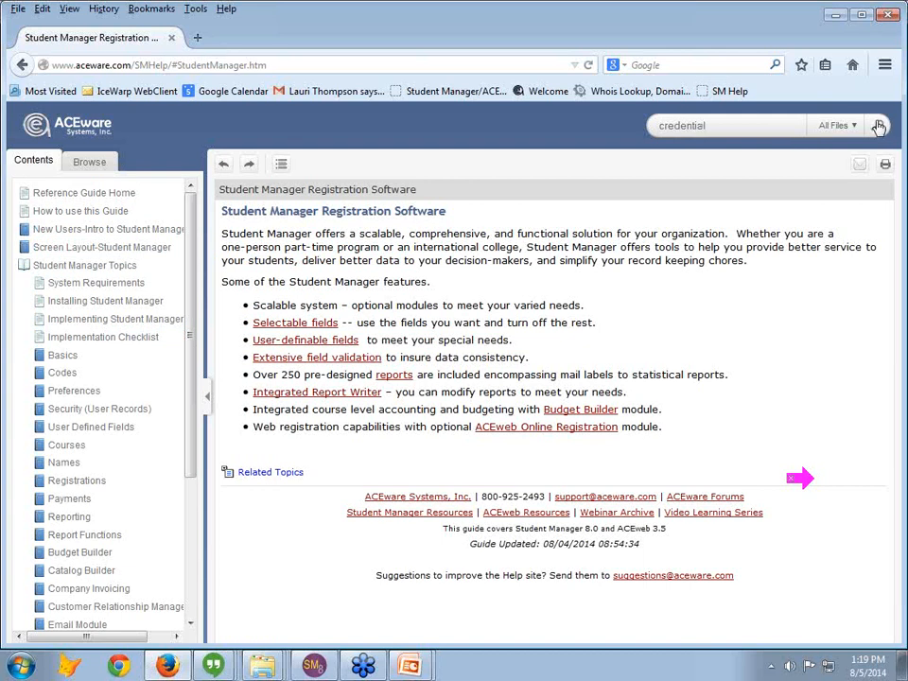
left_click(878, 125)
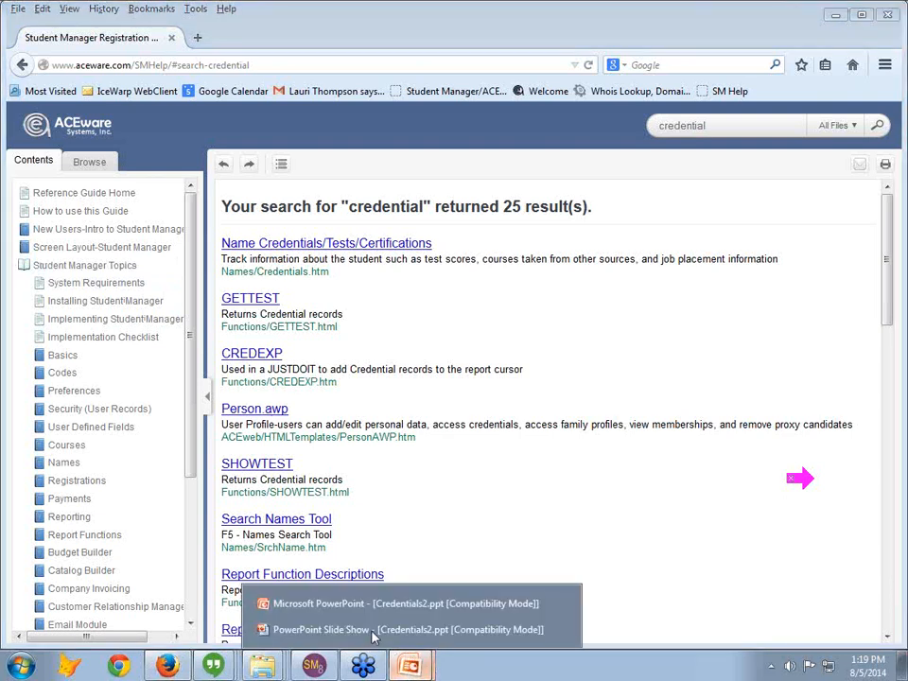
left_click(400, 628)
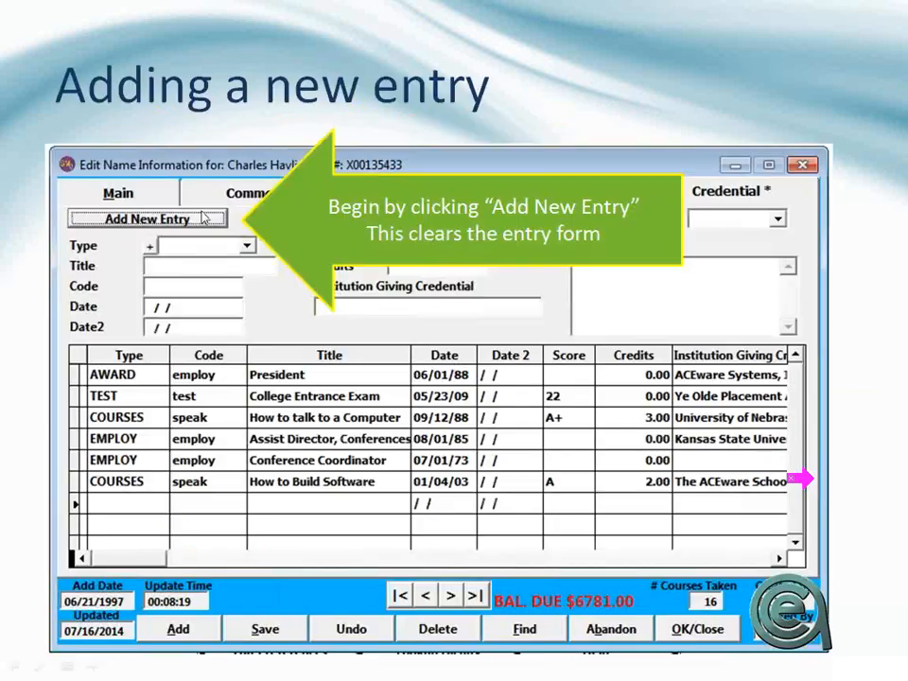
mouse_move(231, 238)
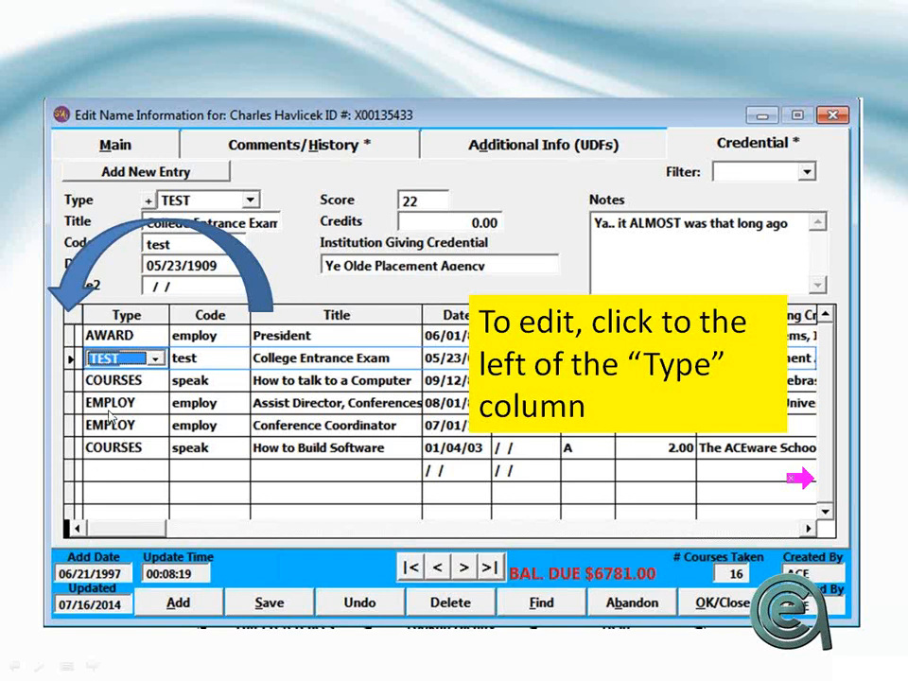
mouse_move(158, 255)
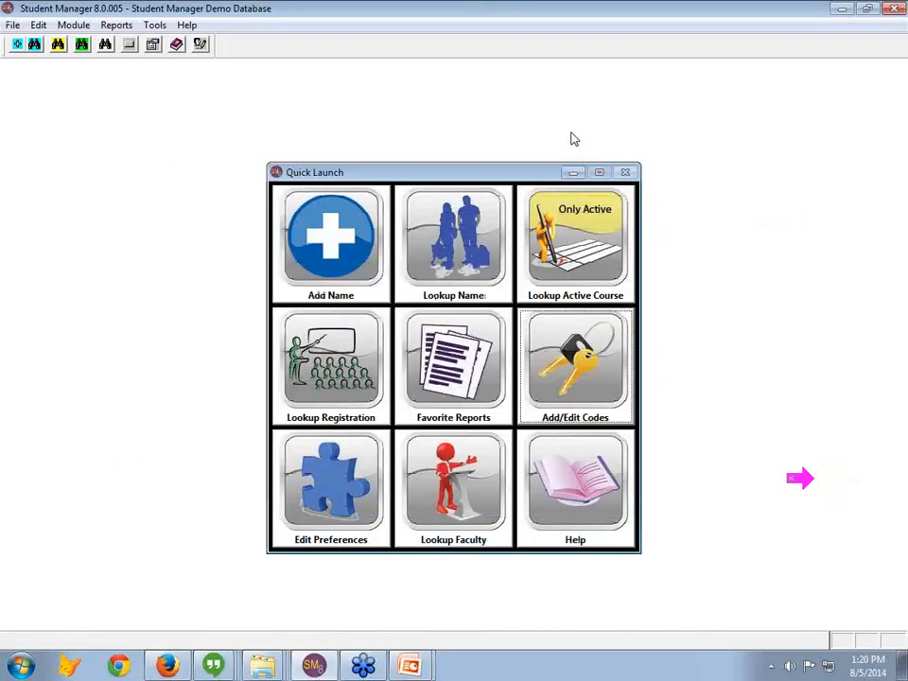
left_click(454, 242)
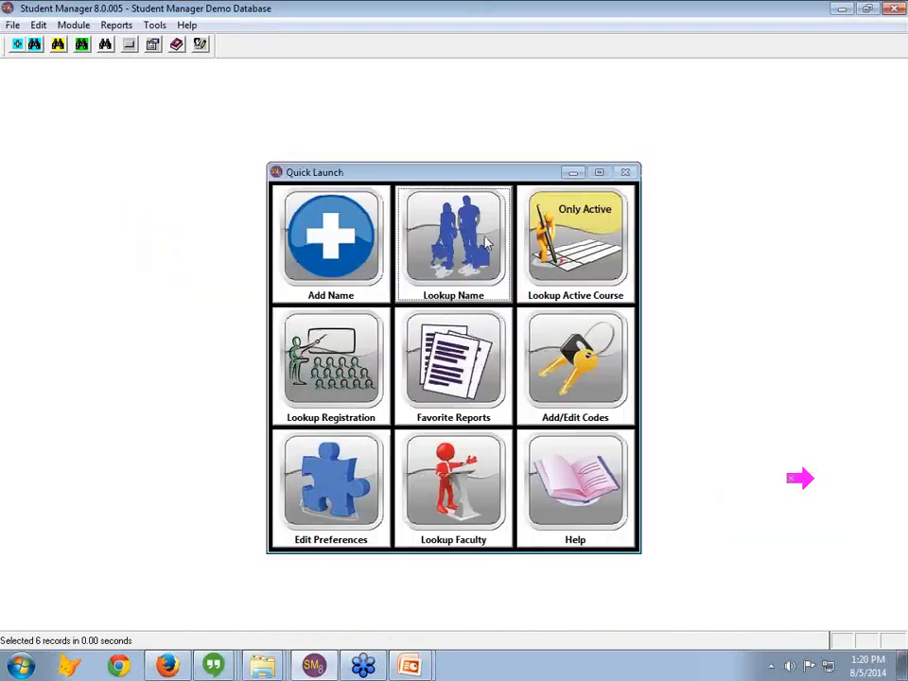
left_click(454, 242)
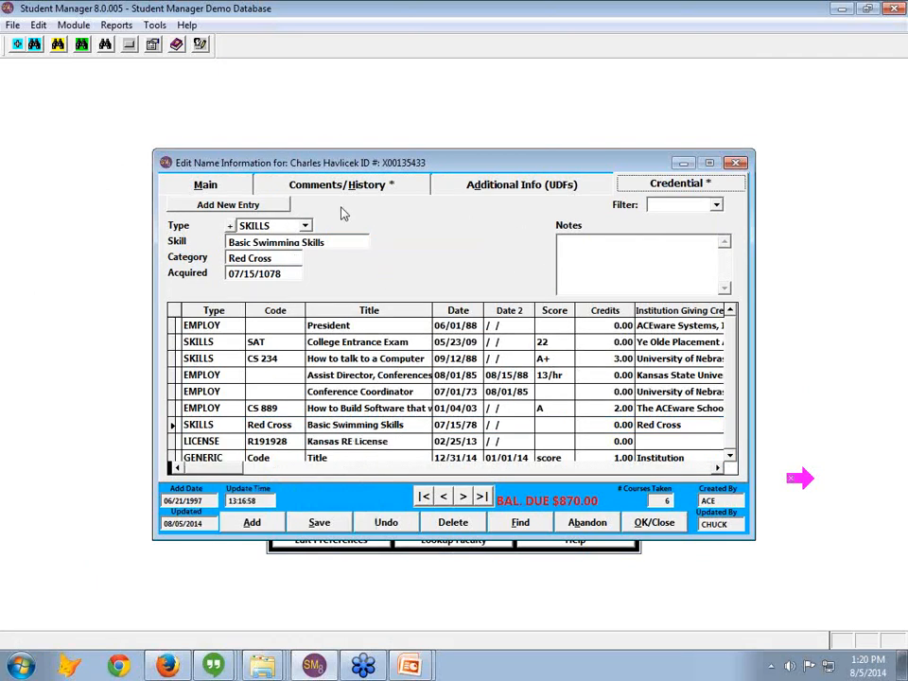
mouse_move(216, 569)
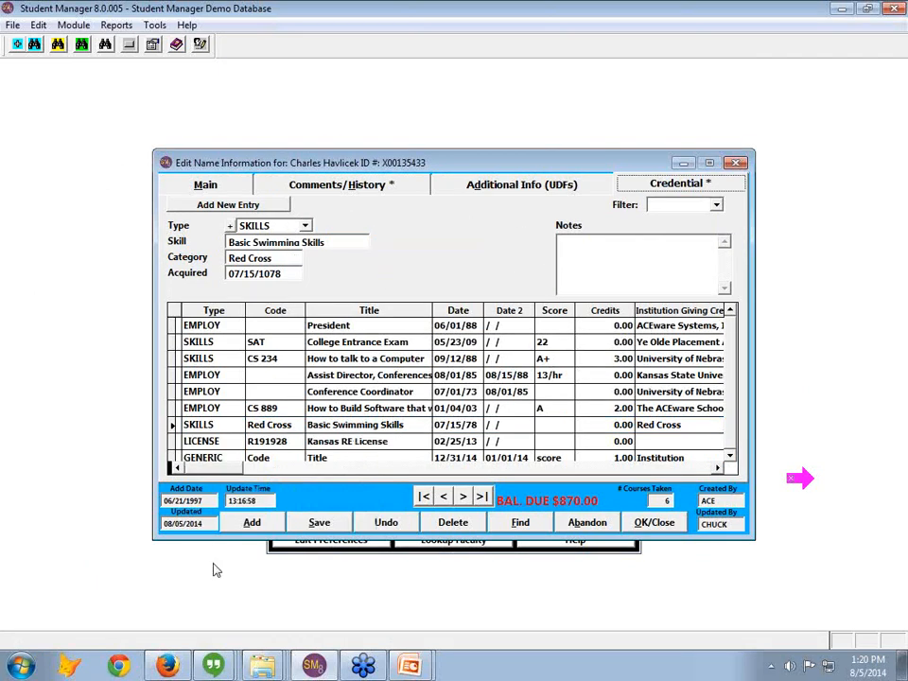
left_click(201, 441)
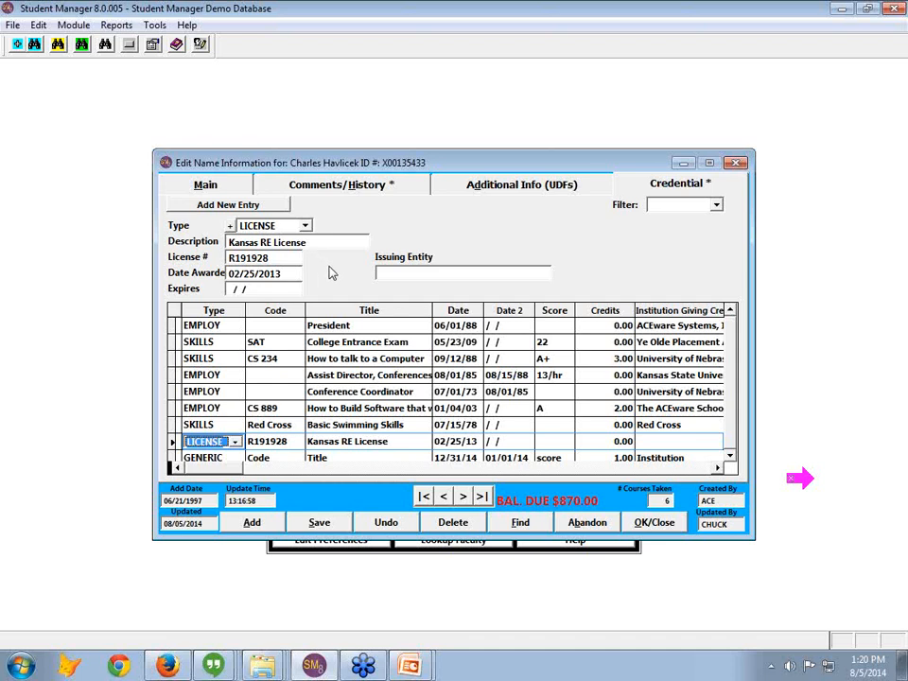
mouse_move(346, 280)
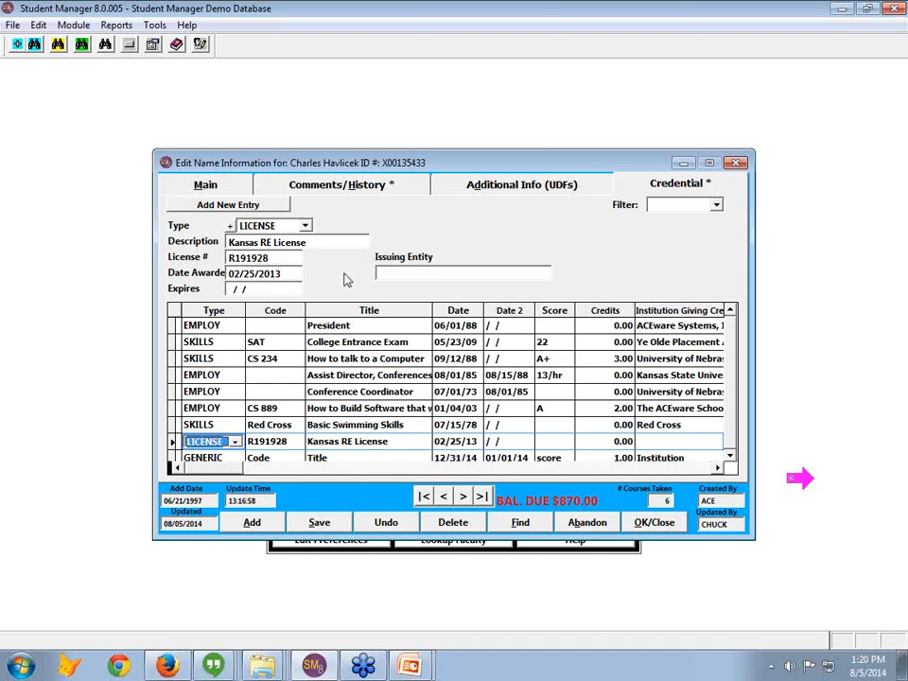
mouse_move(299, 590)
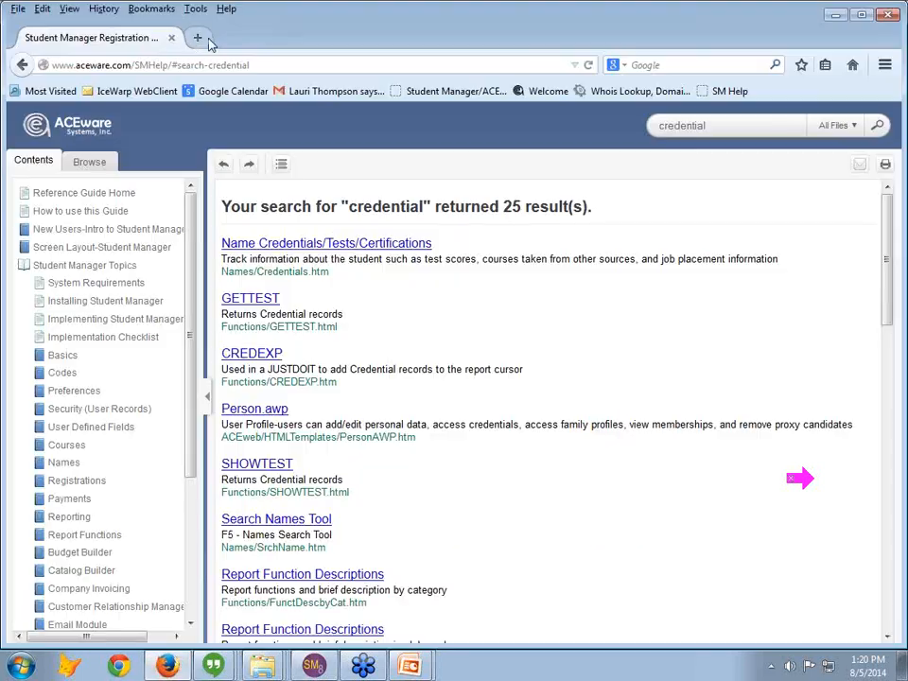
Step: Load the ACEweb Demo university site in a new browser tab from the Demos menu
left_click(197, 38)
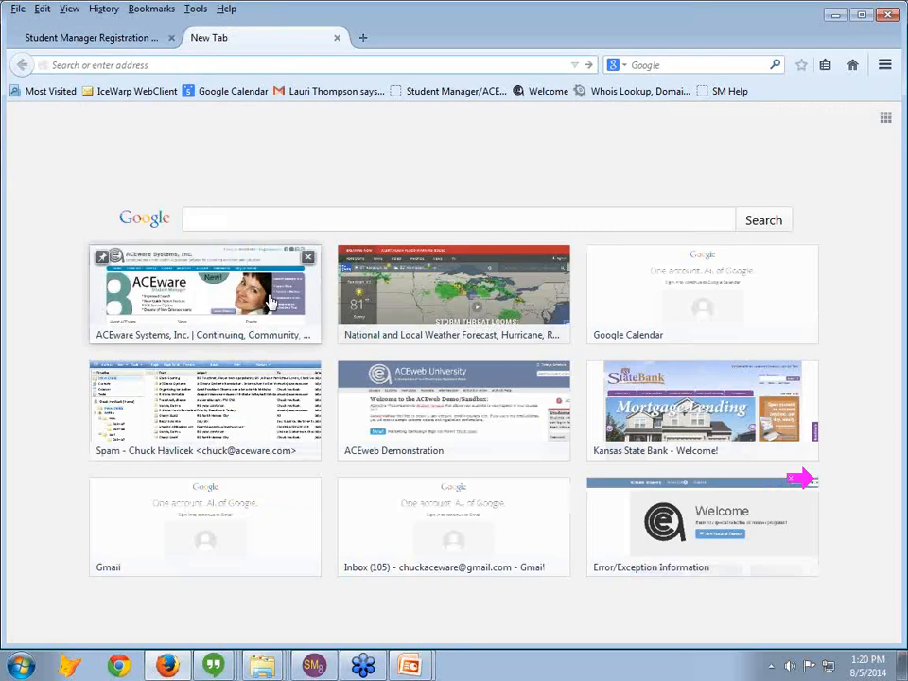
left_click(205, 295)
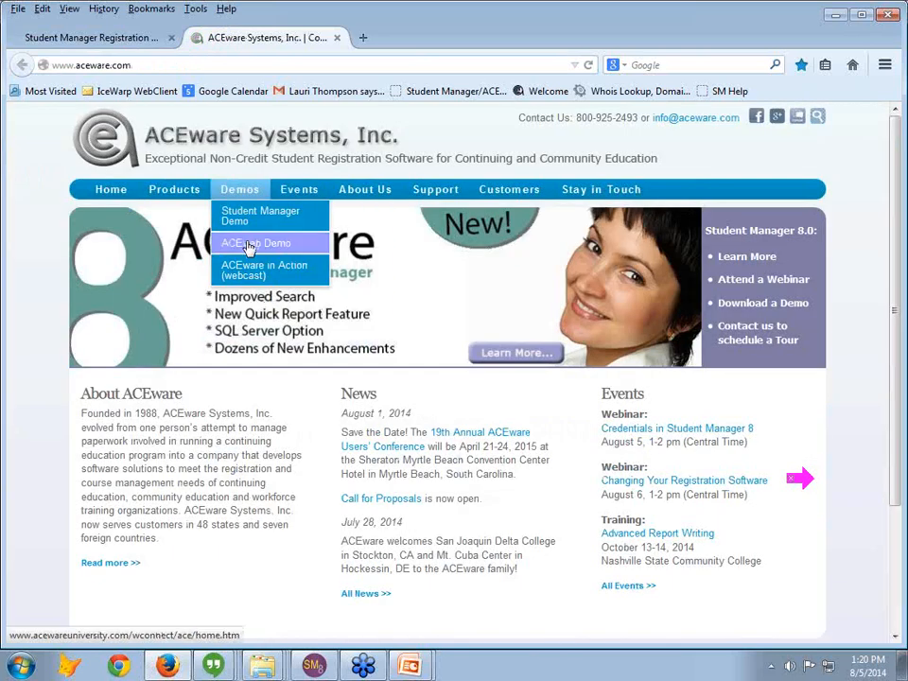
left_click(256, 242)
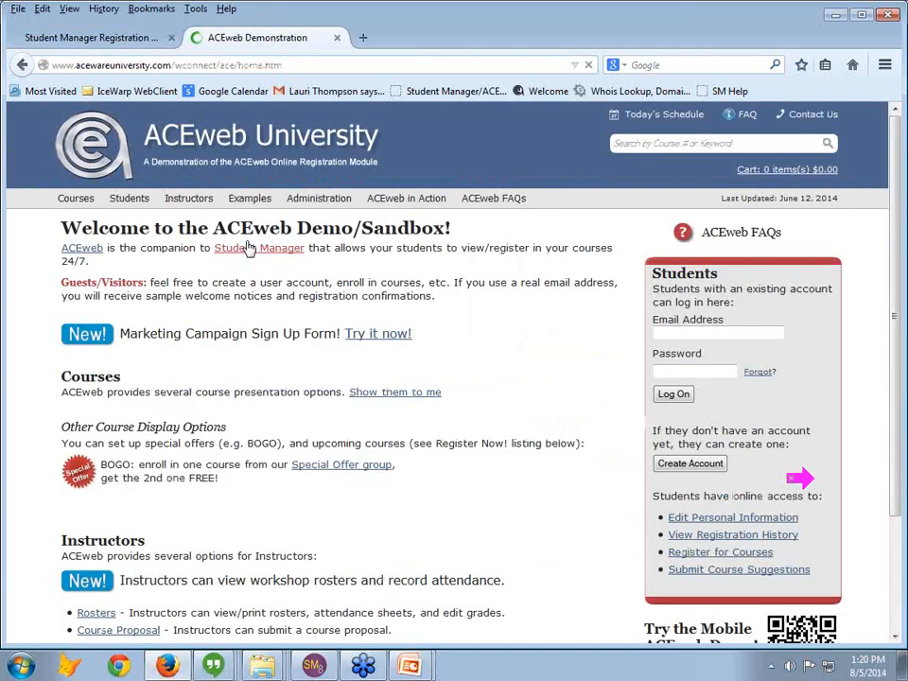
Step: Browse the Examples menu, then expand Courses with 'Show them to me'
left_click(250, 199)
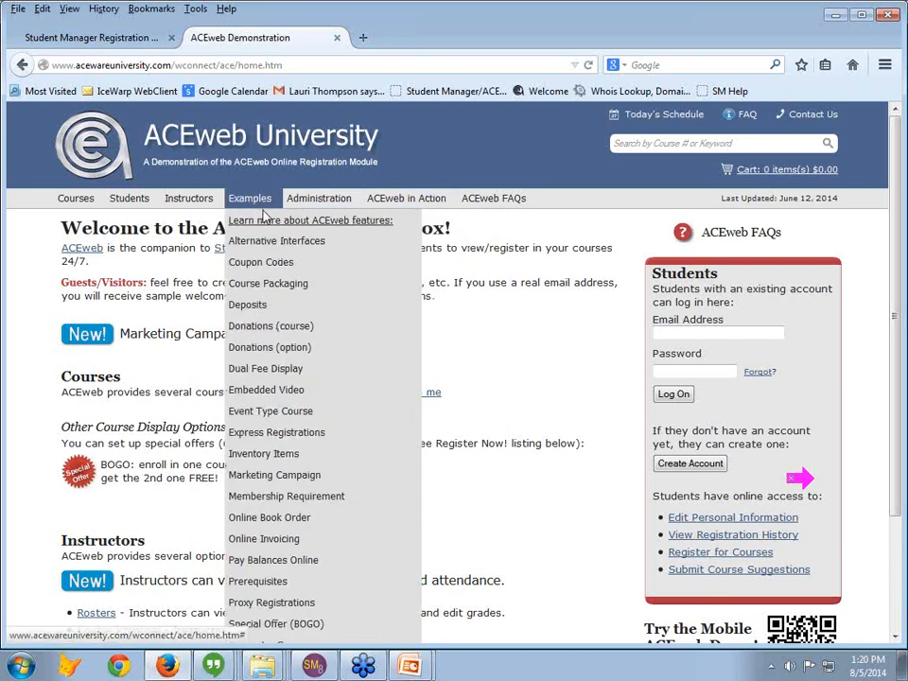
mouse_move(261, 261)
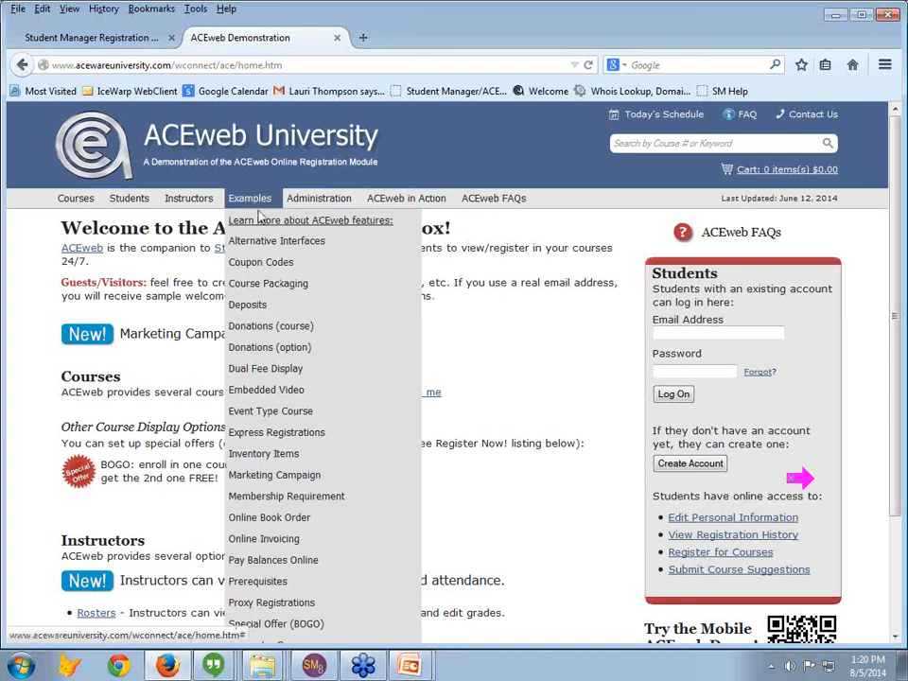
mouse_move(247, 302)
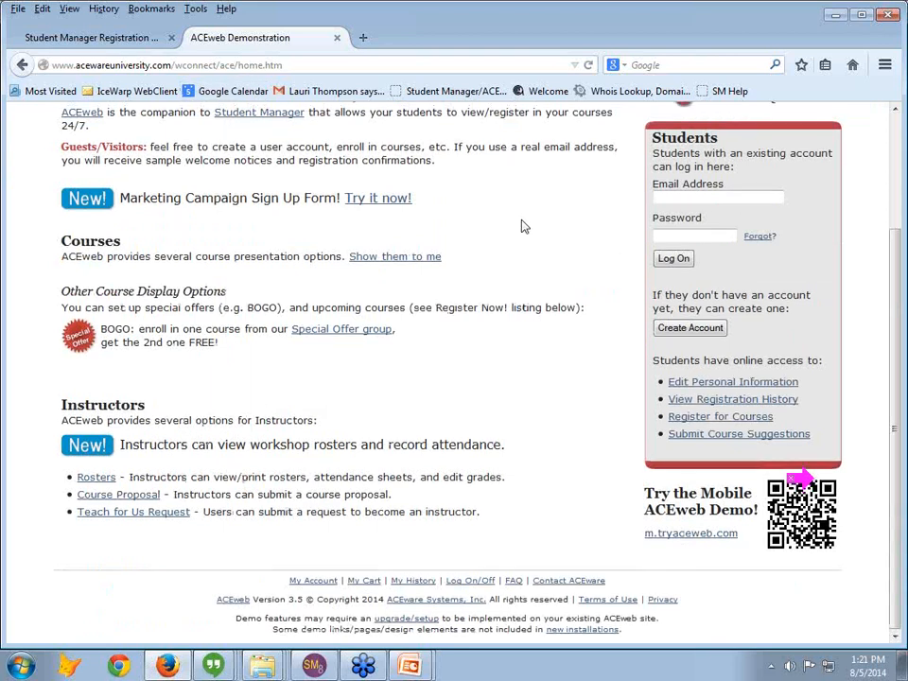
left_click(250, 198)
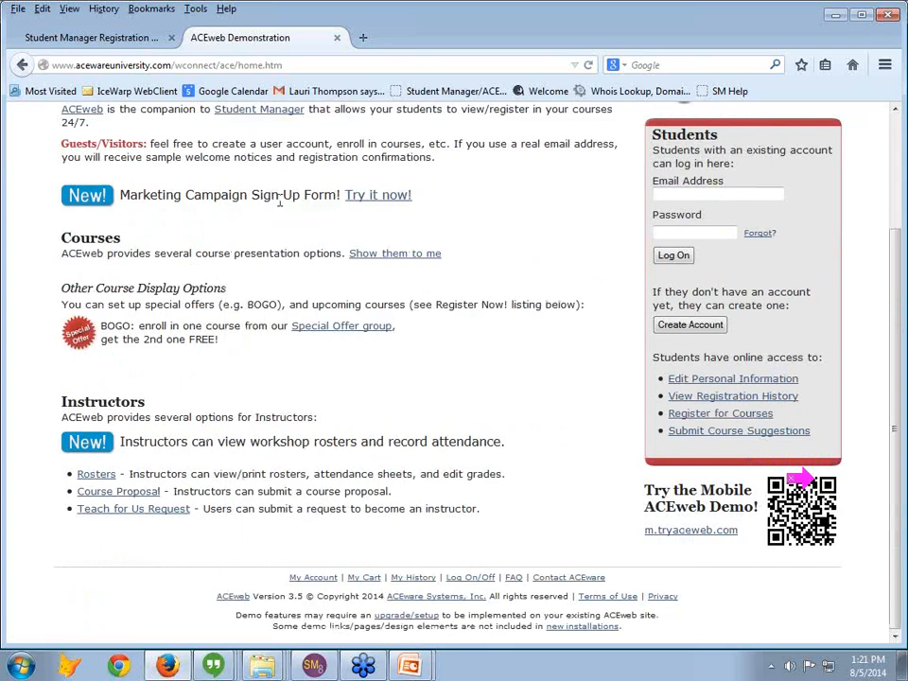
left_click(394, 254)
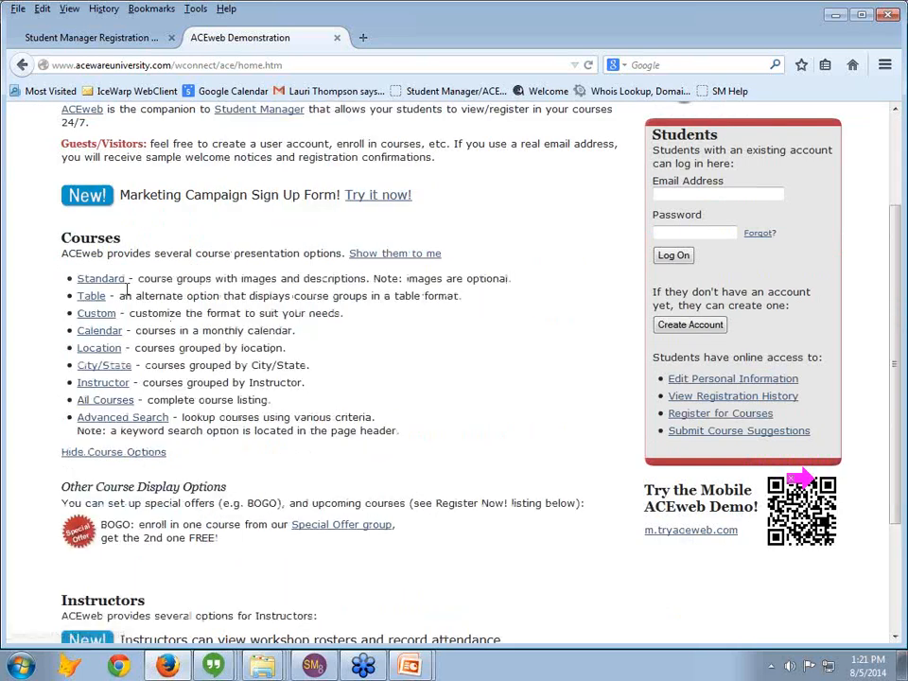
mouse_move(106, 399)
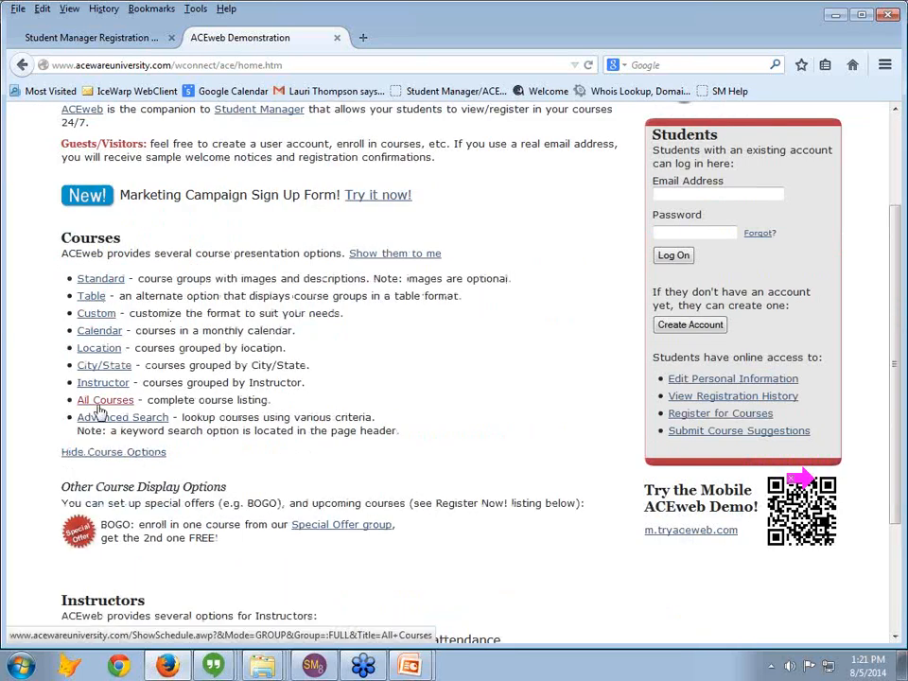
Step: Show the All Courses listing and scroll down to the Online/Memberships/Donations section
left_click(105, 399)
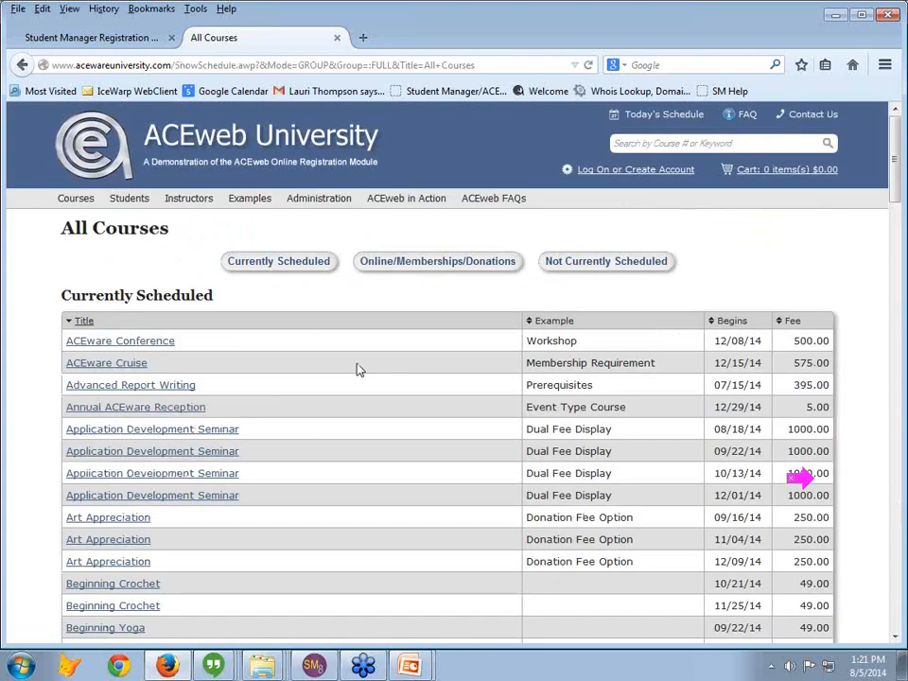
scroll("down", 3)
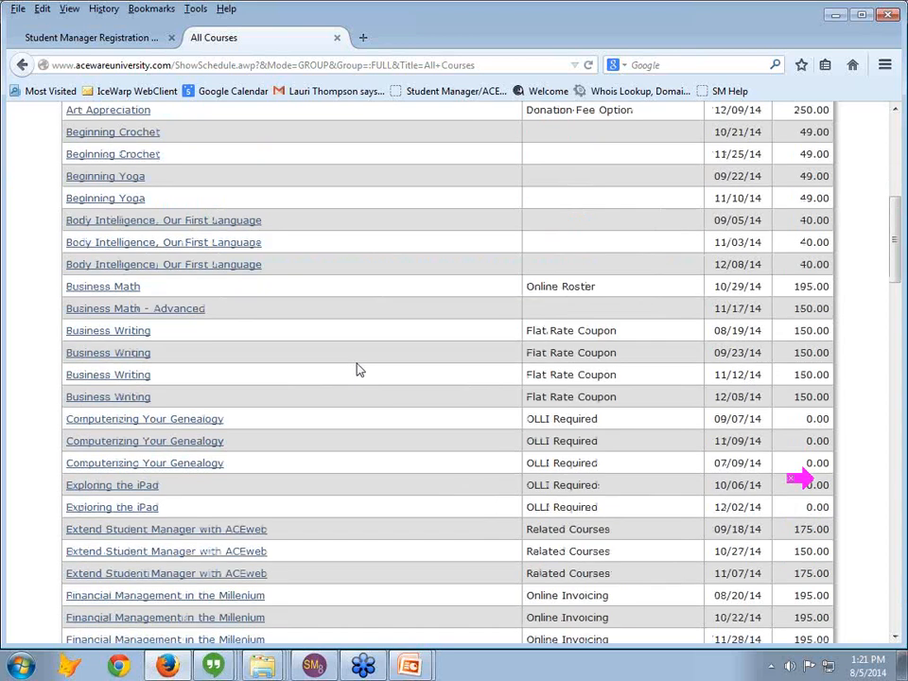
scroll("down", 3)
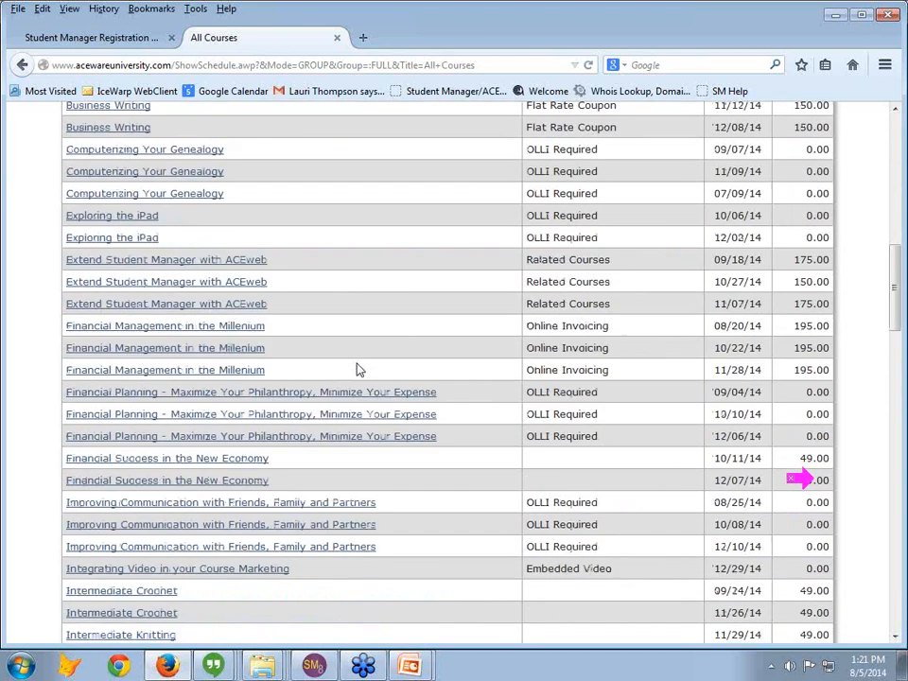
scroll("down", 3)
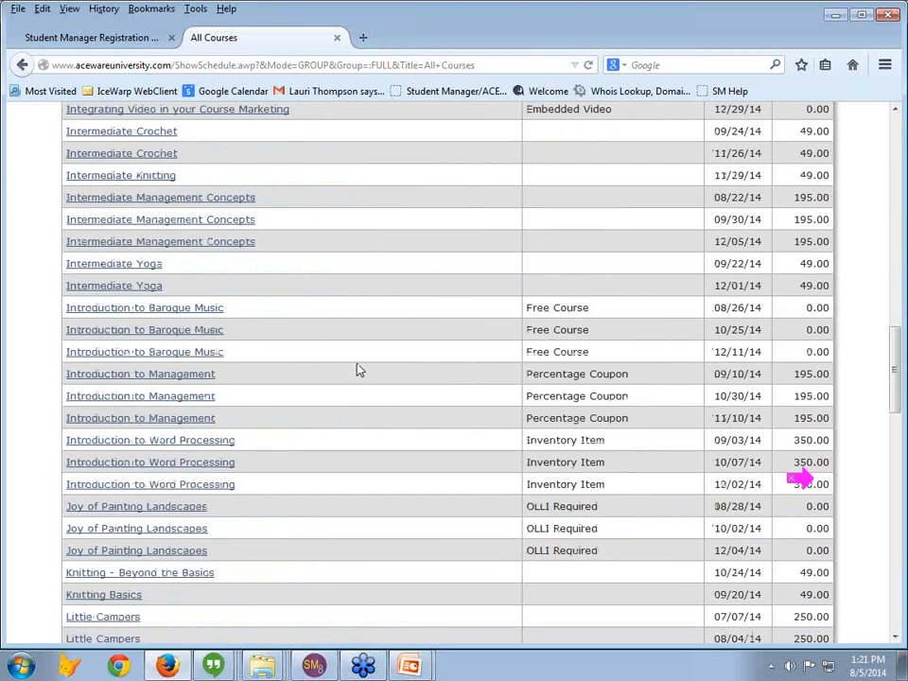
scroll("down", 3)
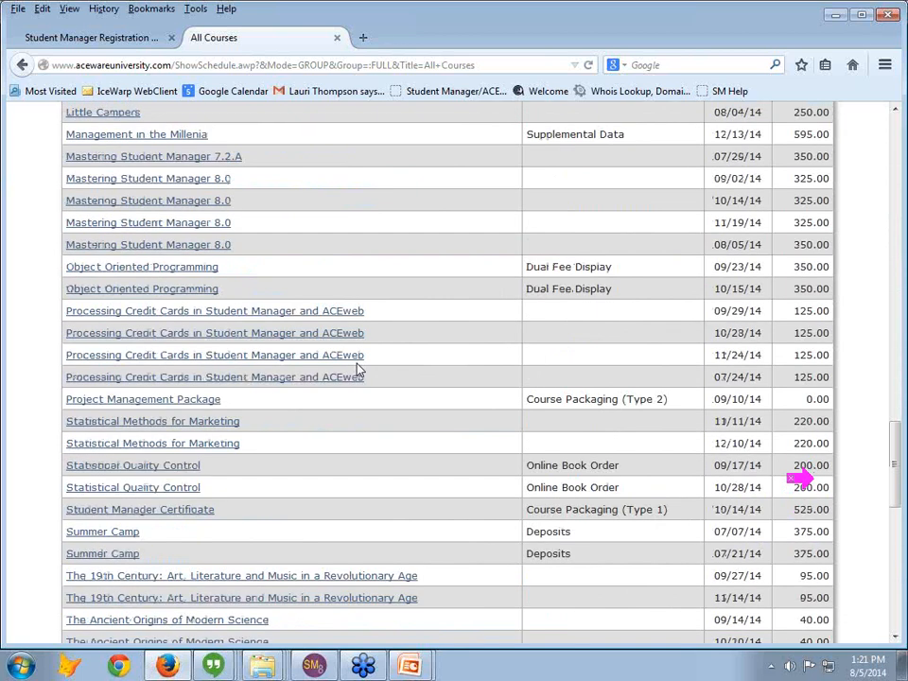
scroll("down", 3)
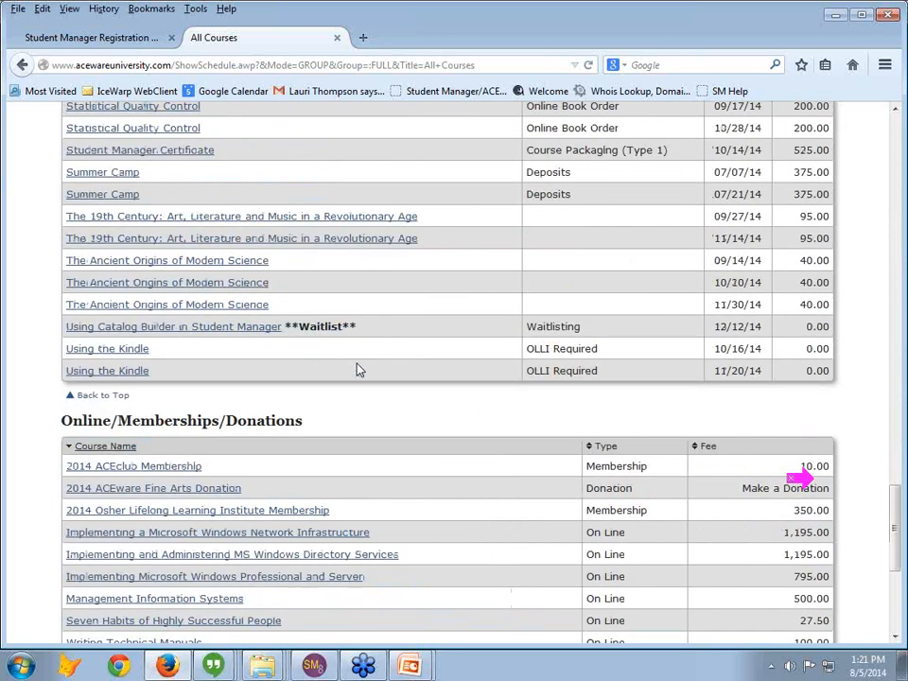
scroll("down", 3)
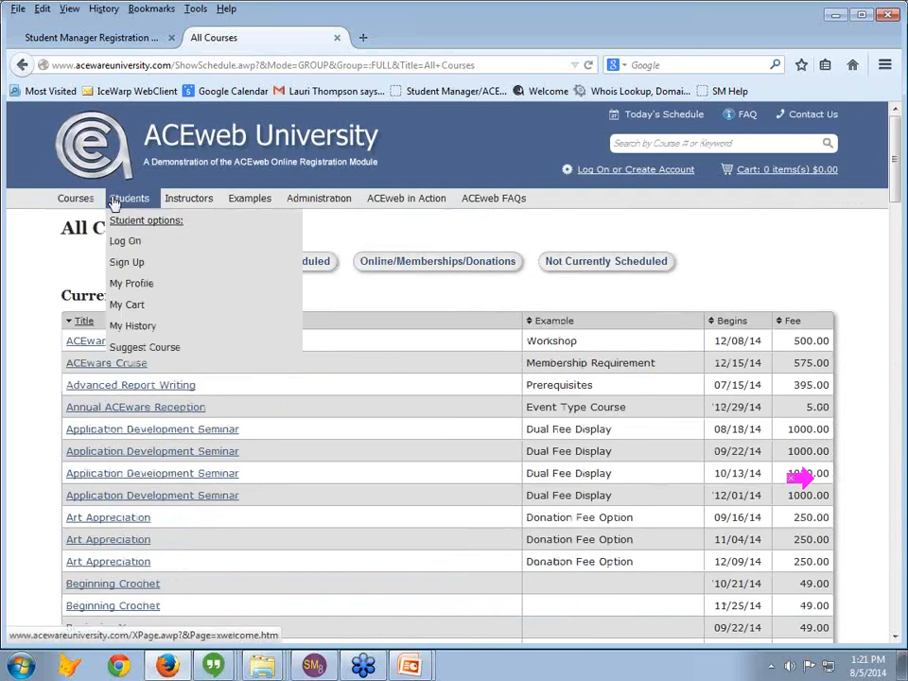
left_click(125, 240)
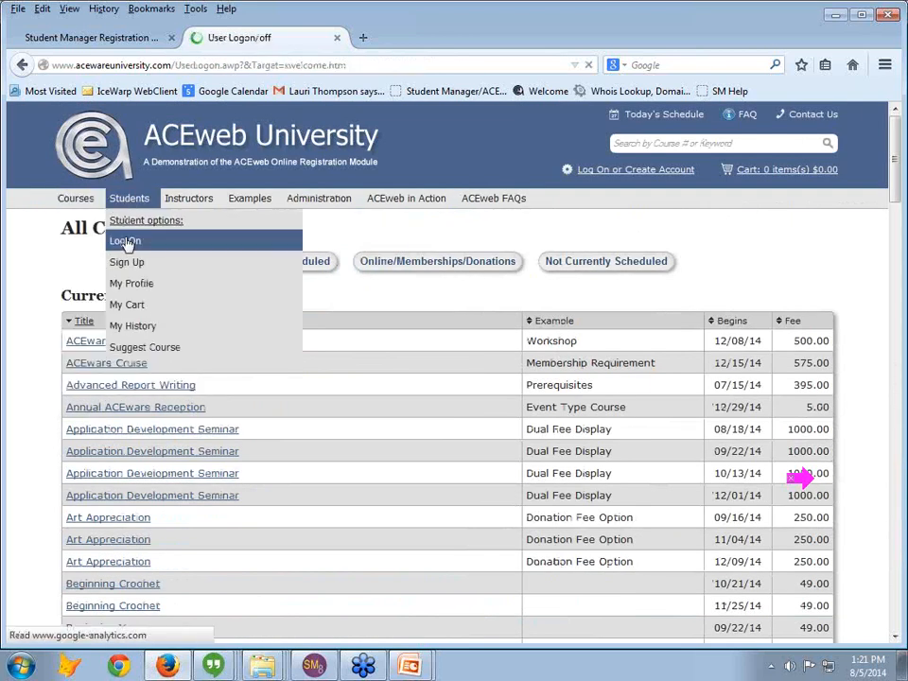
left_click(125, 240)
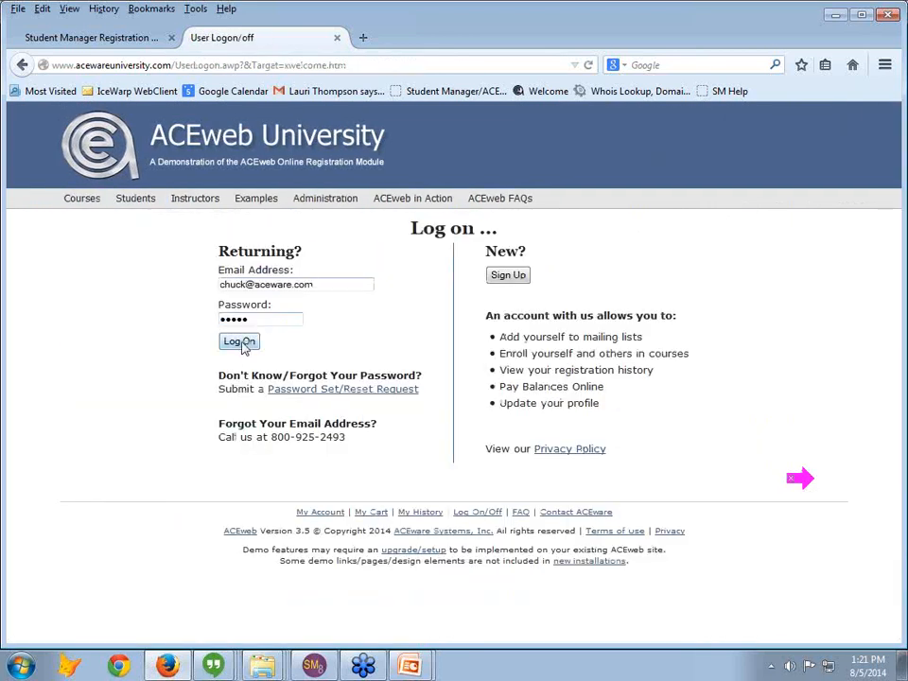
left_click(238, 340)
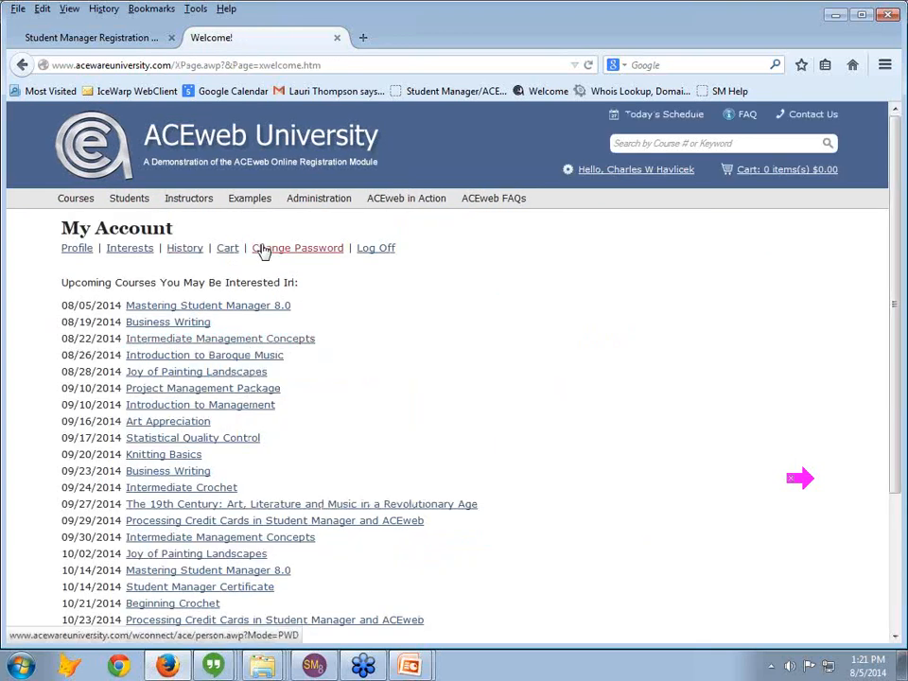
Step: Review My Profile's personal details, interest areas, proxy candidates and notification preferences, then return to the slides
left_click(75, 248)
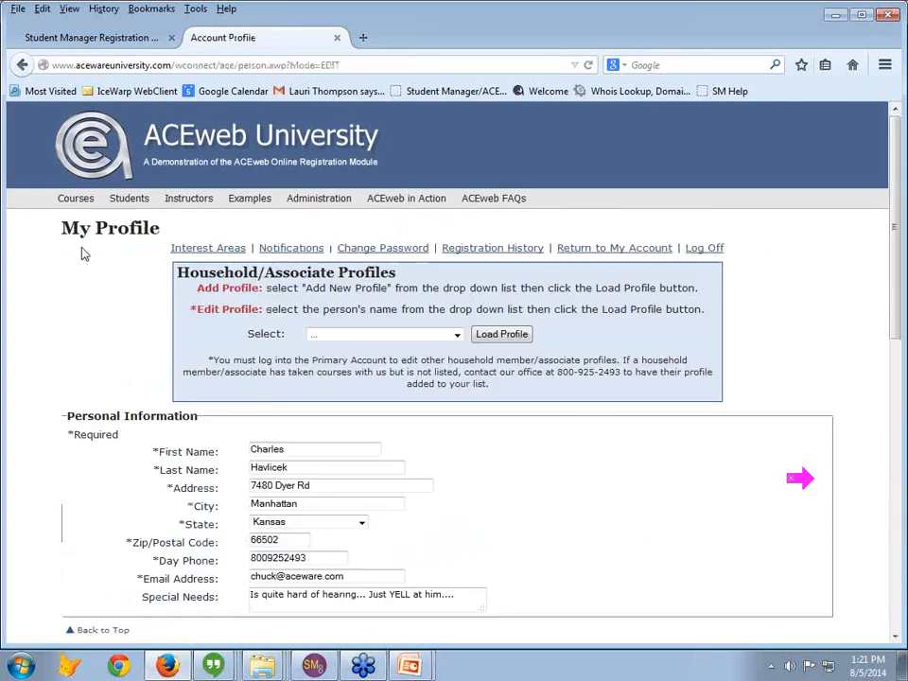
scroll("down", 3)
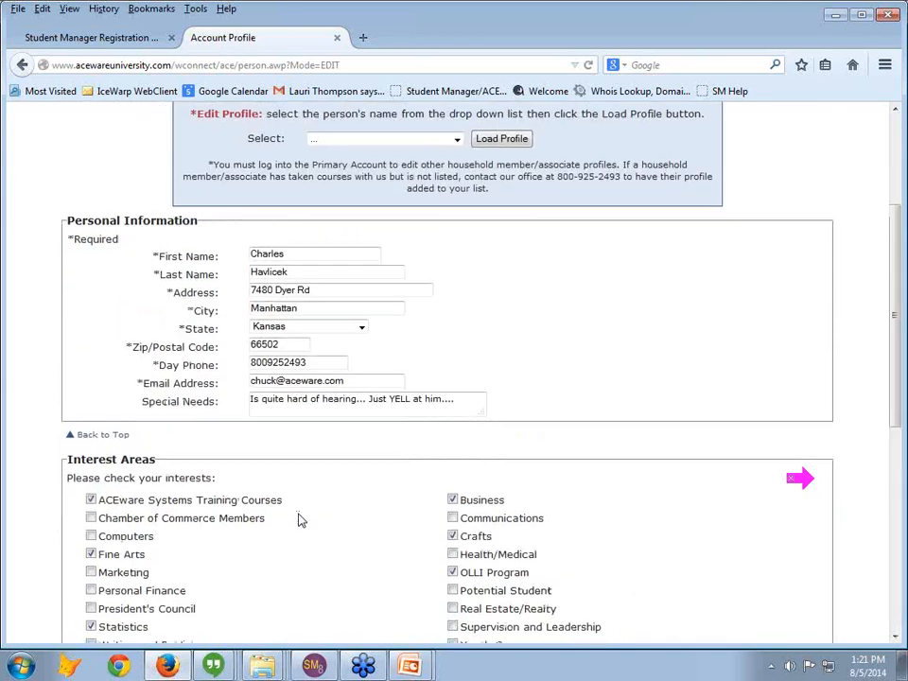
scroll("down", 3)
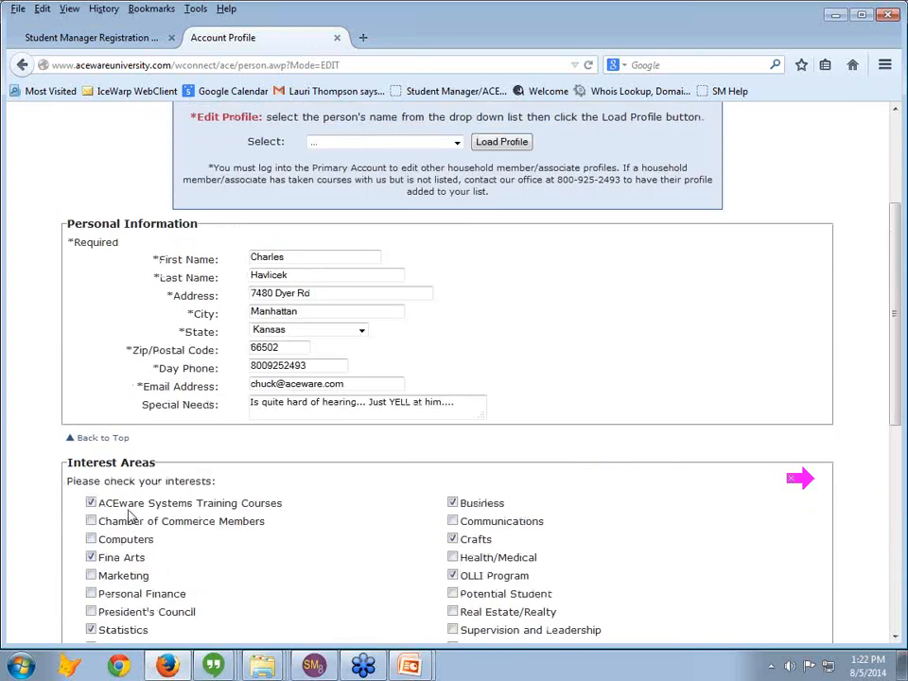
mouse_move(314, 522)
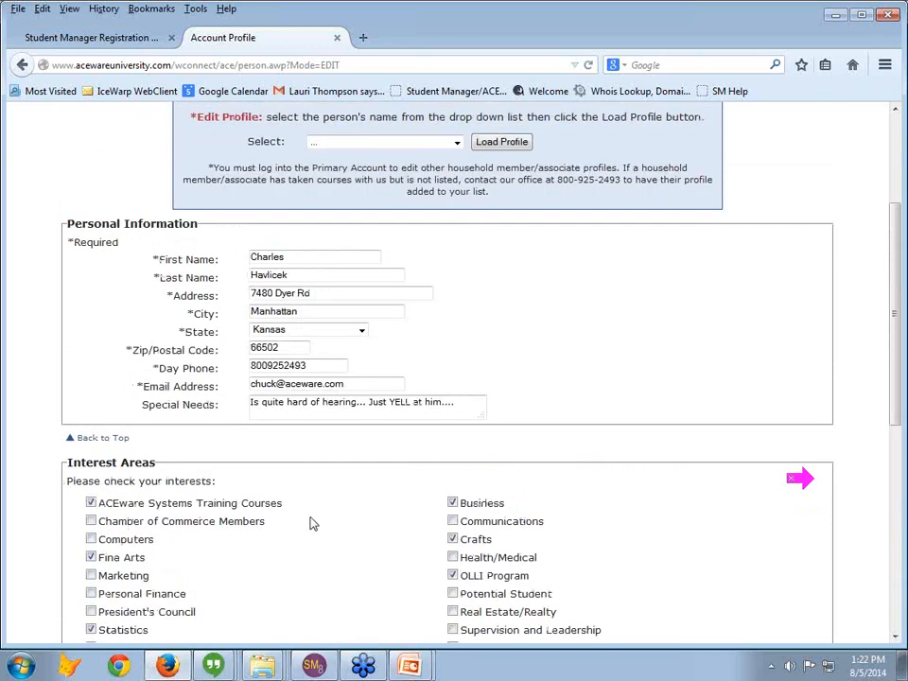
scroll("down", 3)
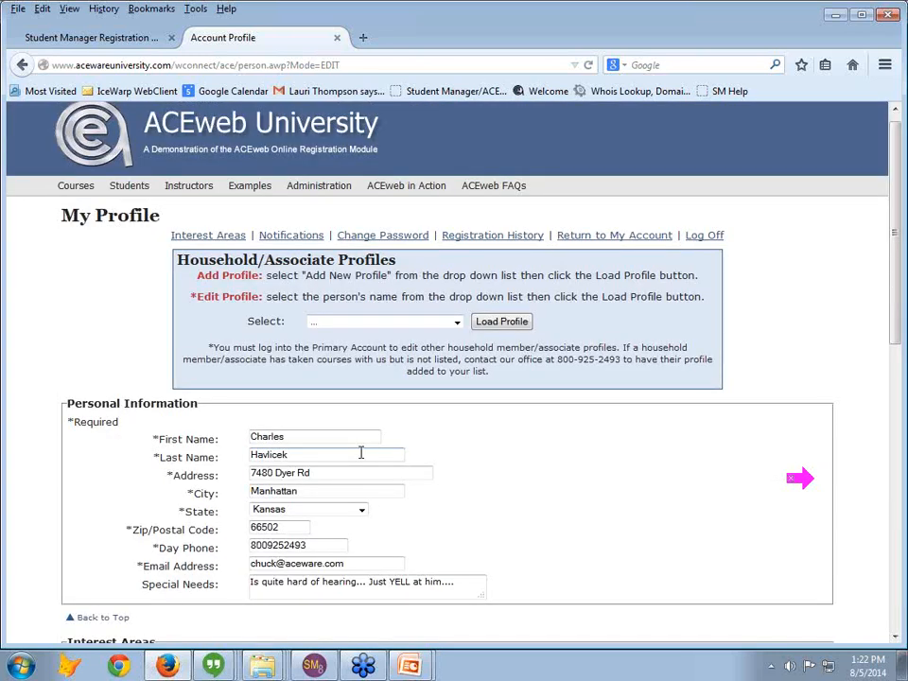
scroll("down", 3)
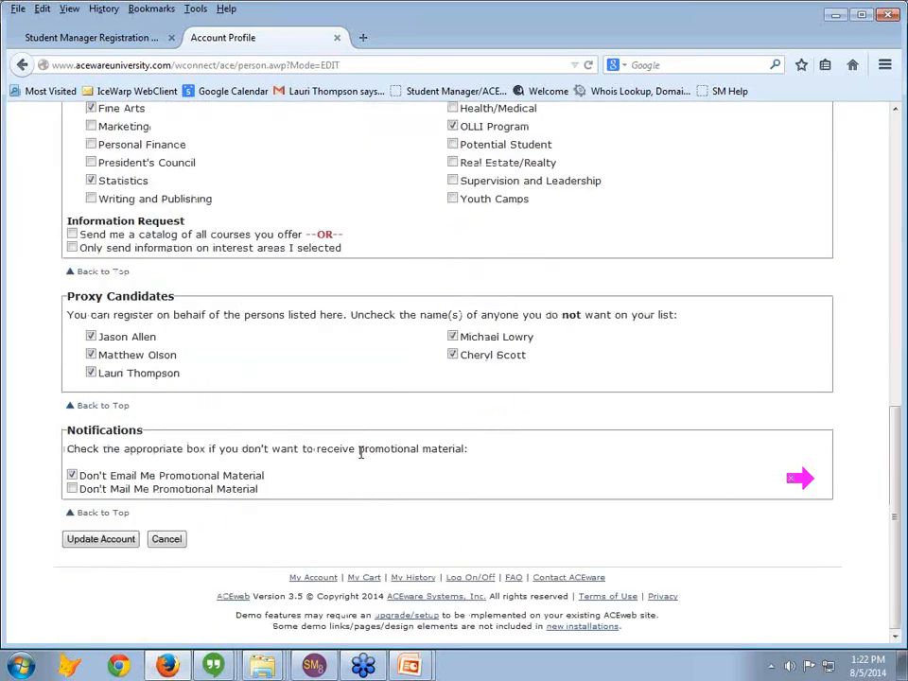
mouse_move(371, 412)
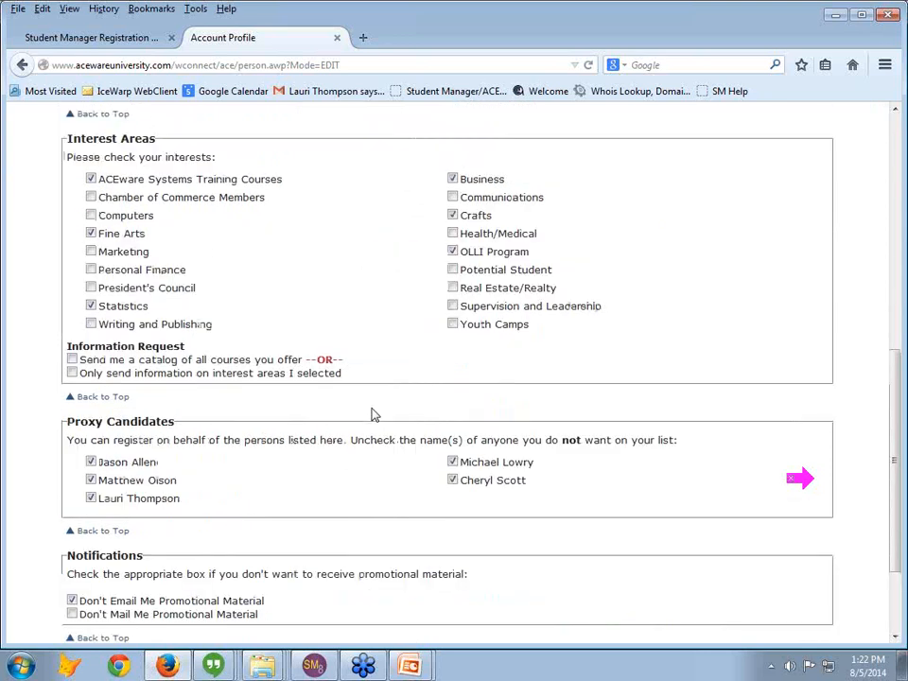
scroll("up", 3)
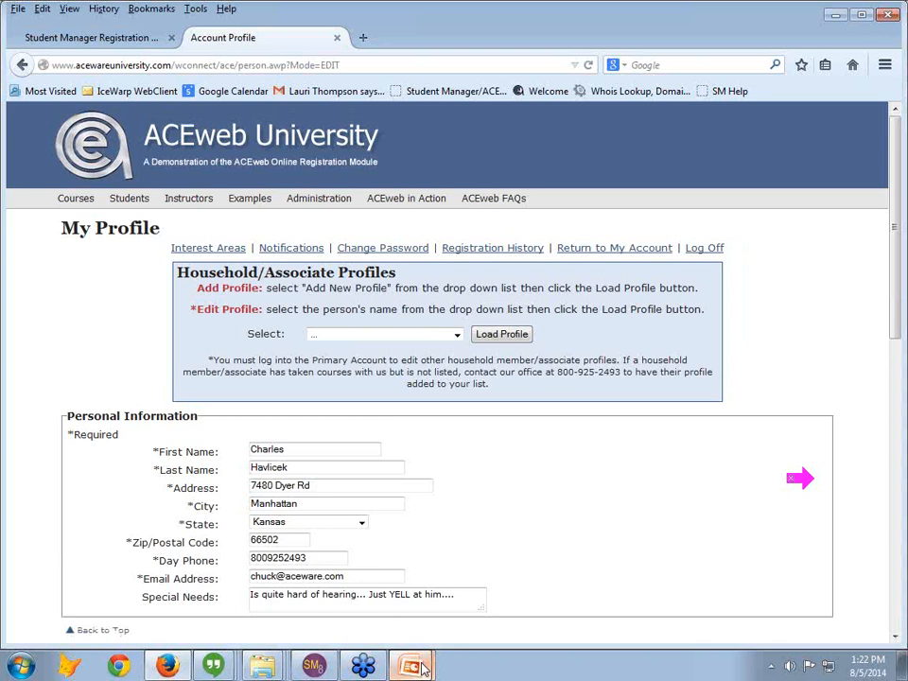
left_click(410, 666)
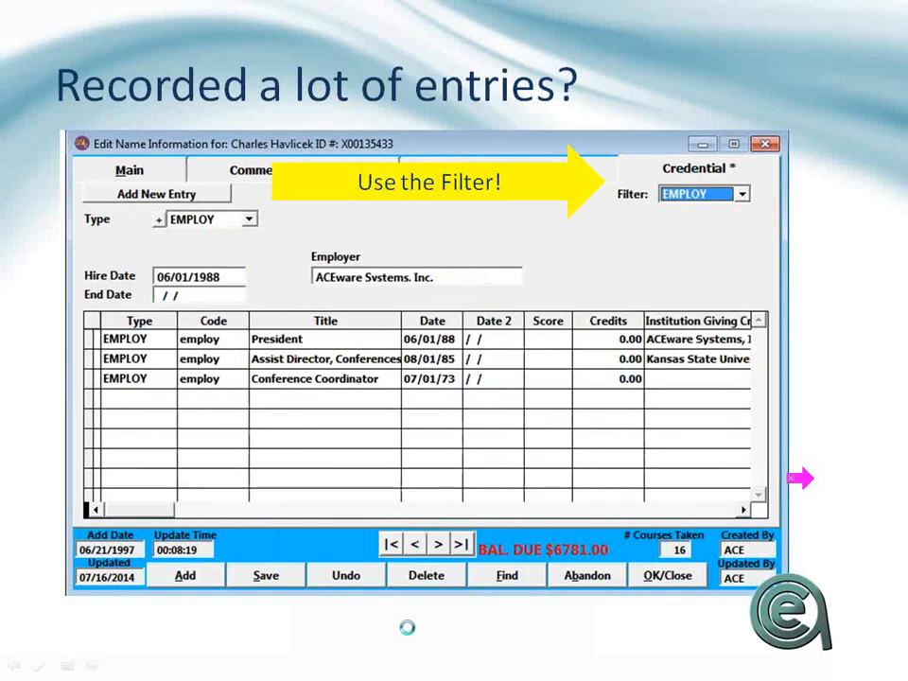
Step: Set the Credential tab's Filter to EMPLOY so only employment entries show
left_click(802, 476)
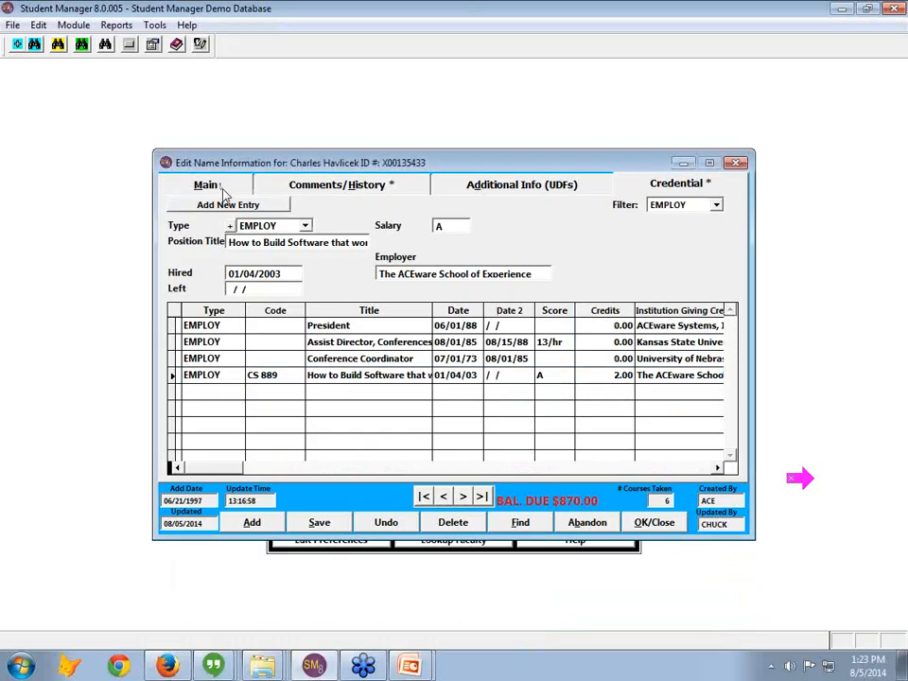
left_click(204, 183)
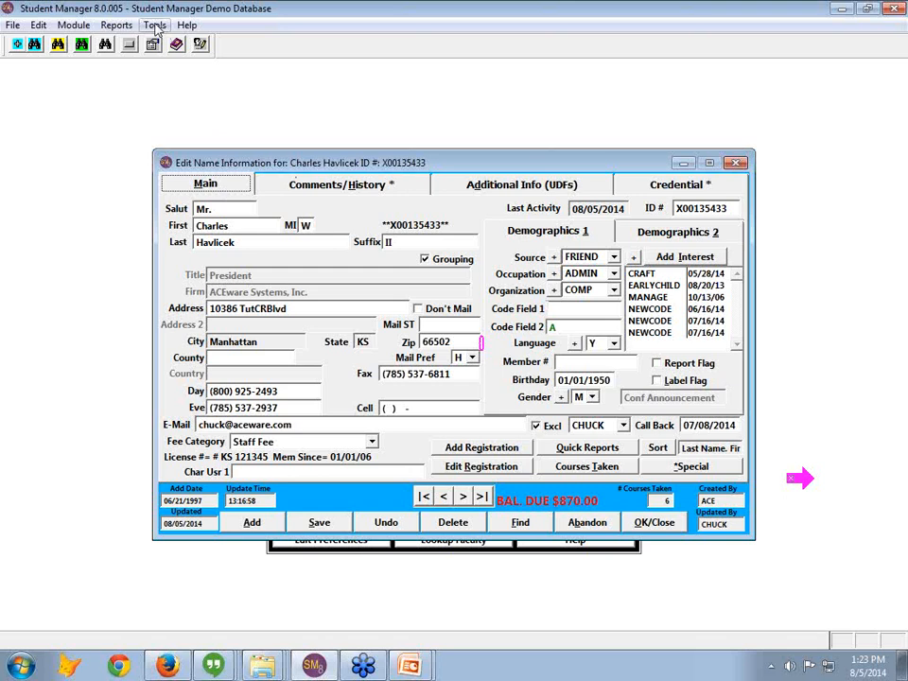
left_click(155, 25)
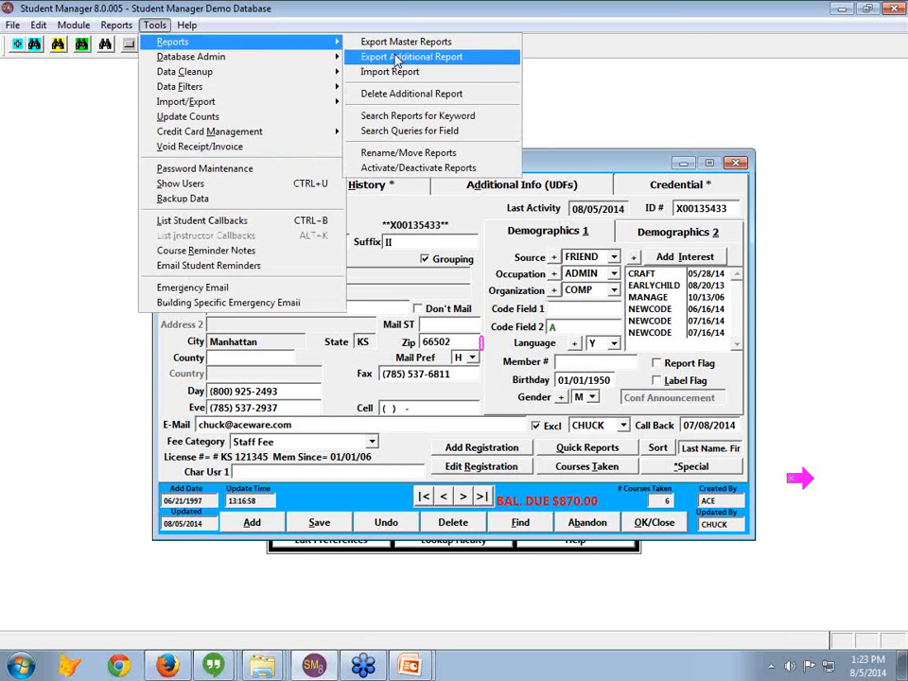
mouse_move(433, 67)
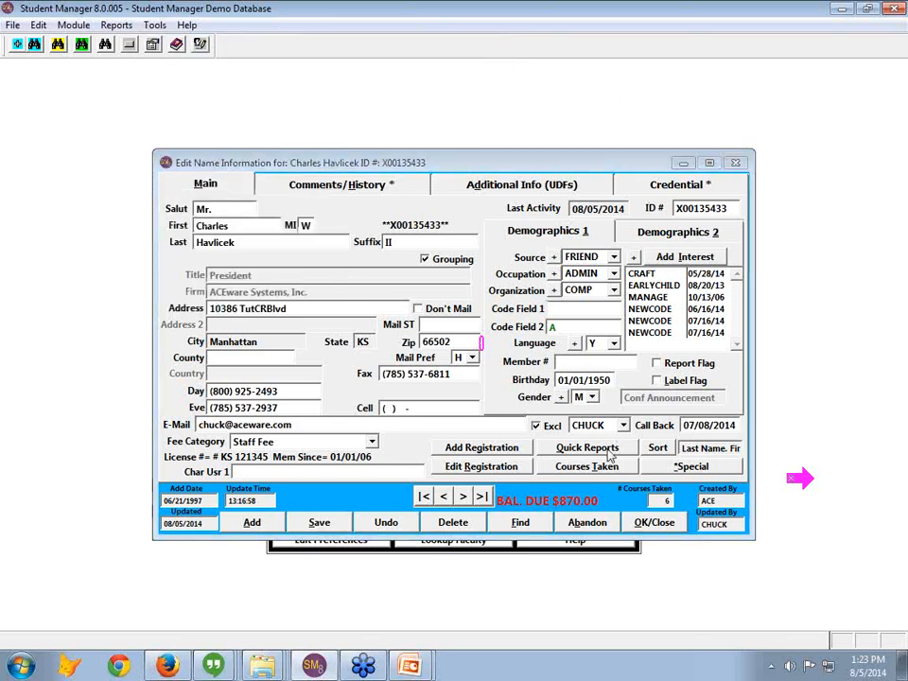
mouse_move(586, 446)
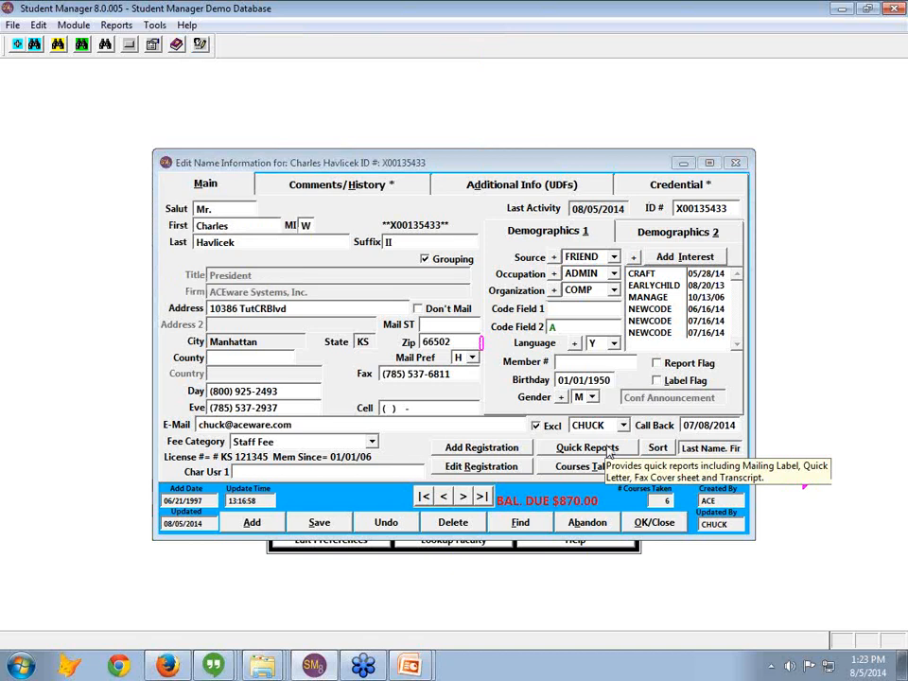
left_click(586, 447)
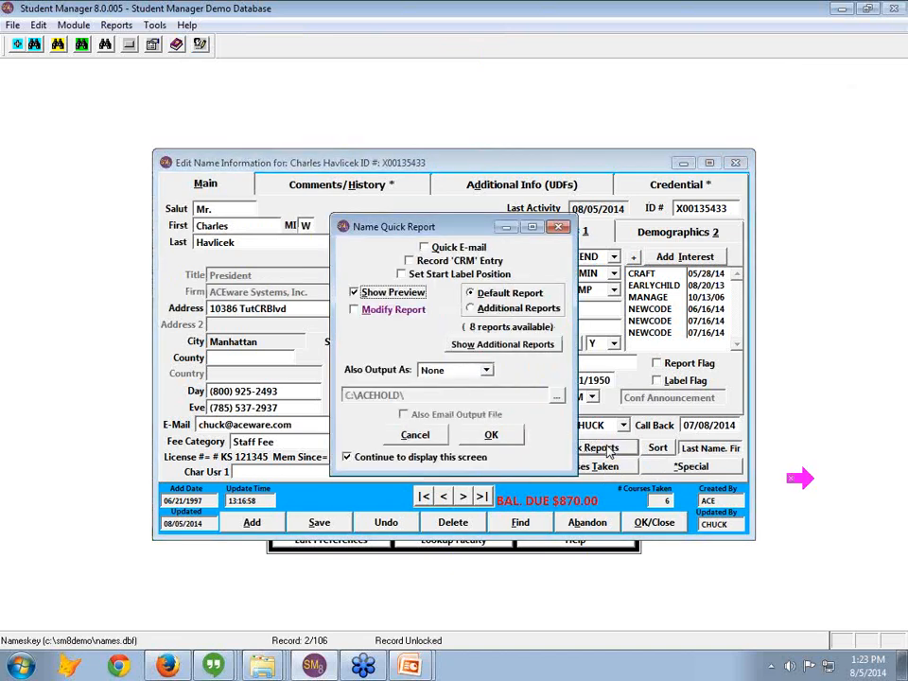
Step: Run the Transcript-Credentials additional report and scroll its preview to the Credentials section
left_click(469, 308)
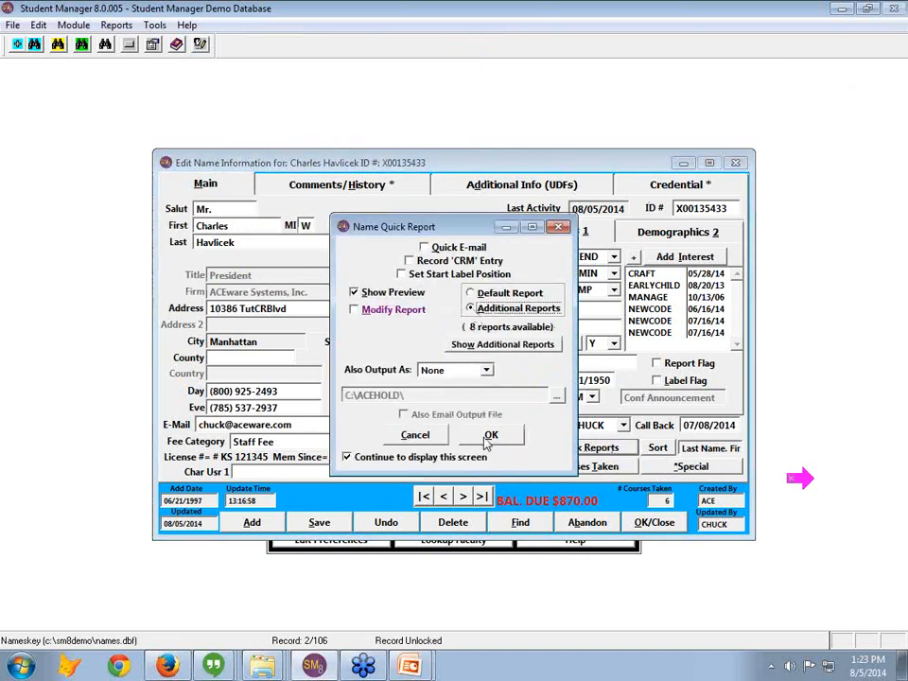
left_click(492, 435)
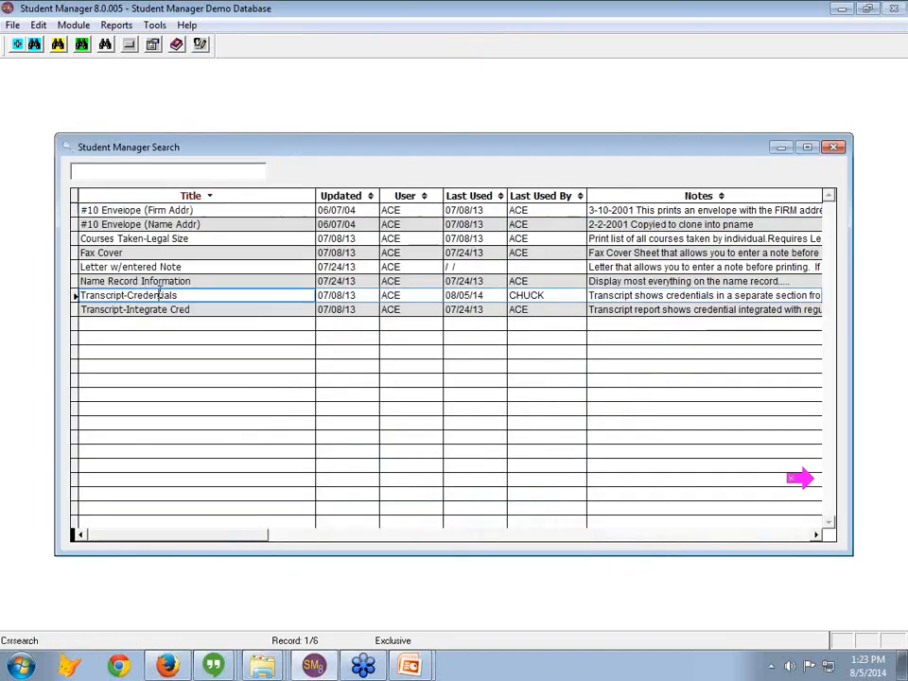
double_click(128, 295)
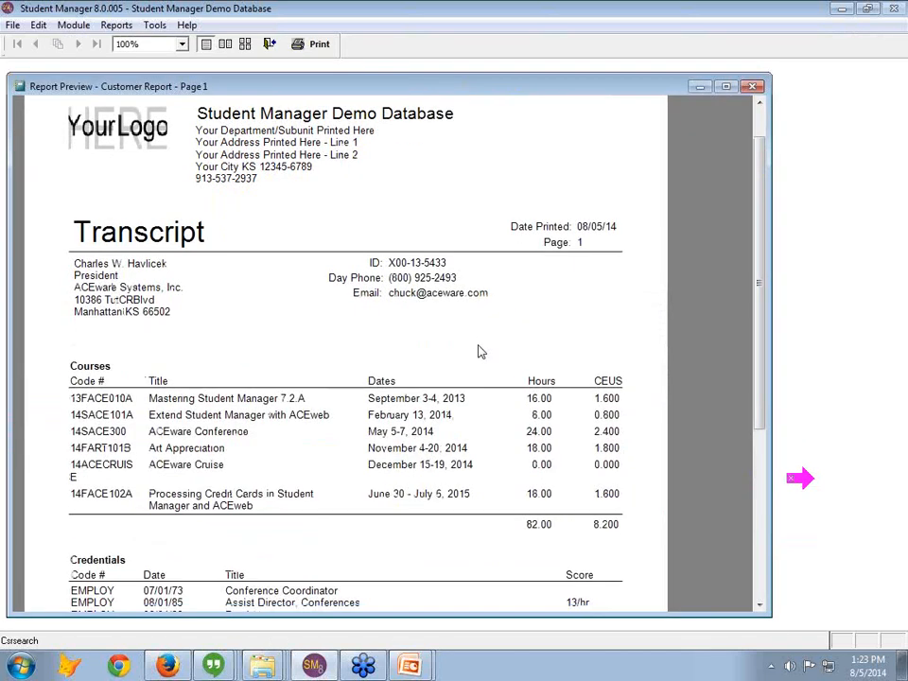
scroll("down", 3)
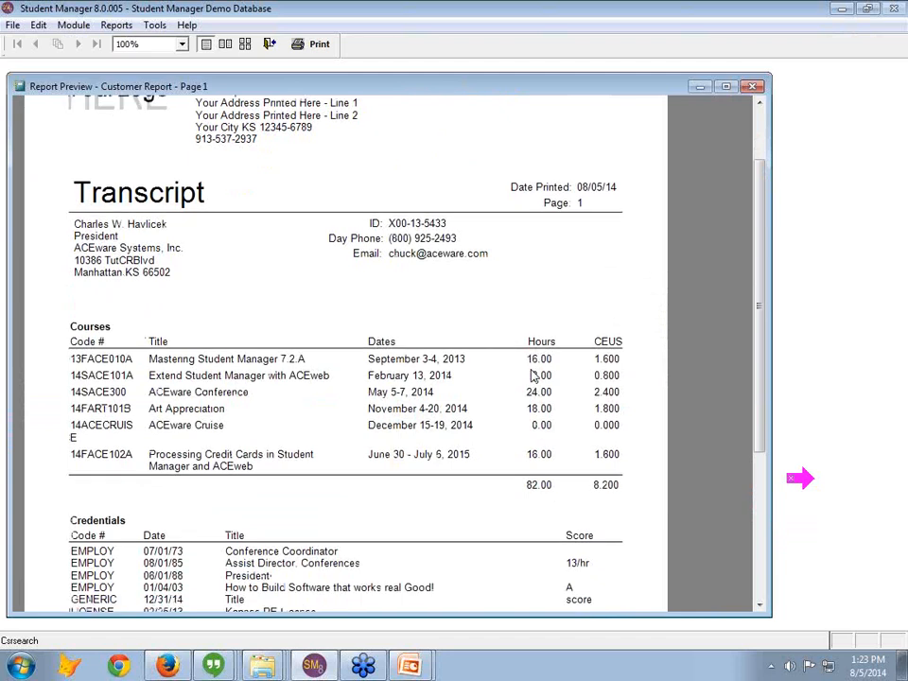
scroll("down", 3)
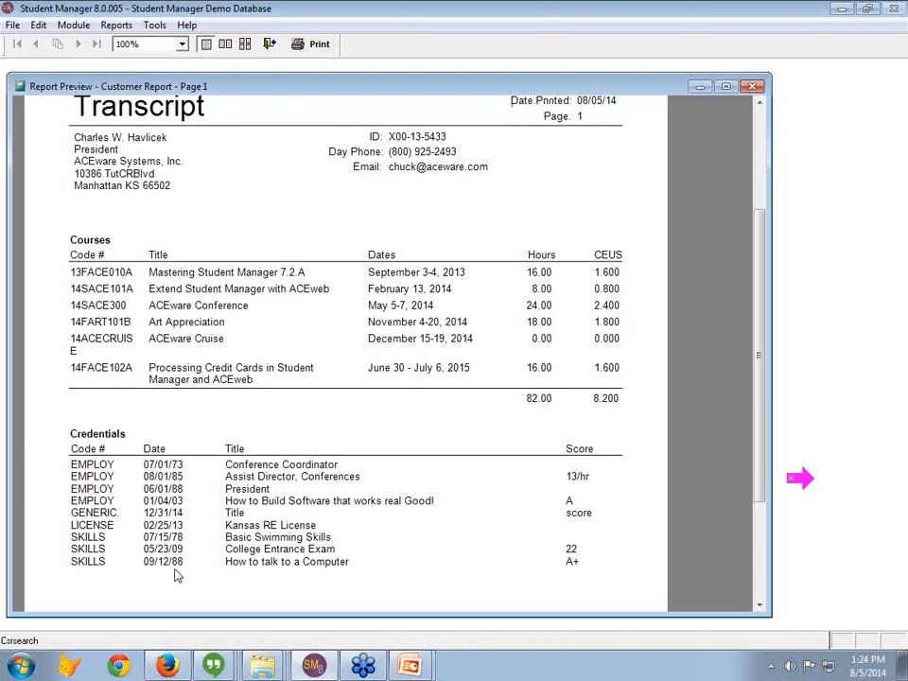
scroll("down", 3)
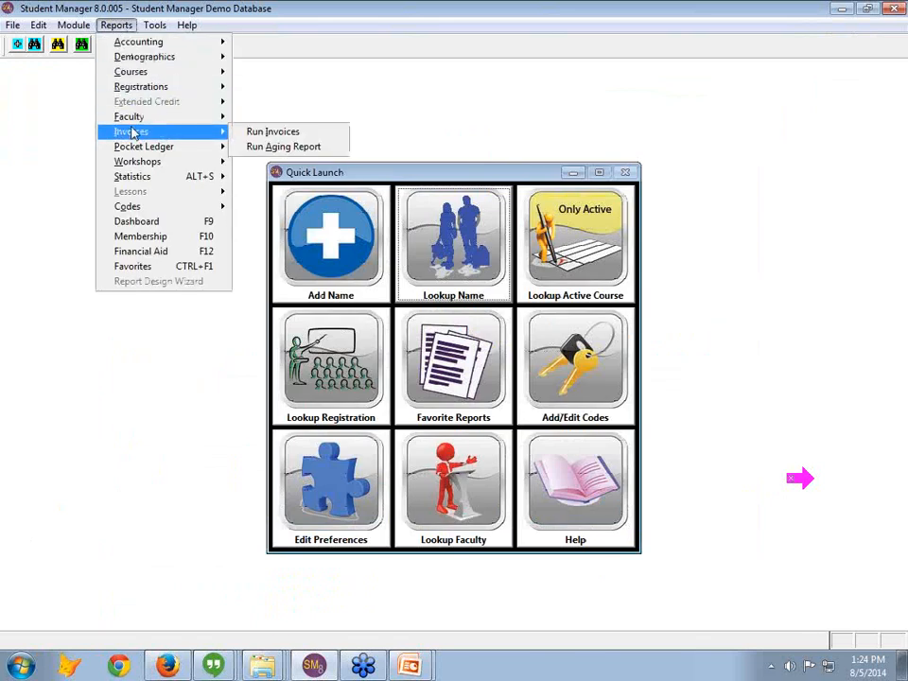
mouse_move(140, 87)
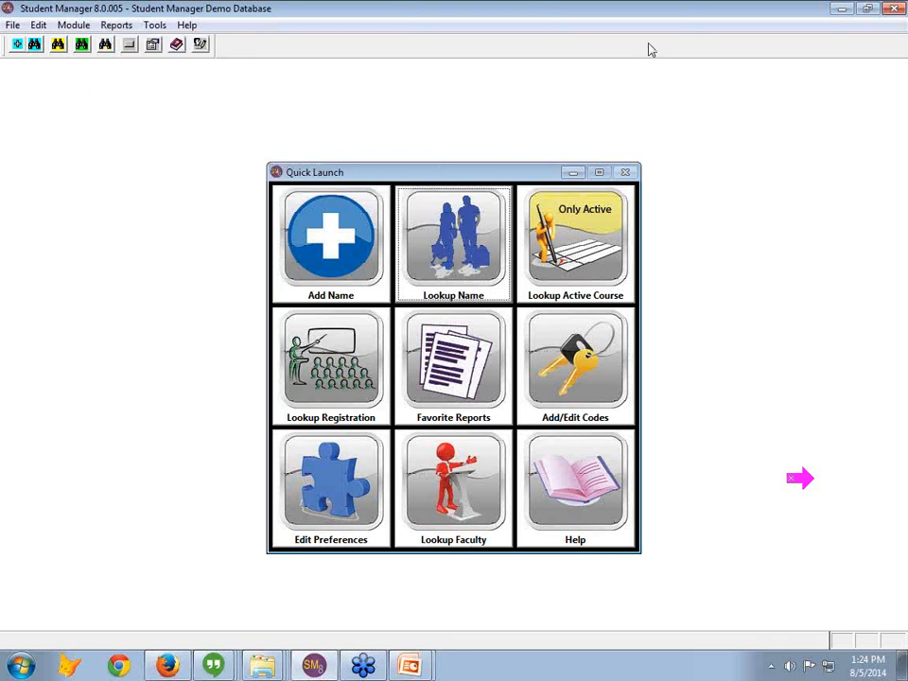
mouse_move(454, 369)
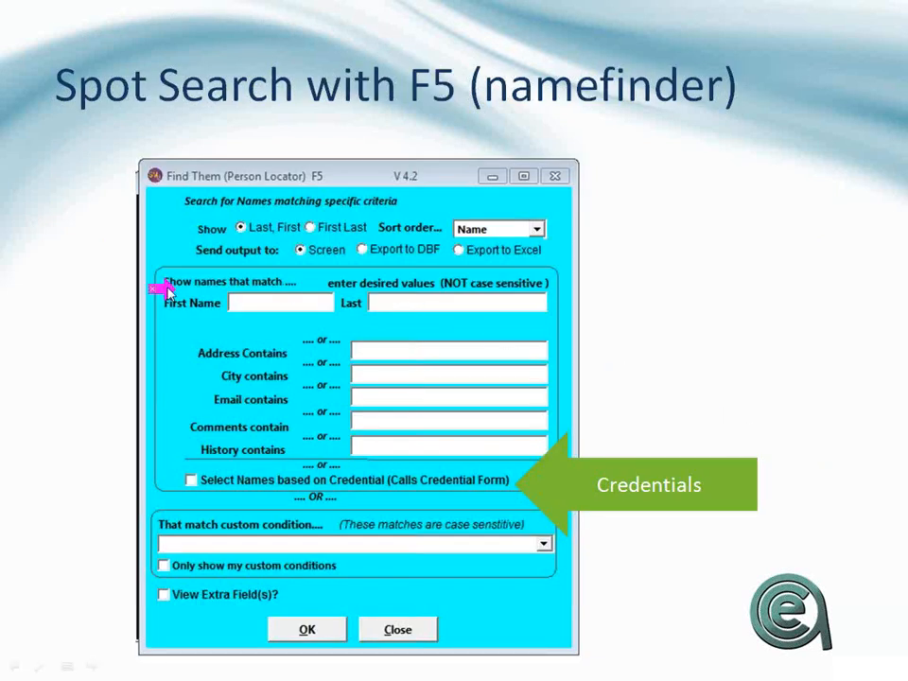
mouse_move(356, 382)
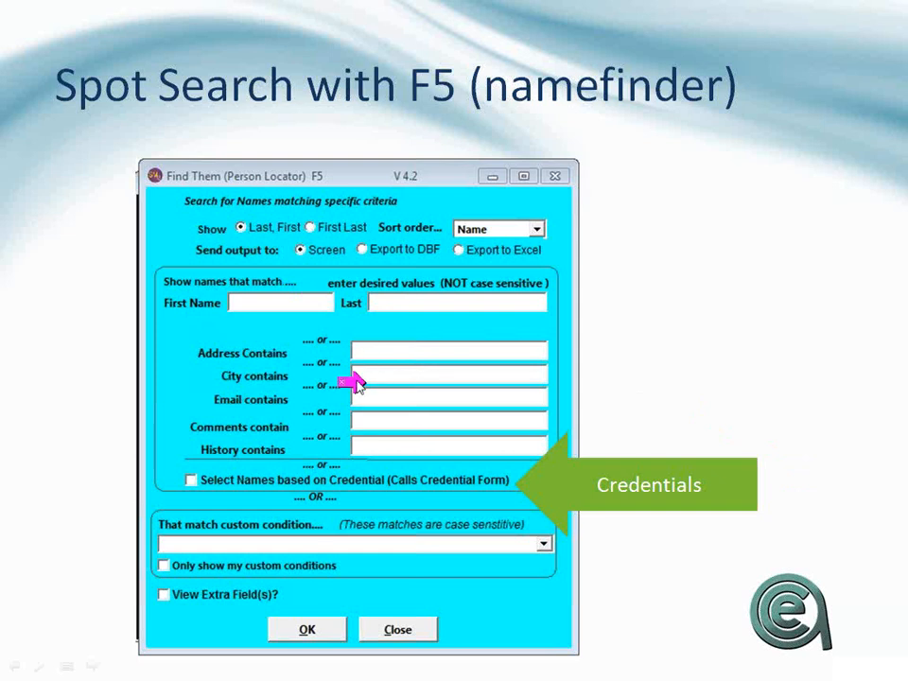
mouse_move(231, 437)
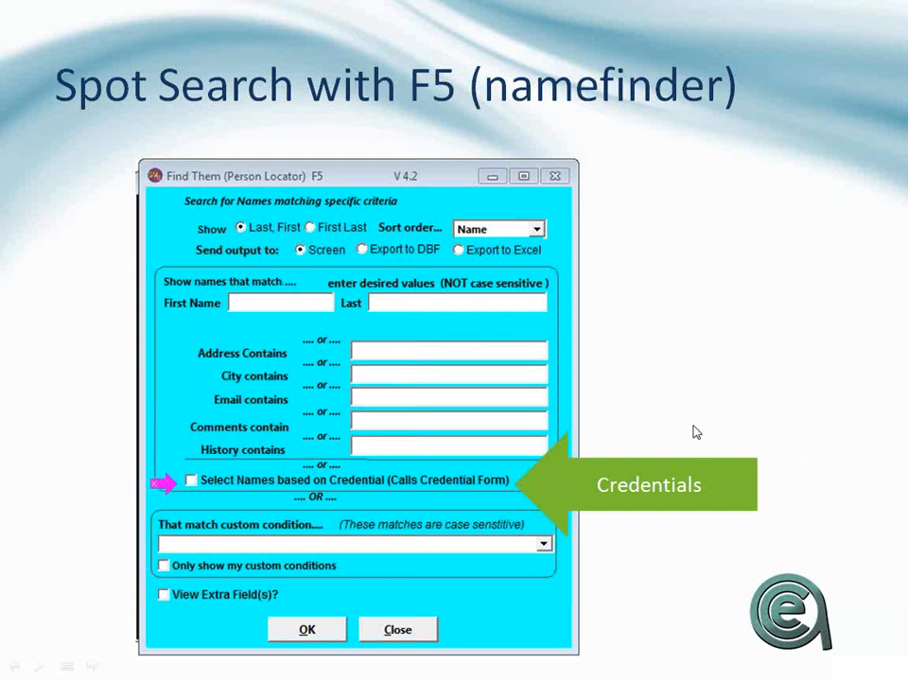
mouse_move(435, 456)
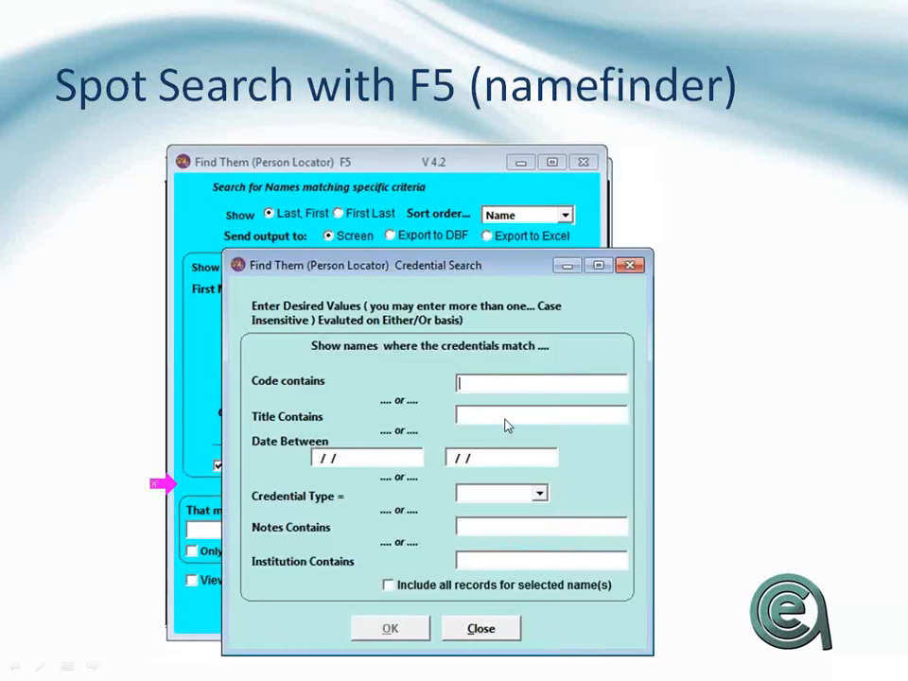
mouse_move(473, 459)
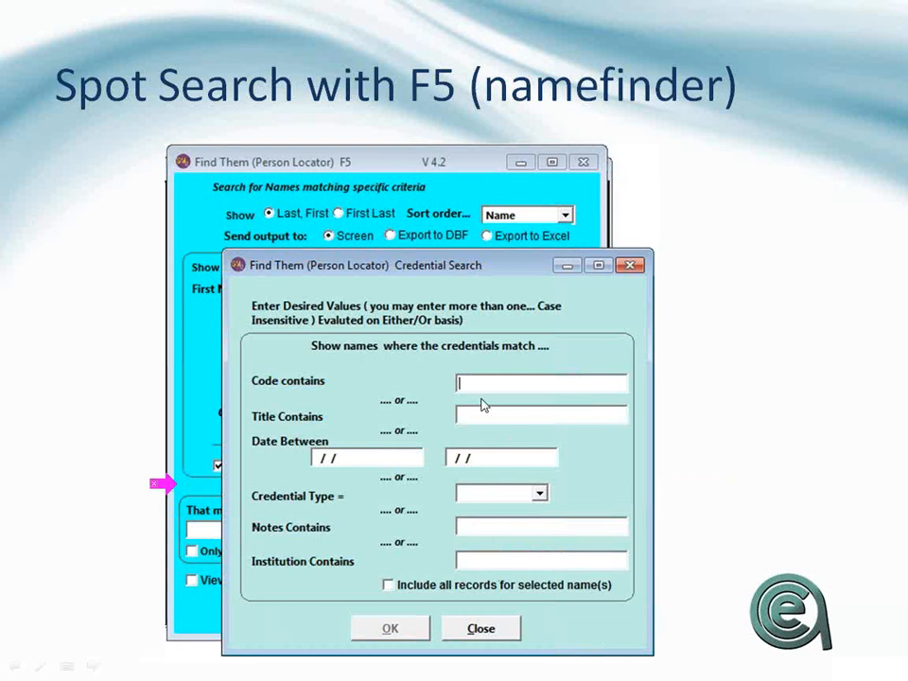
mouse_move(537, 495)
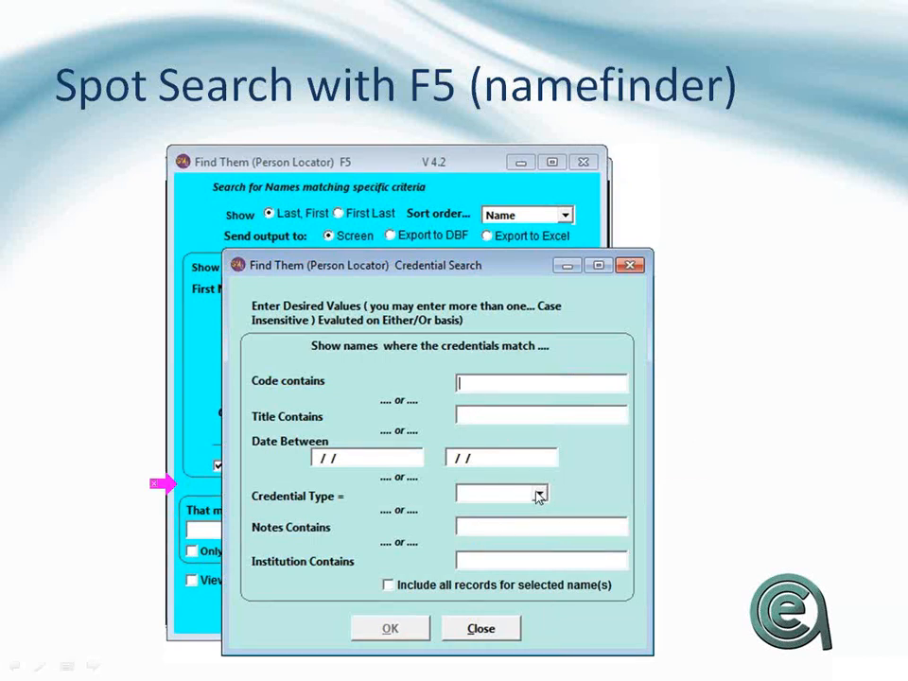
mouse_move(514, 564)
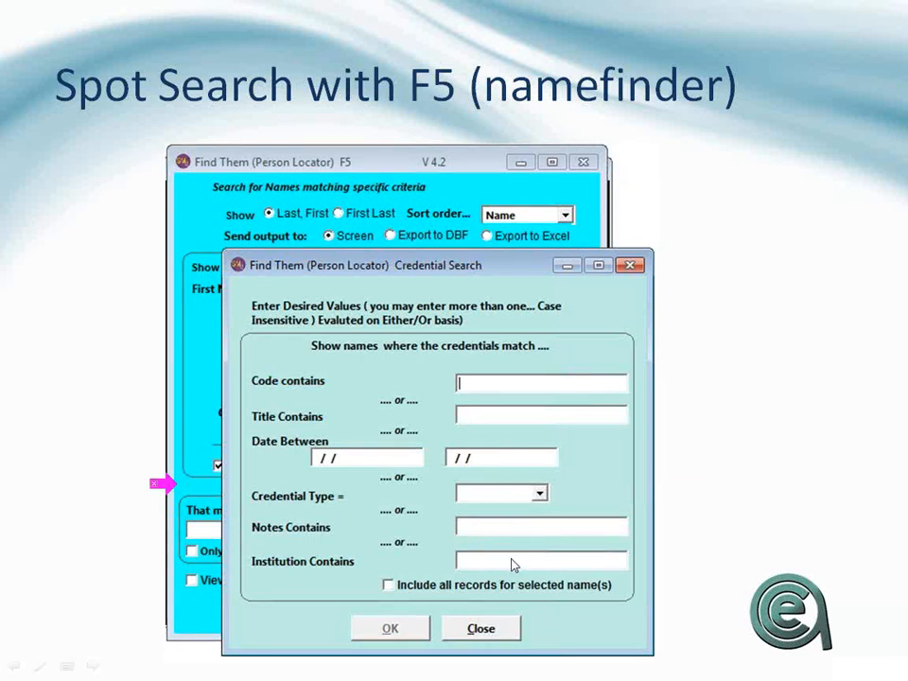
mouse_move(499, 633)
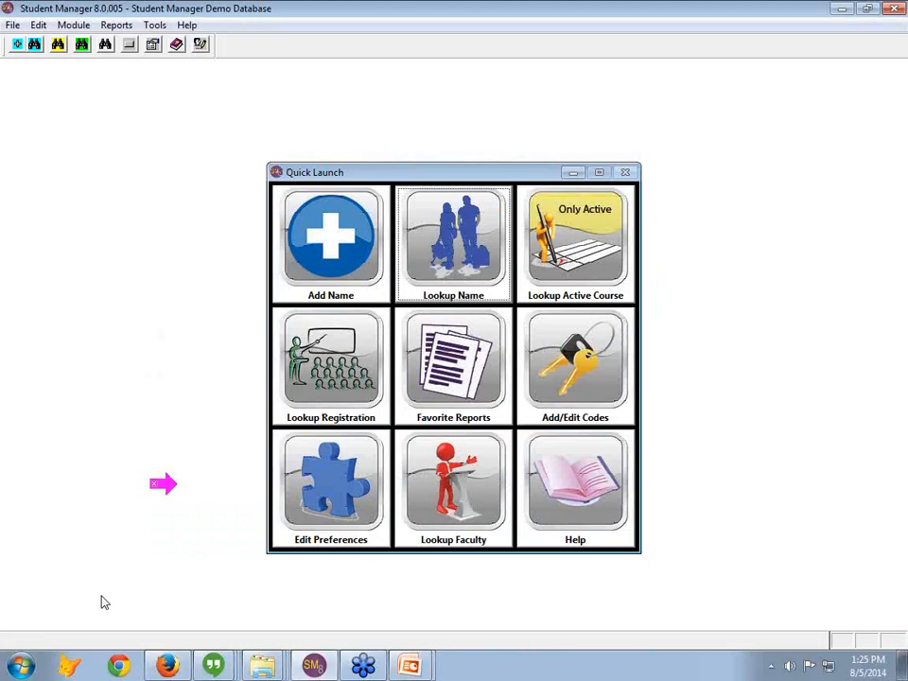
left_click(454, 242)
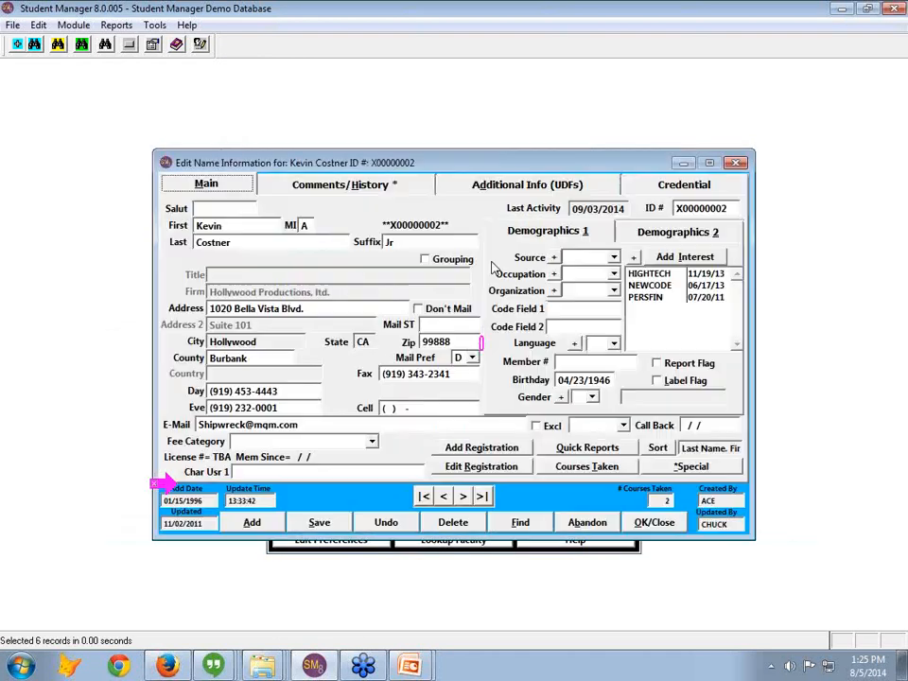
left_click(518, 522)
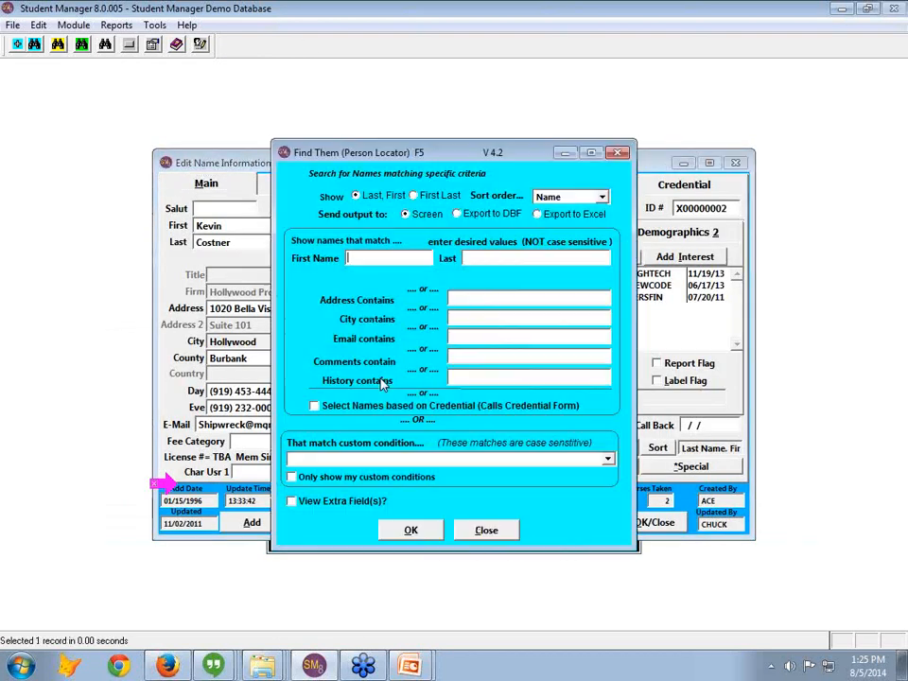
left_click(314, 405)
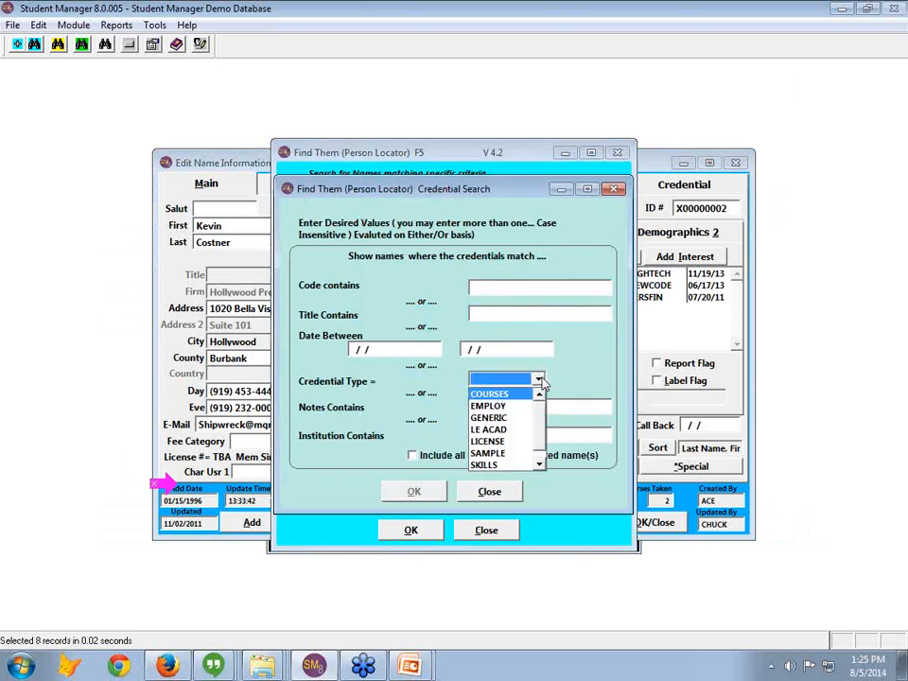
mouse_move(492, 466)
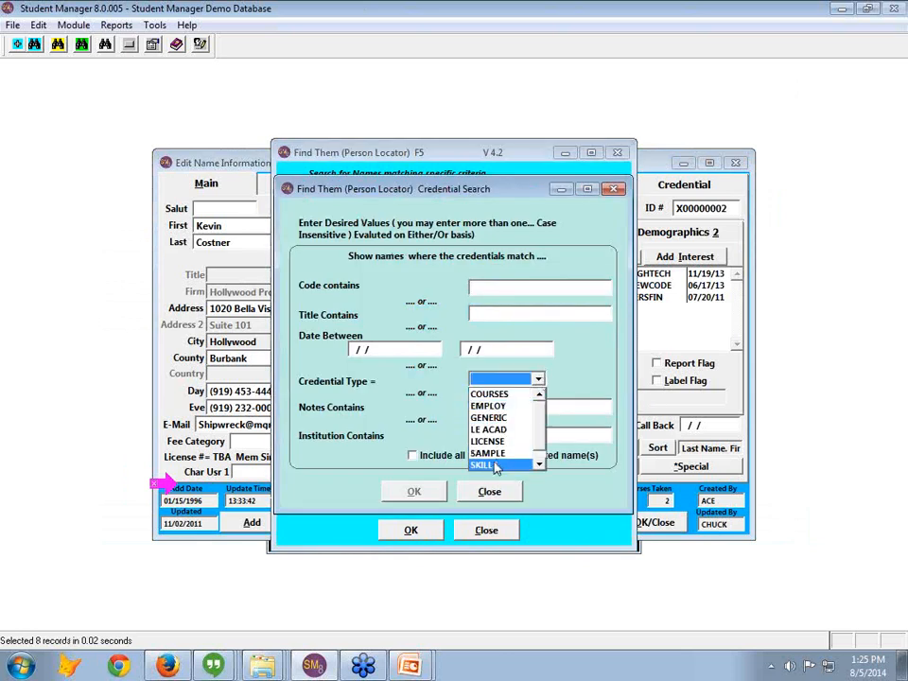
left_click(488, 465)
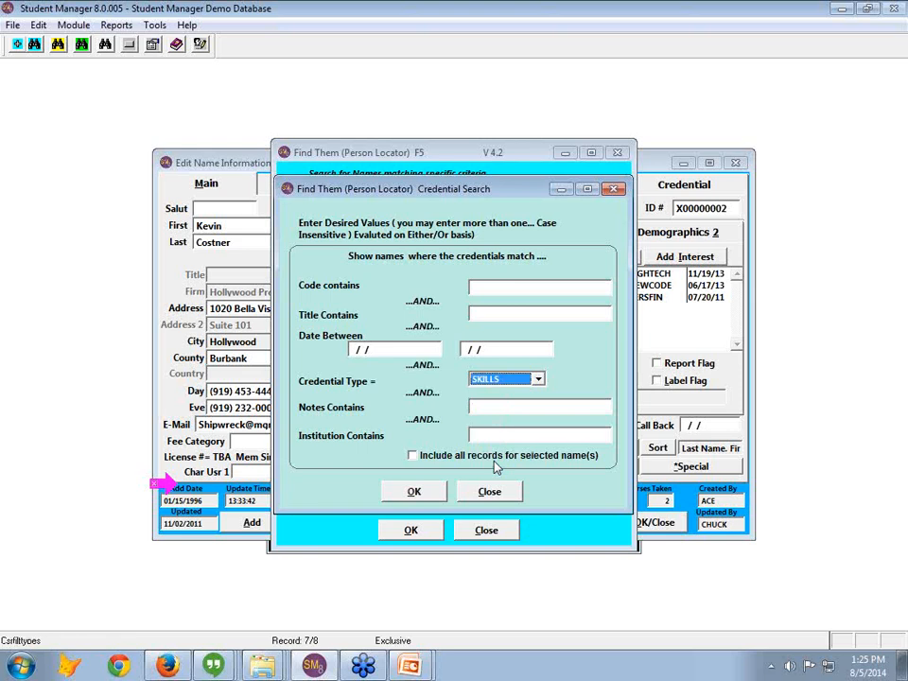
mouse_move(488, 477)
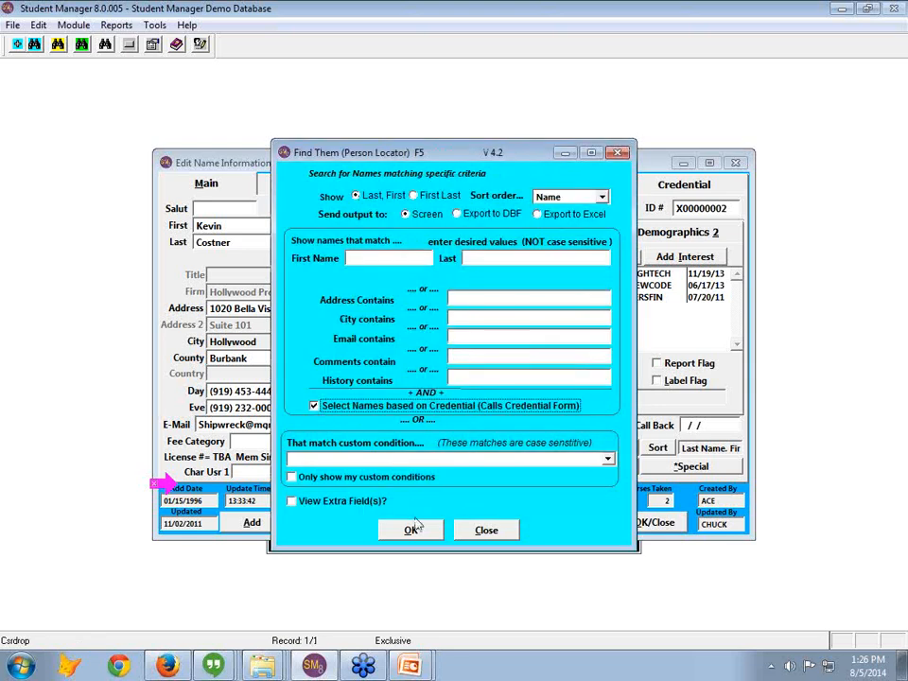
left_click(410, 530)
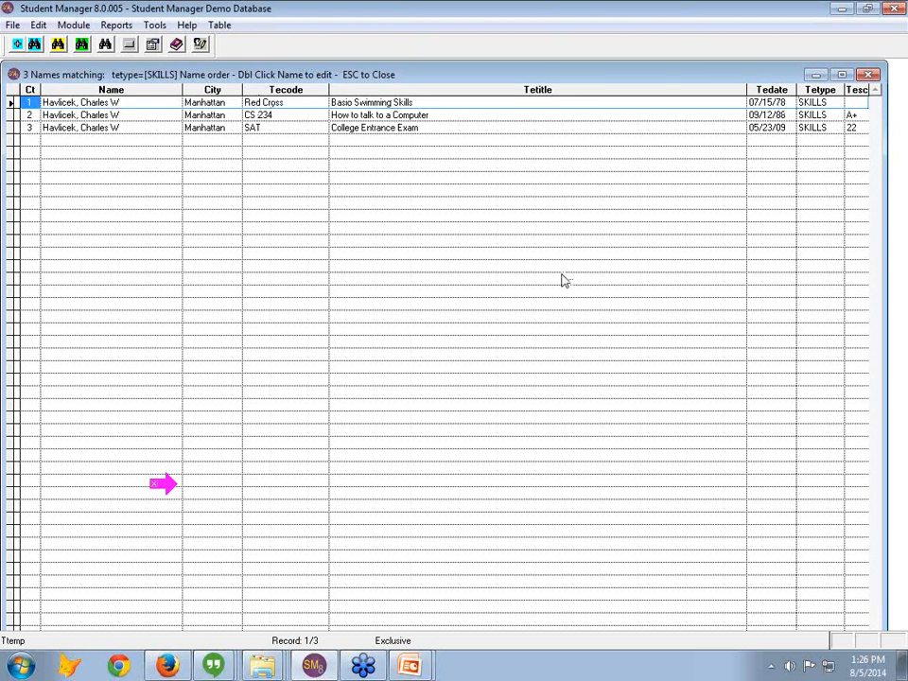
double_click(80, 102)
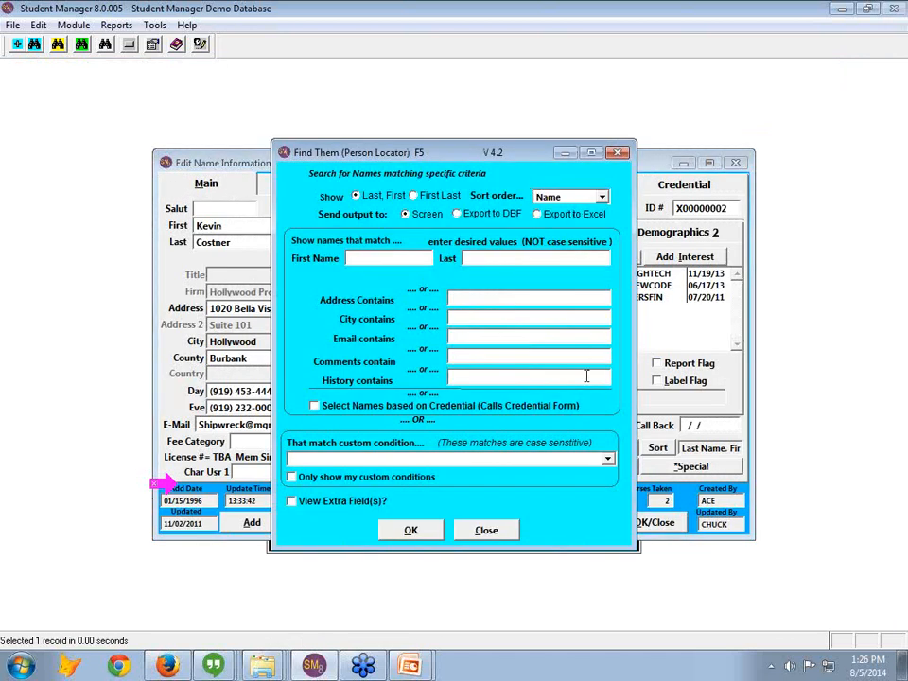
Step: Run a credential search for titles containing BUILD
left_click(314, 405)
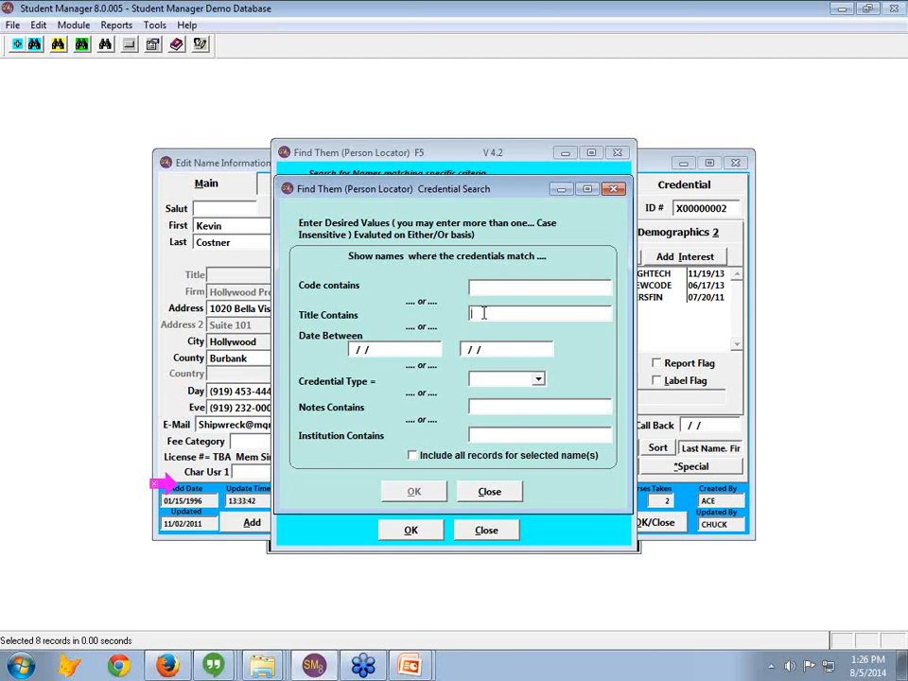
type("BUILD")
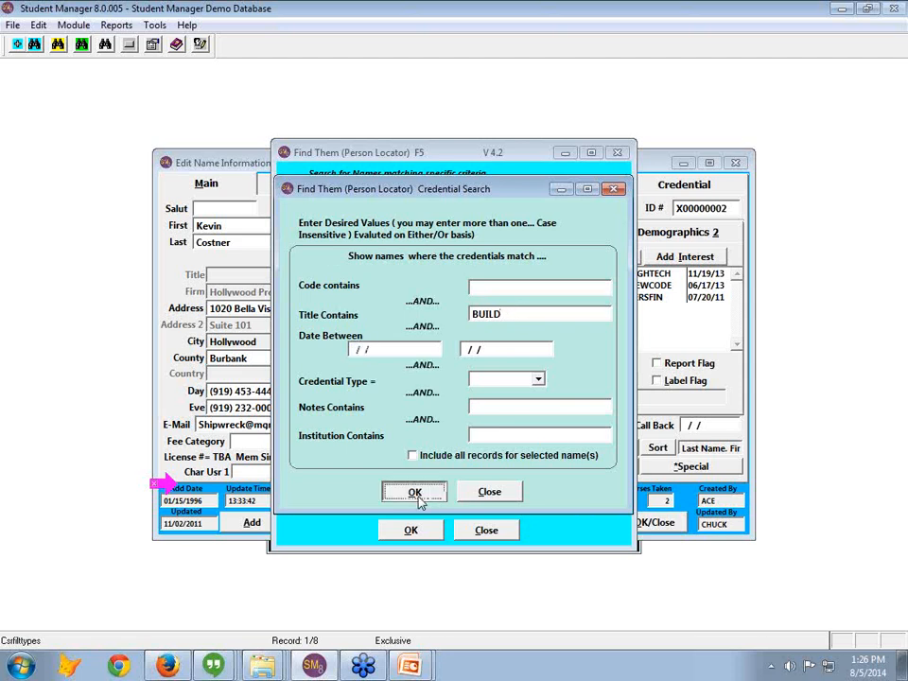
left_click(413, 492)
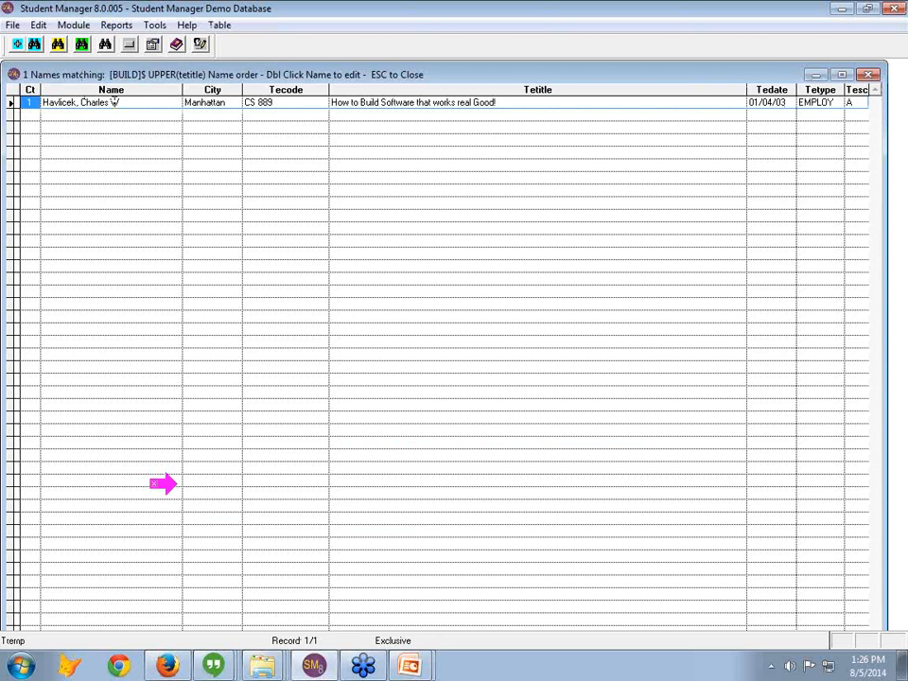
double_click(75, 102)
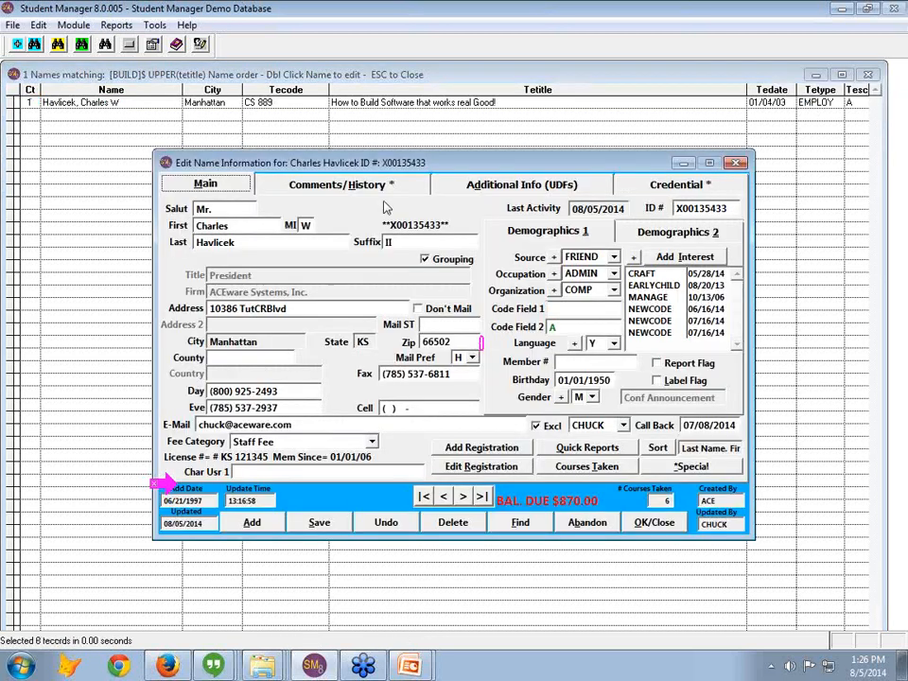
left_click(522, 183)
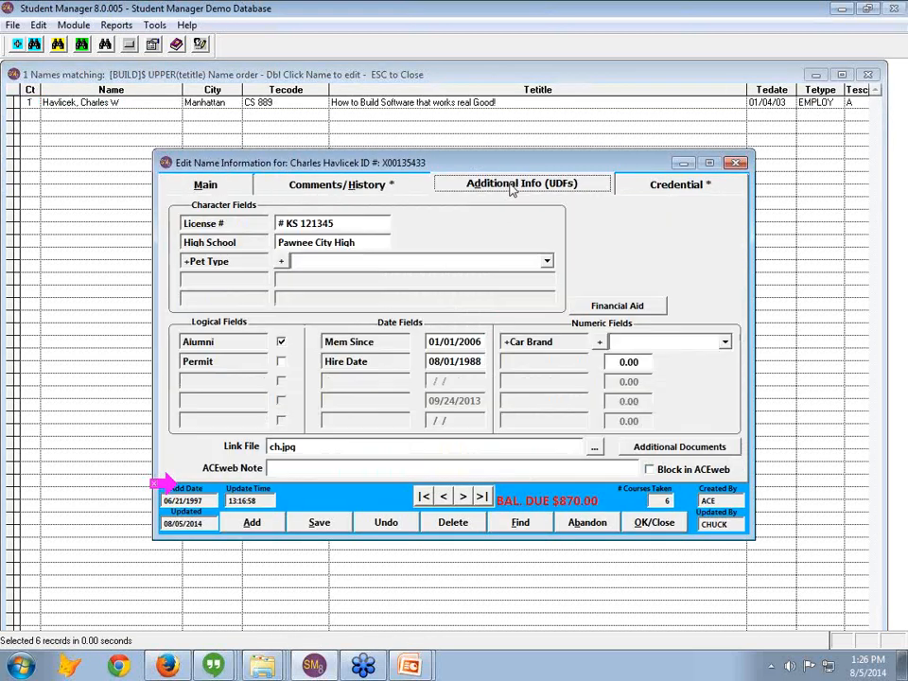
left_click(677, 183)
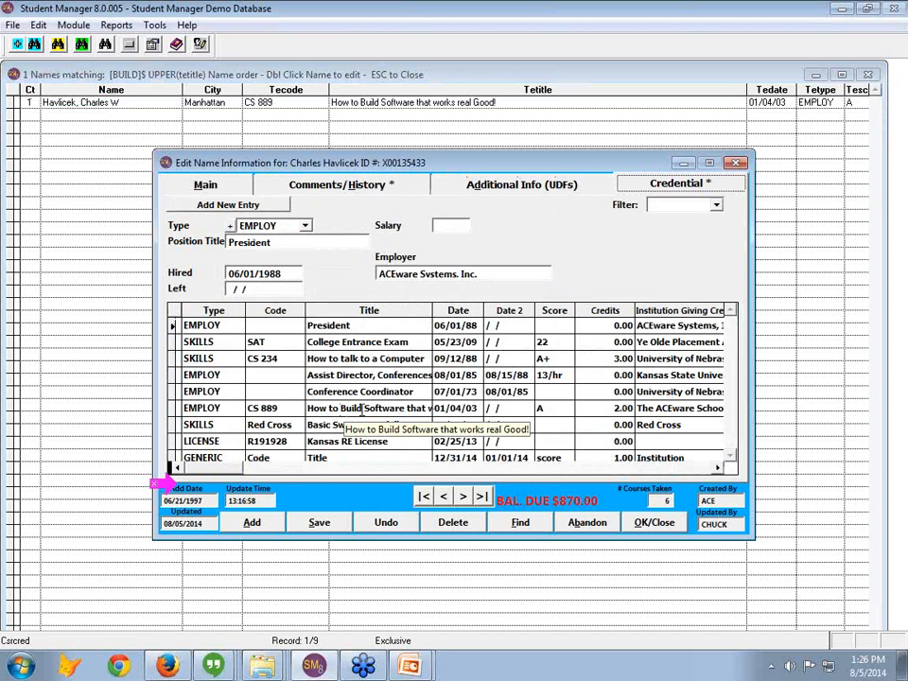
left_click(204, 184)
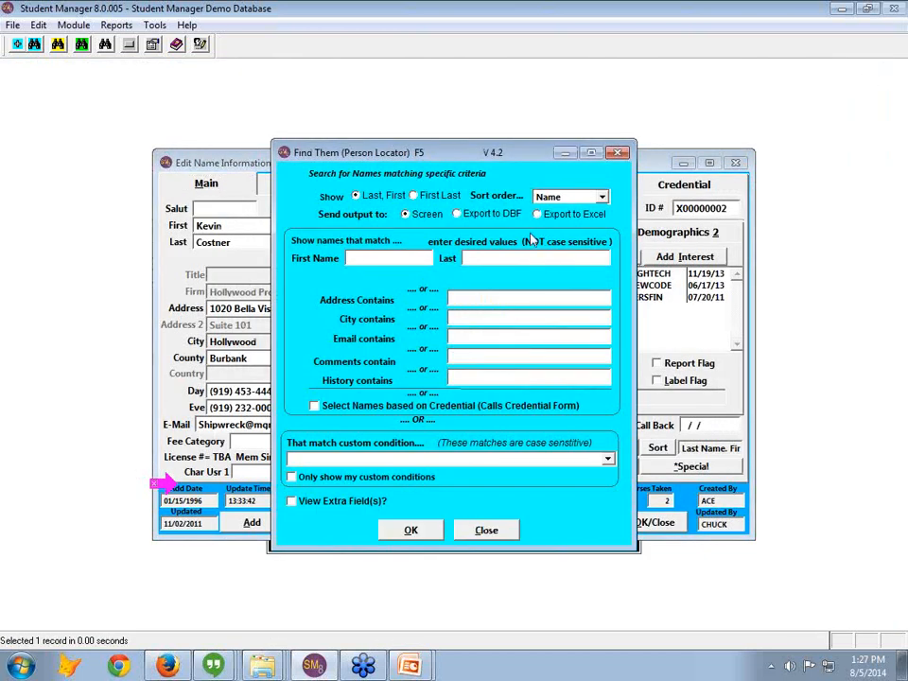
Step: Set the Find Them output to Export to Excel, then close the search without running it
left_click(537, 213)
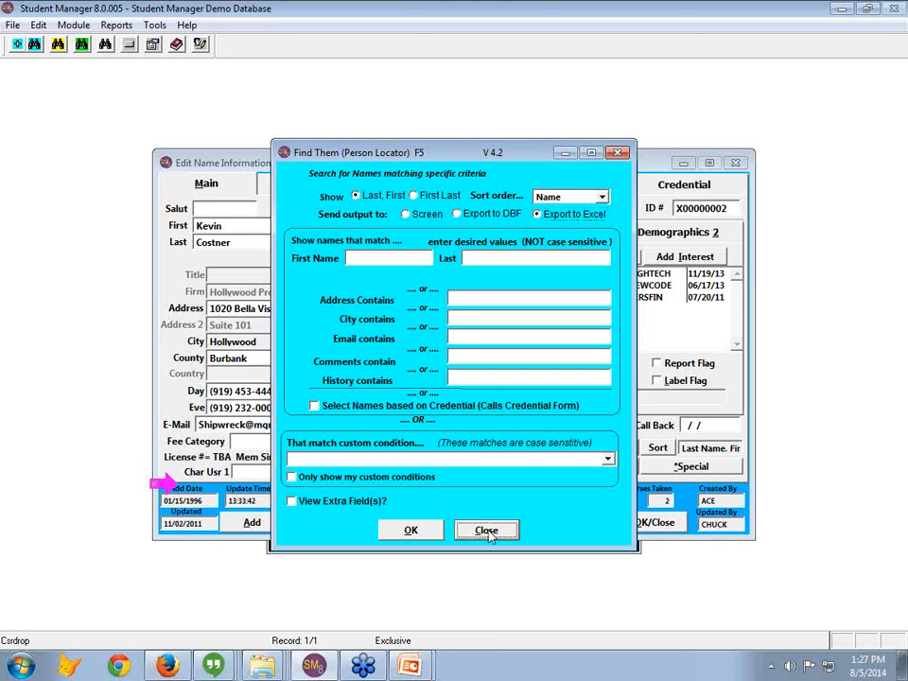
left_click(486, 530)
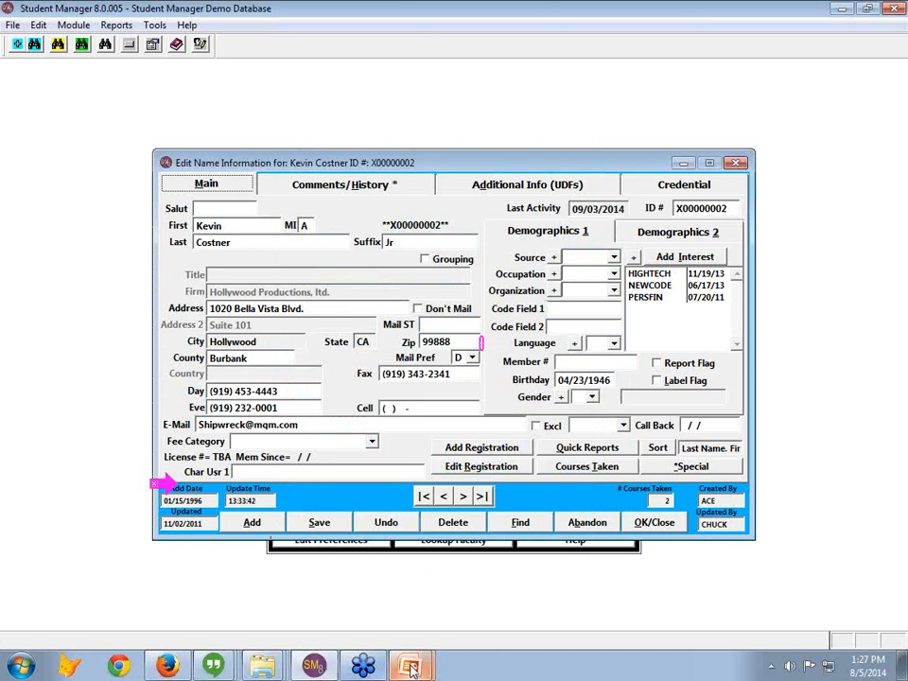
mouse_move(410, 666)
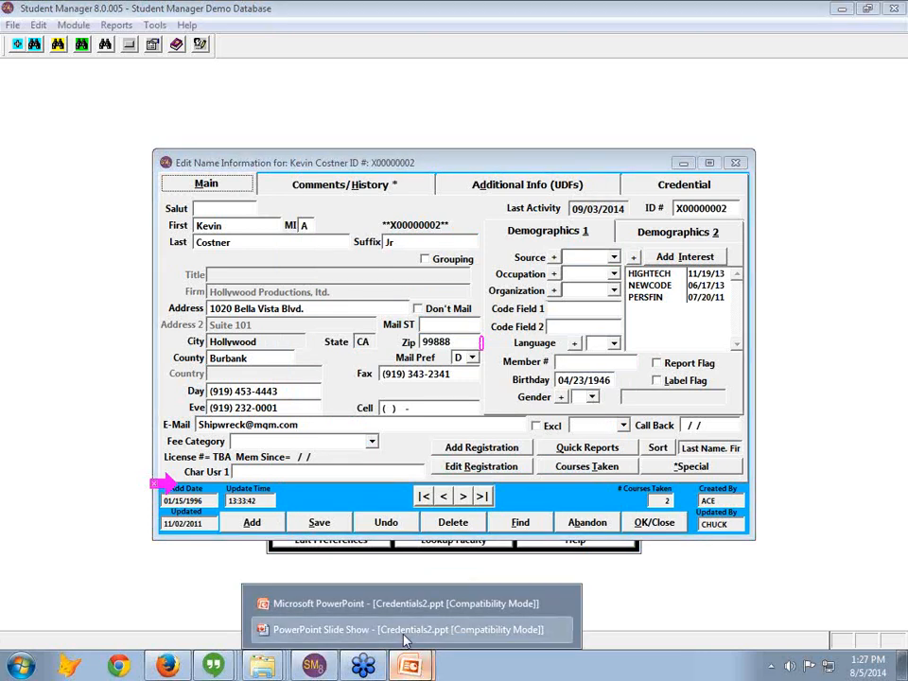
left_click(406, 628)
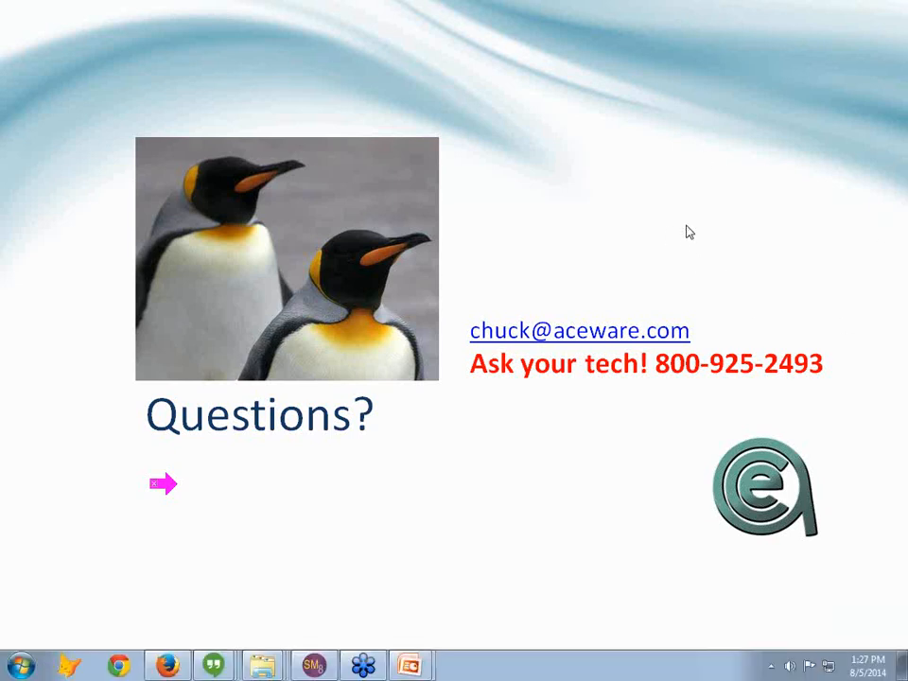
mouse_move(802, 384)
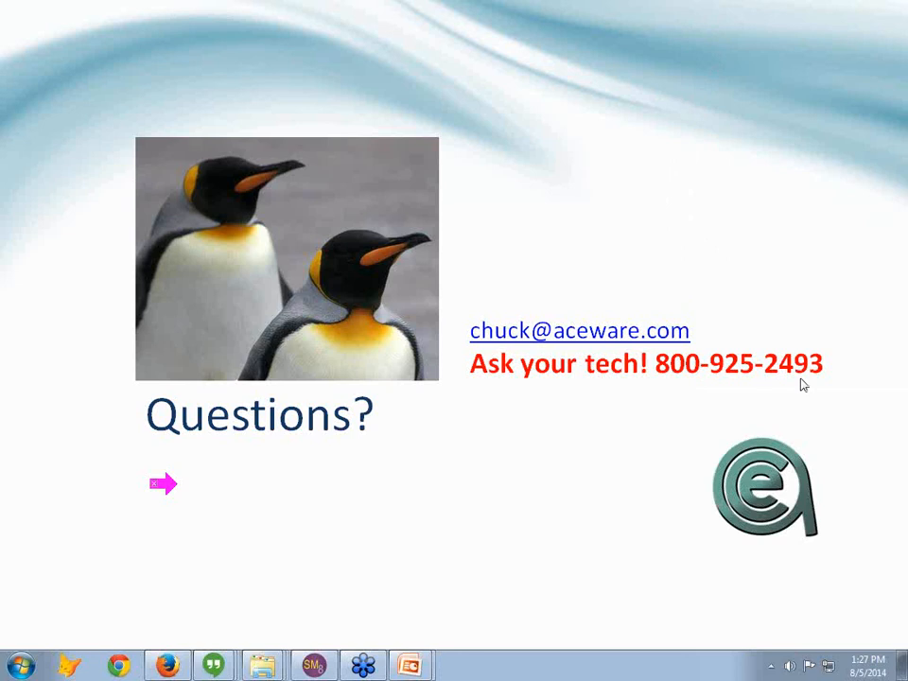
mouse_move(781, 454)
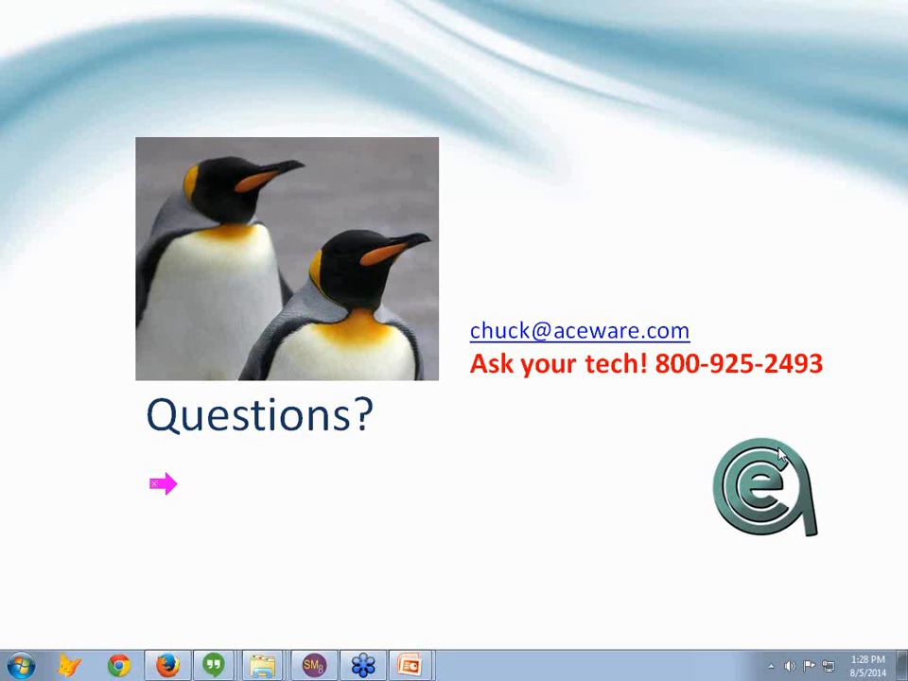
mouse_move(799, 484)
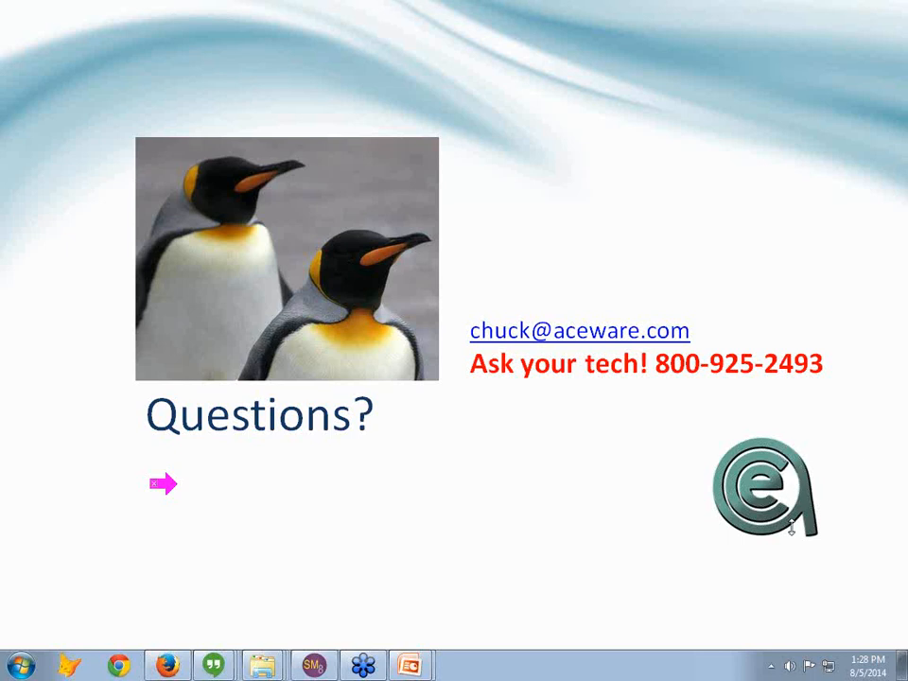
mouse_move(855, 412)
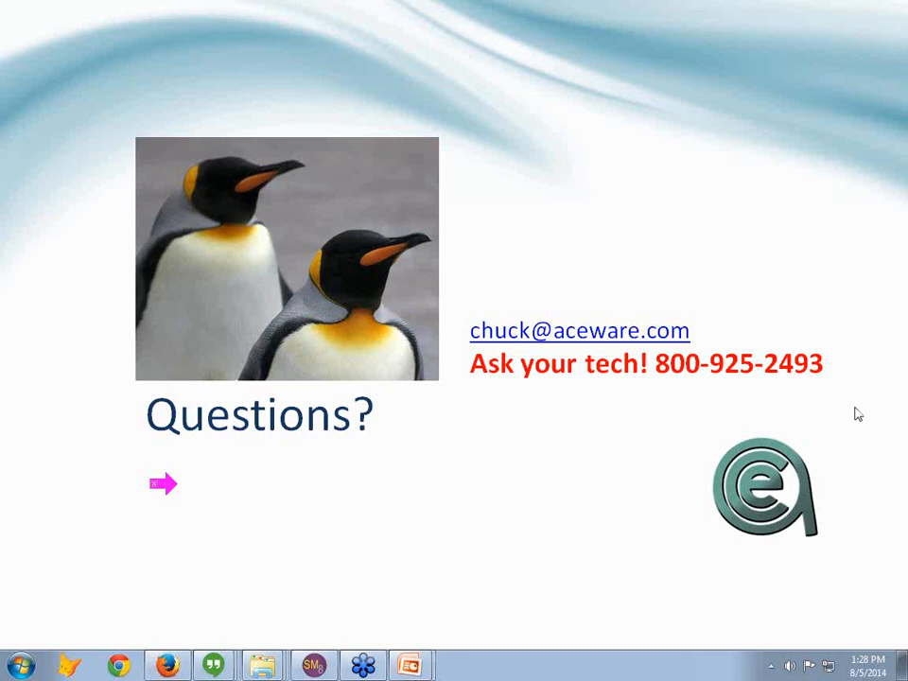
mouse_move(900, 419)
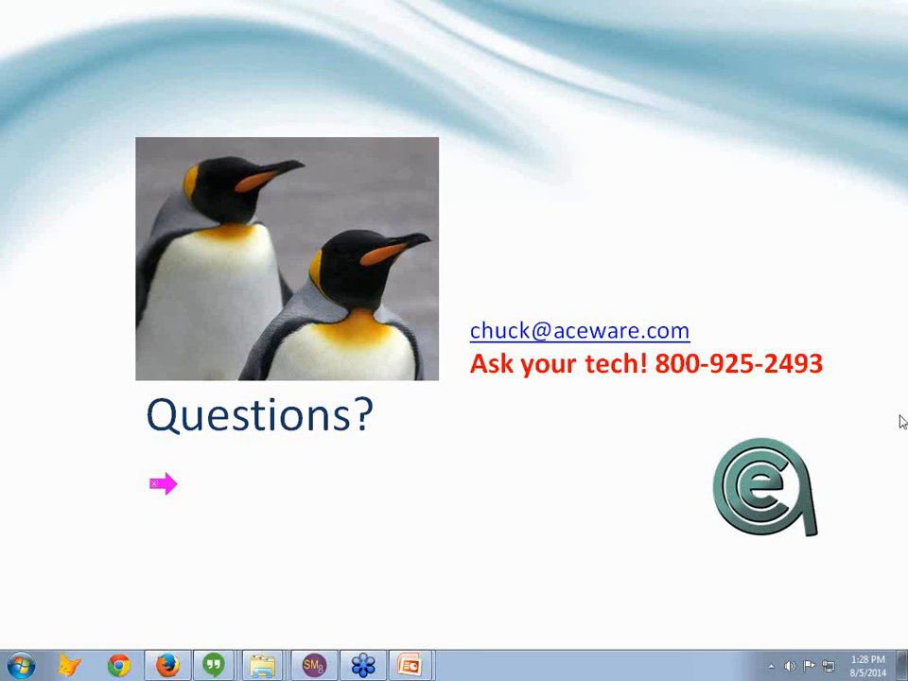
mouse_move(898, 467)
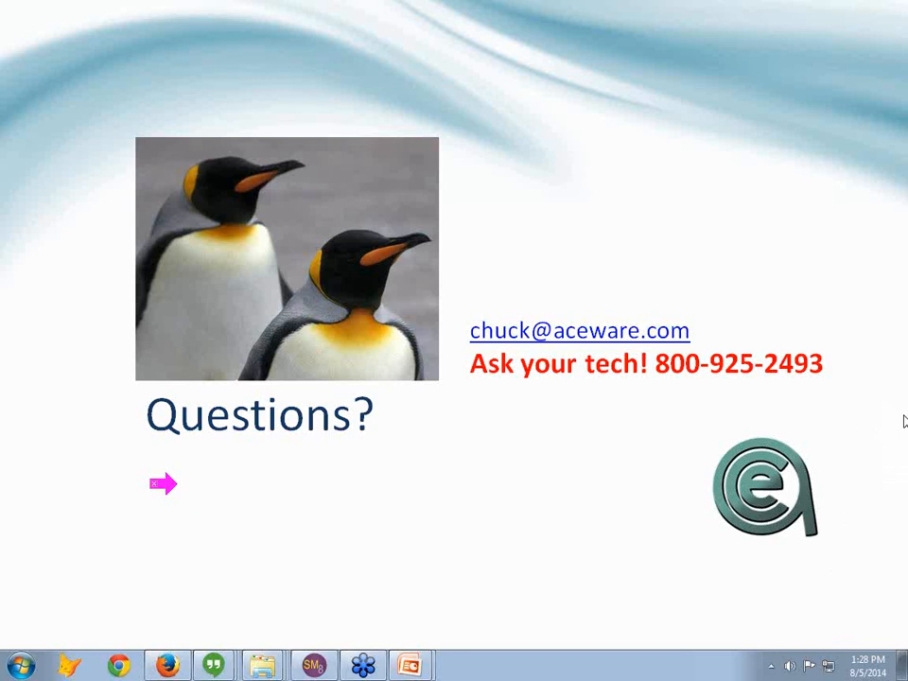
mouse_move(900, 427)
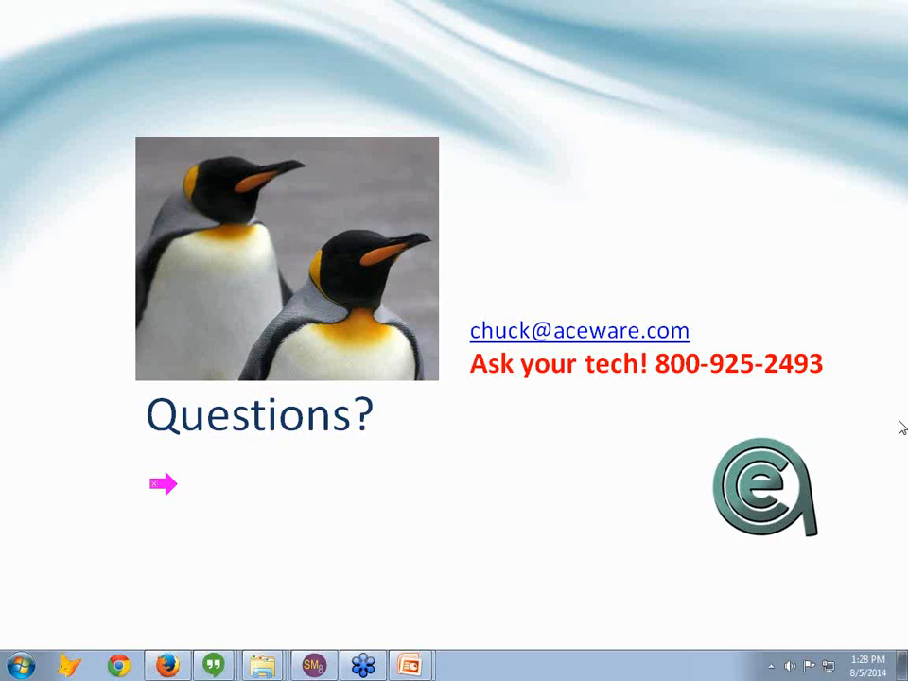
mouse_move(186, 525)
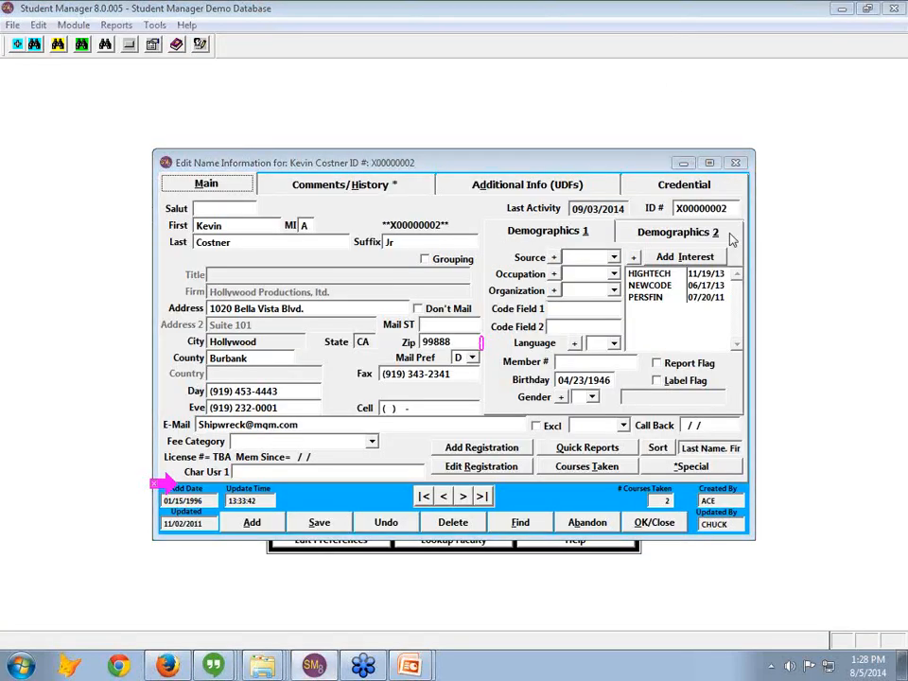
mouse_move(662, 178)
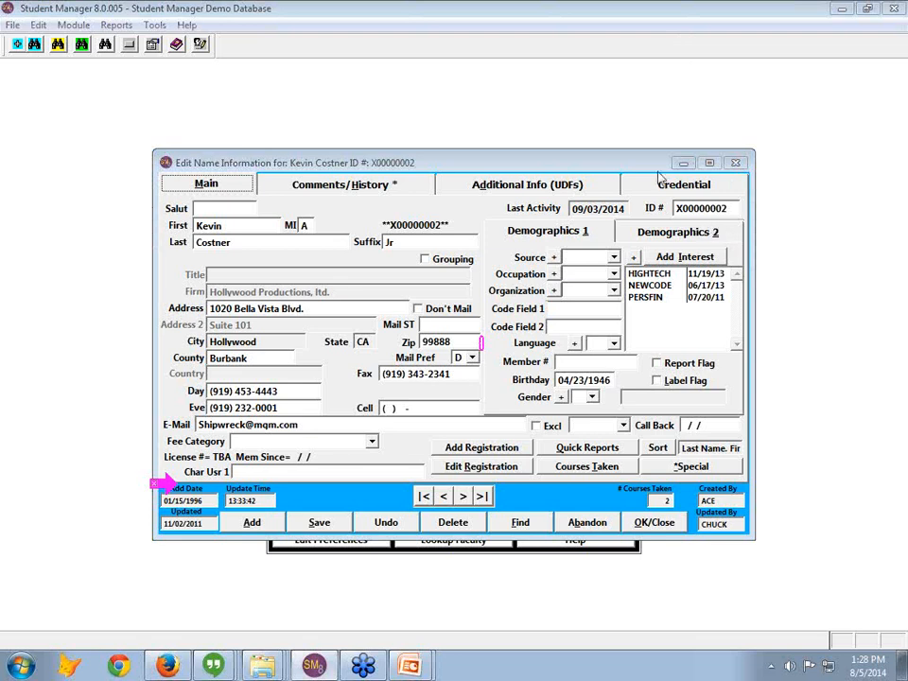
Step: Add a new credential entry on Kevin Costner's record with a new VOLUN Volunteer credential type
left_click(682, 184)
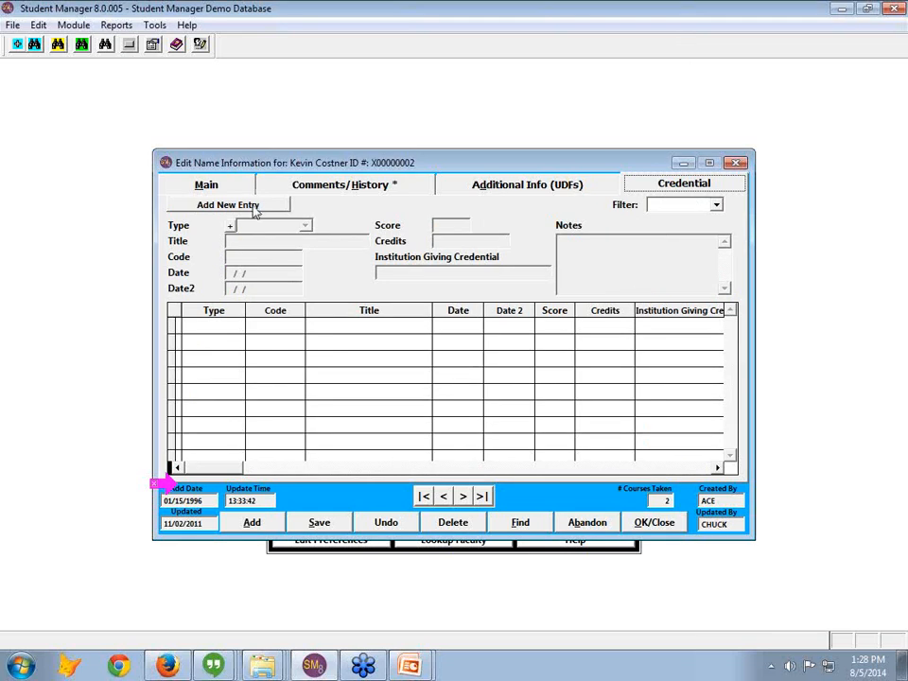
left_click(227, 204)
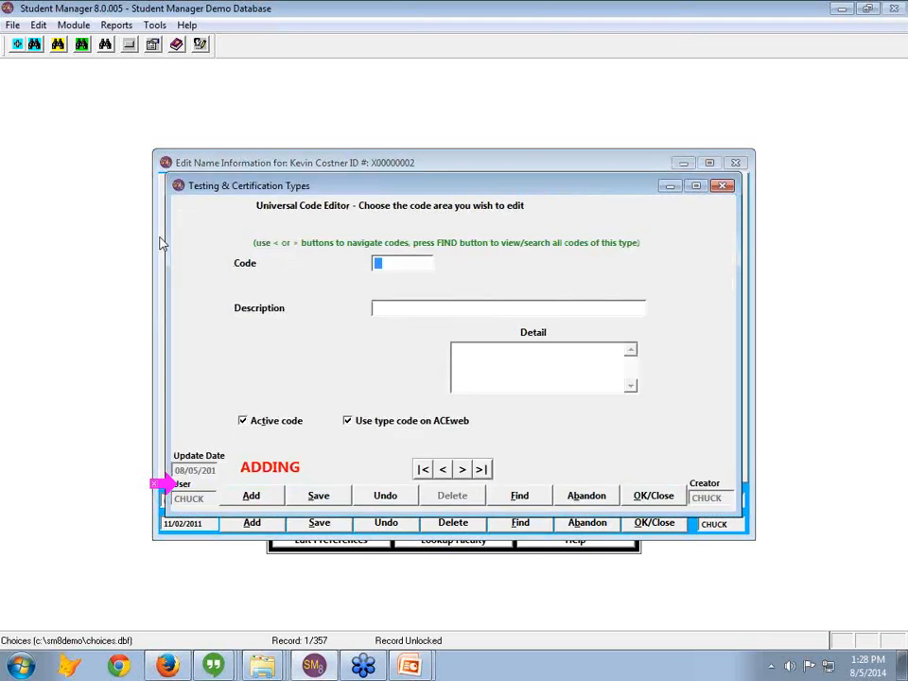
type("VOLUNTT")
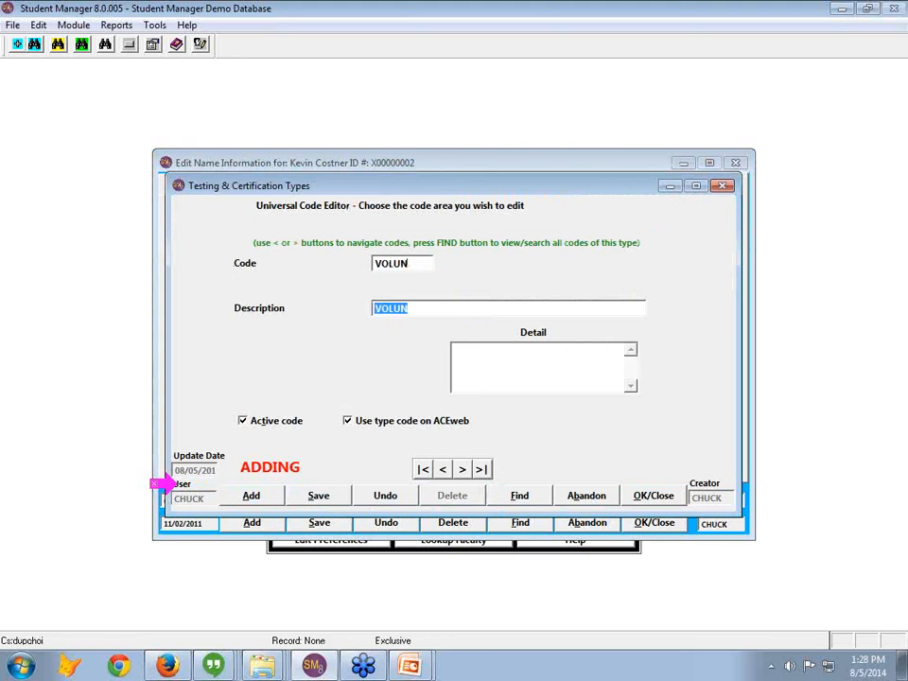
type("Volunteer")
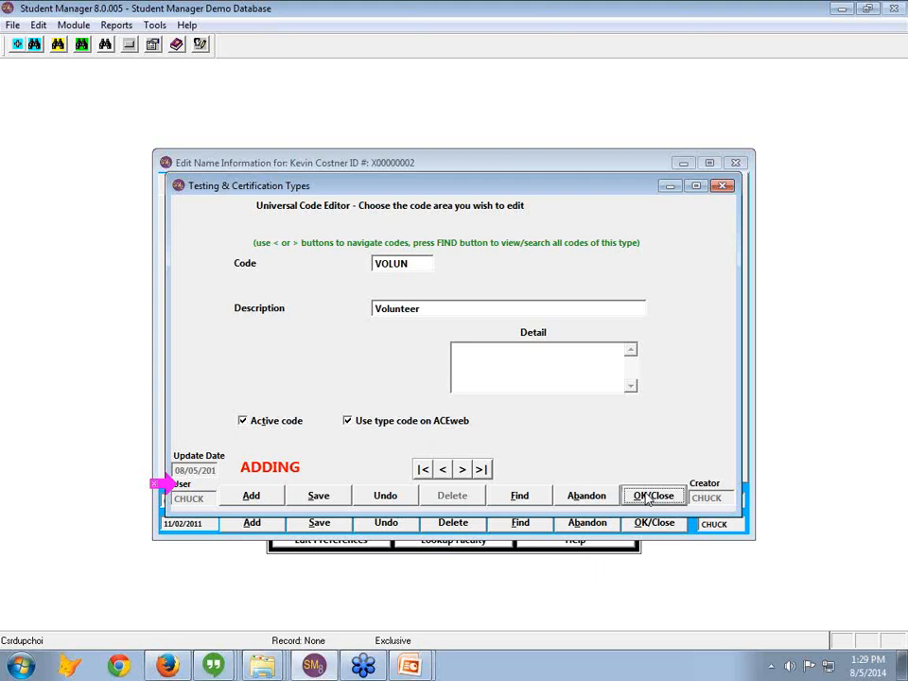
left_click(652, 495)
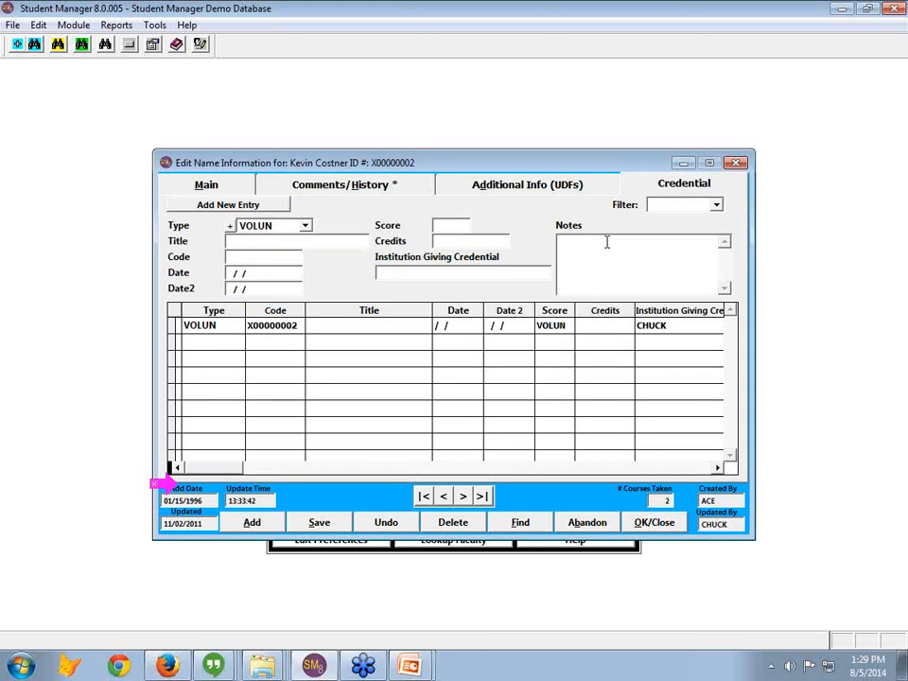
Step: Note the volunteer's availability as 8 am to Noon MTW on the credential
type("Avail")
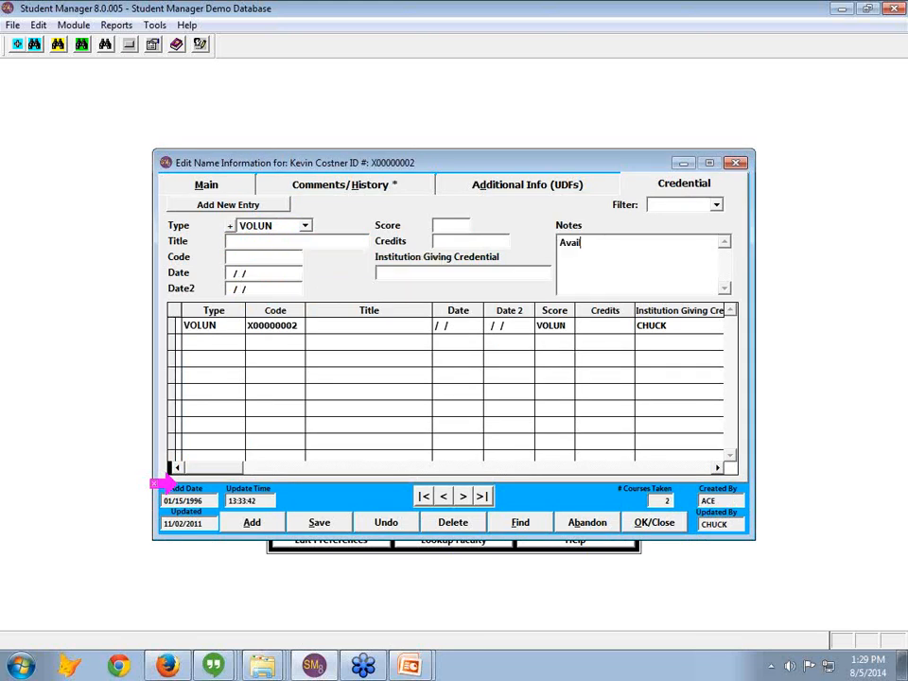
type("8 am to Noon M")
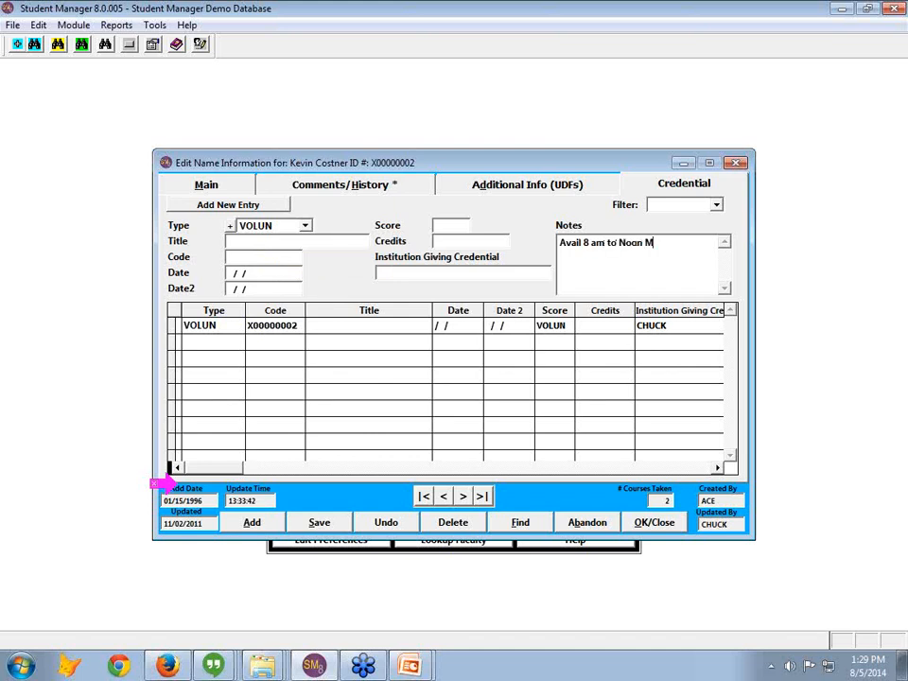
type("TW")
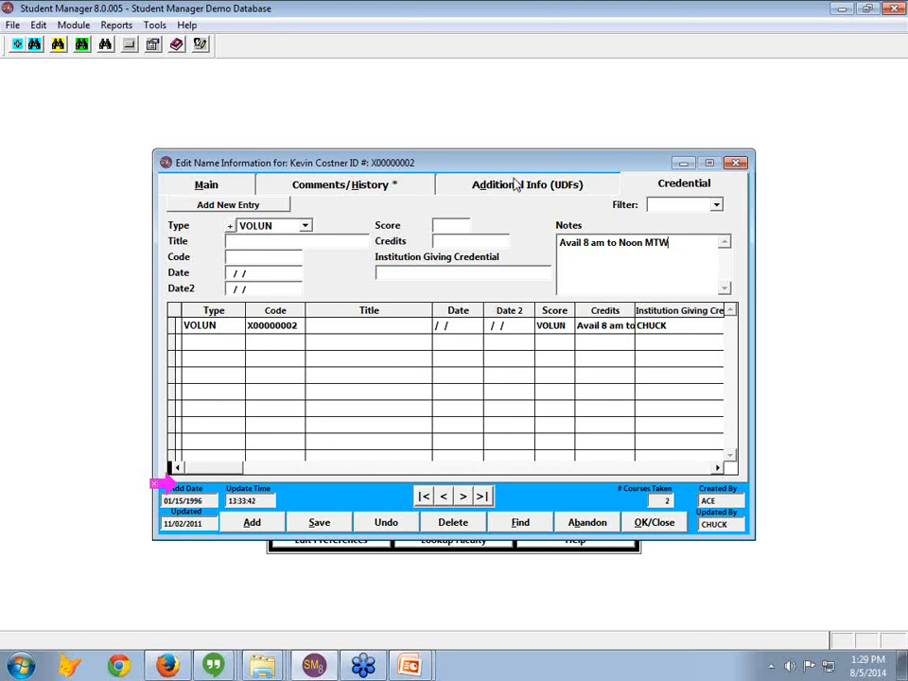
left_click(522, 186)
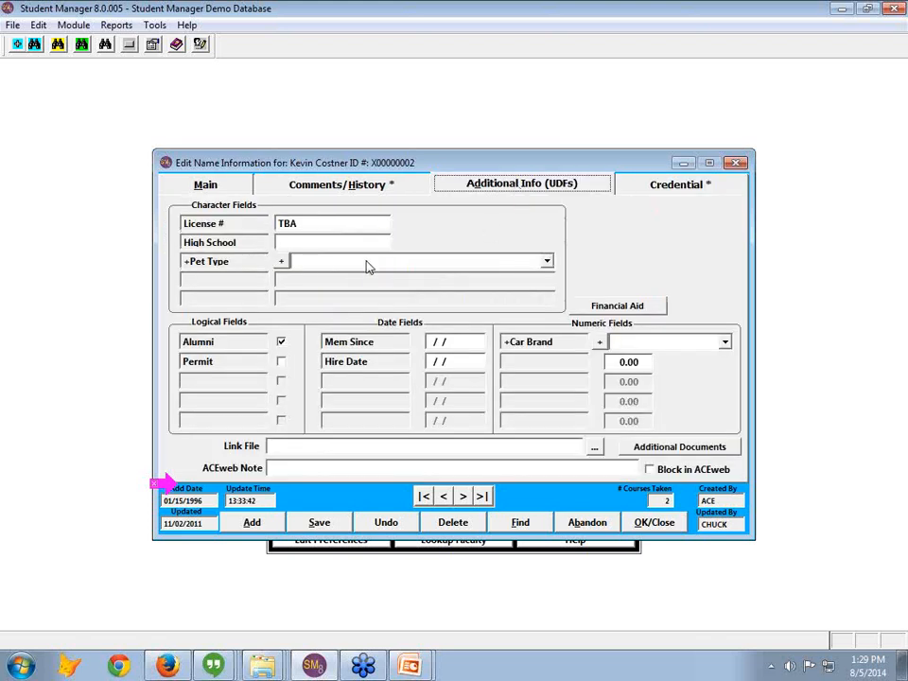
Step: Set the VOLUN credential's code to DOCENT and save Kevin Costner's record
left_click(677, 183)
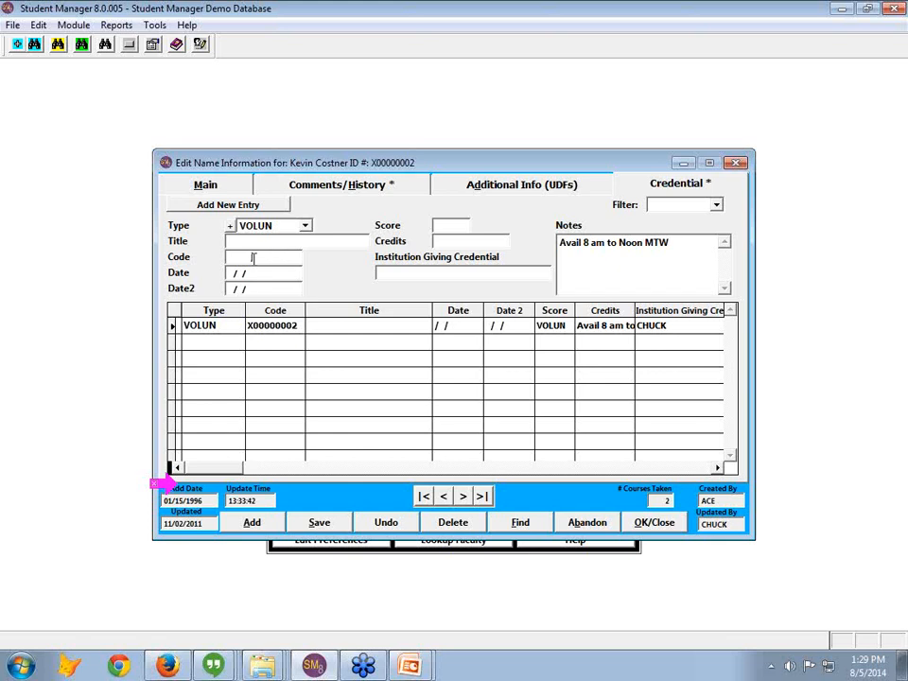
type("DOCENT")
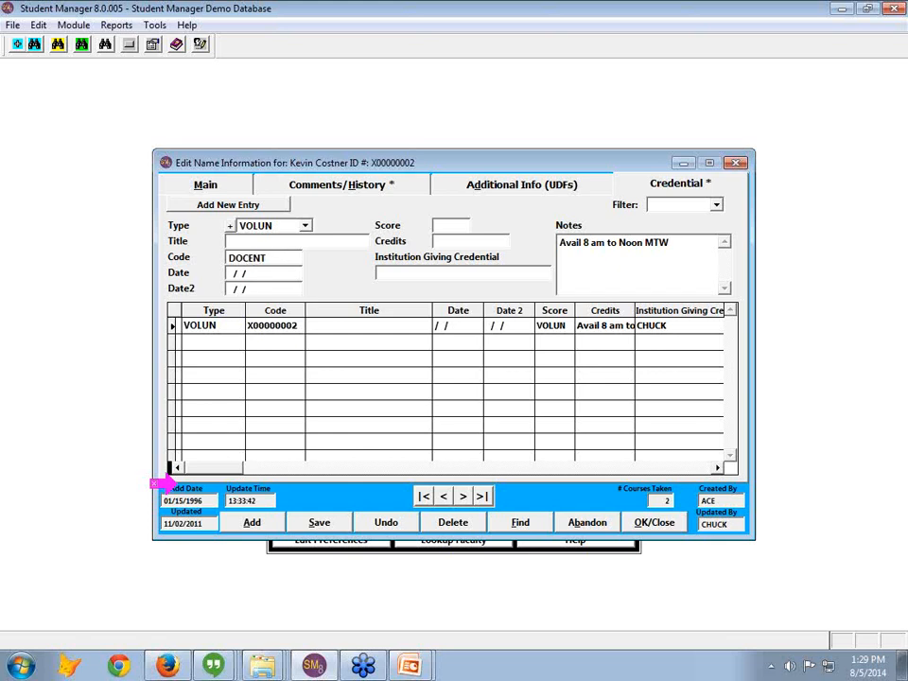
left_click(274, 258)
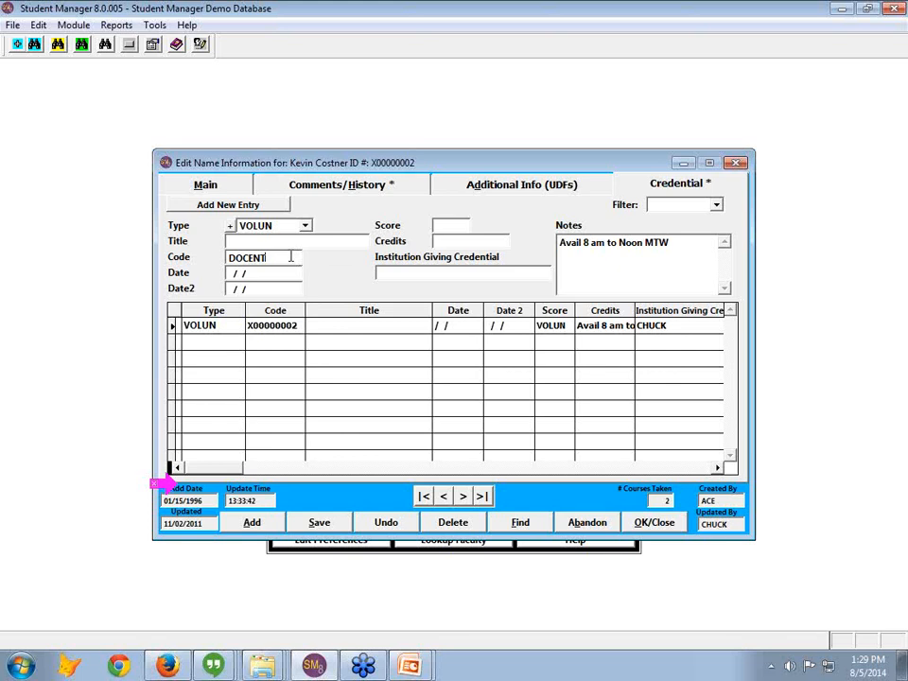
key("backspace")
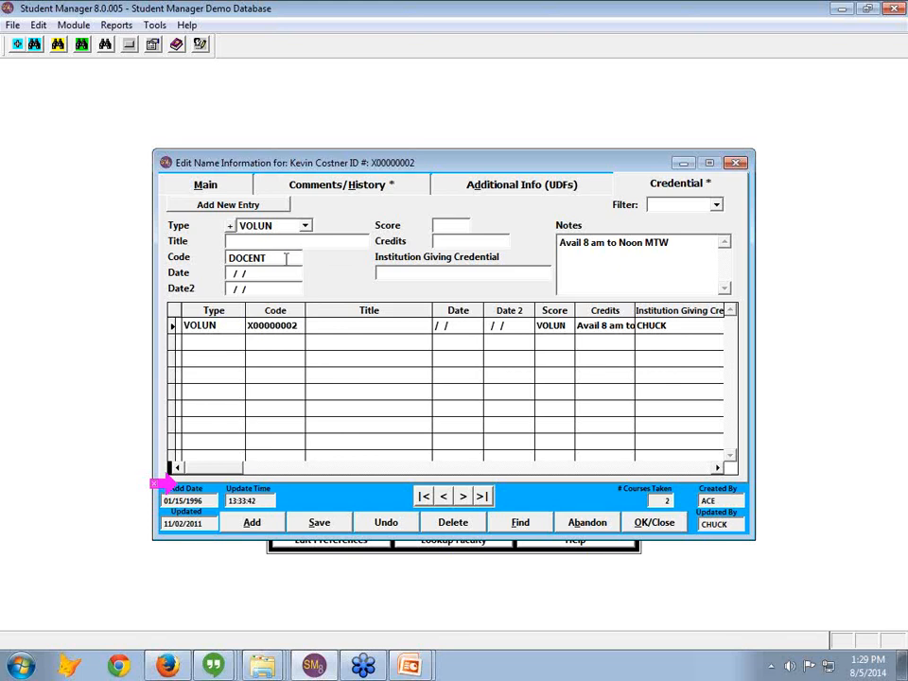
mouse_move(293, 201)
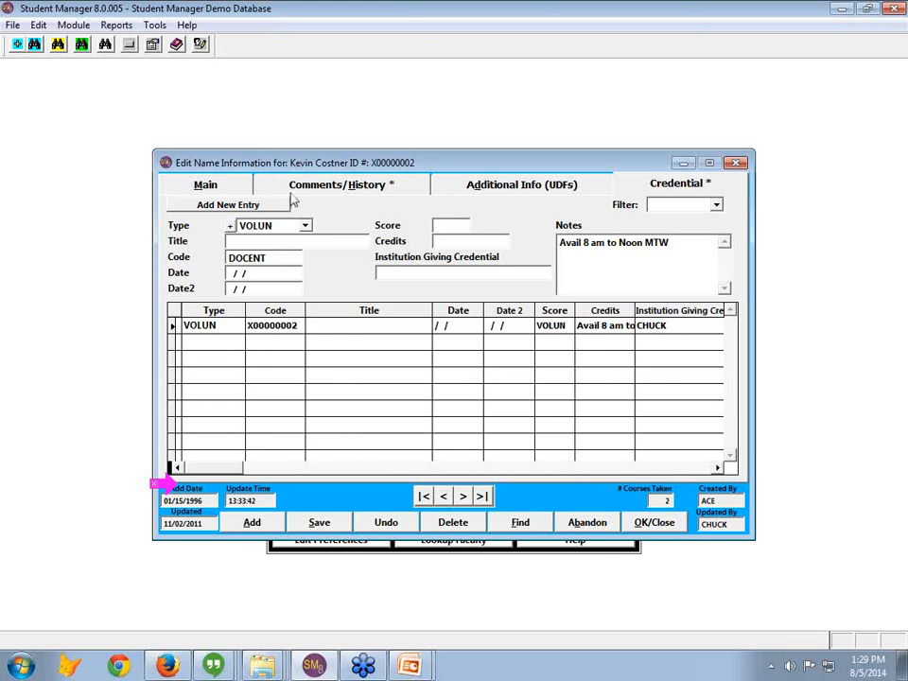
mouse_move(658, 525)
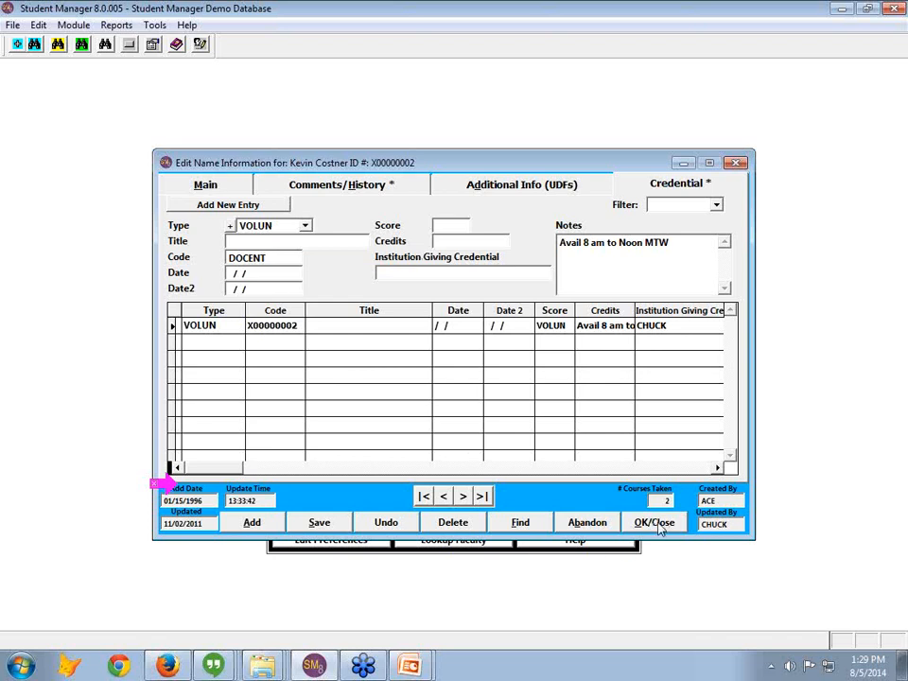
left_click(654, 522)
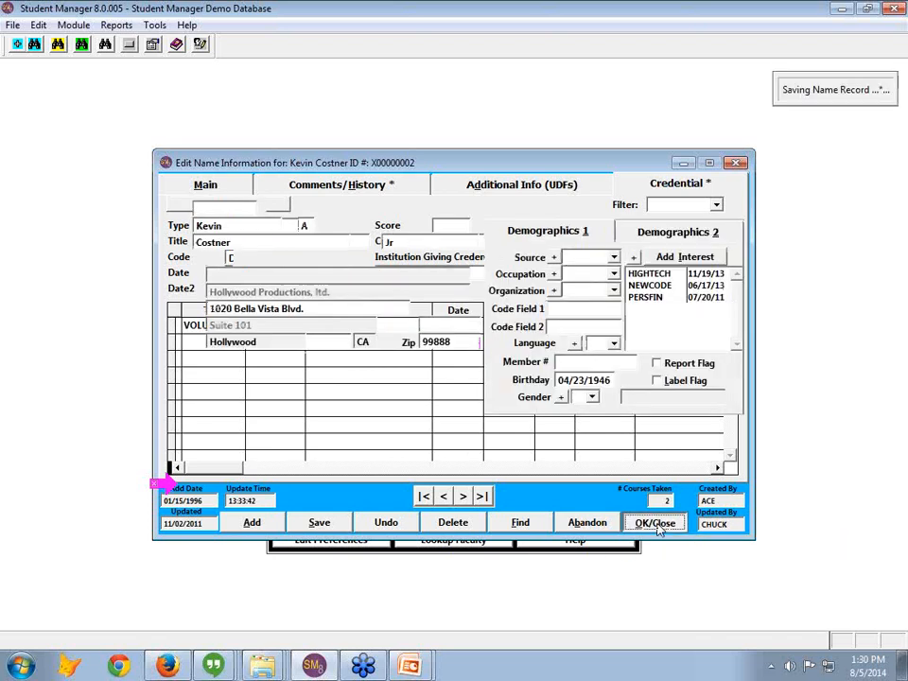
Step: Run an F5 credential search for code DOCENT, listing Kevin Costner as the one match
left_click(654, 522)
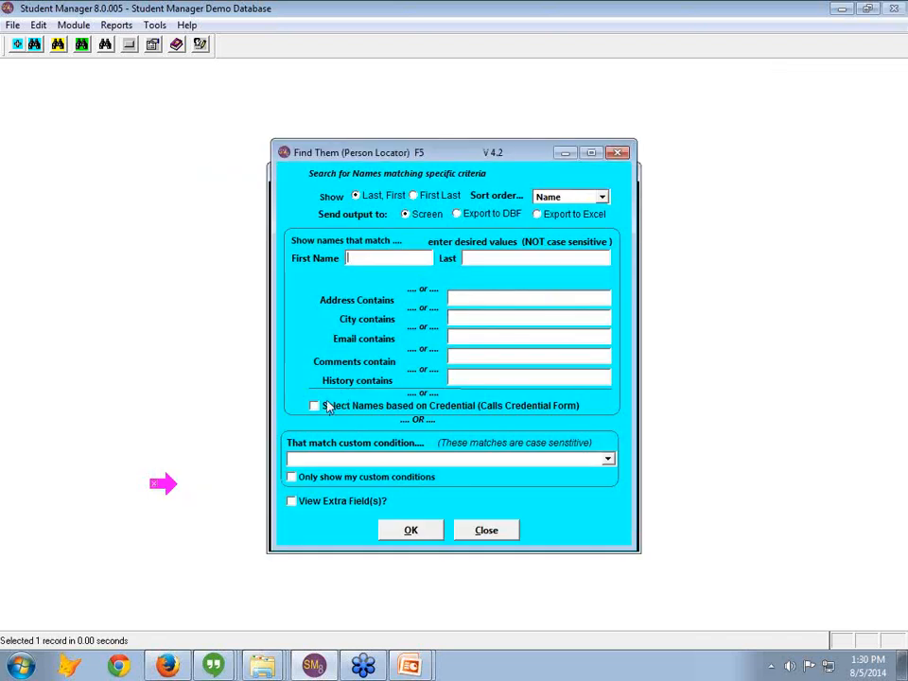
left_click(314, 405)
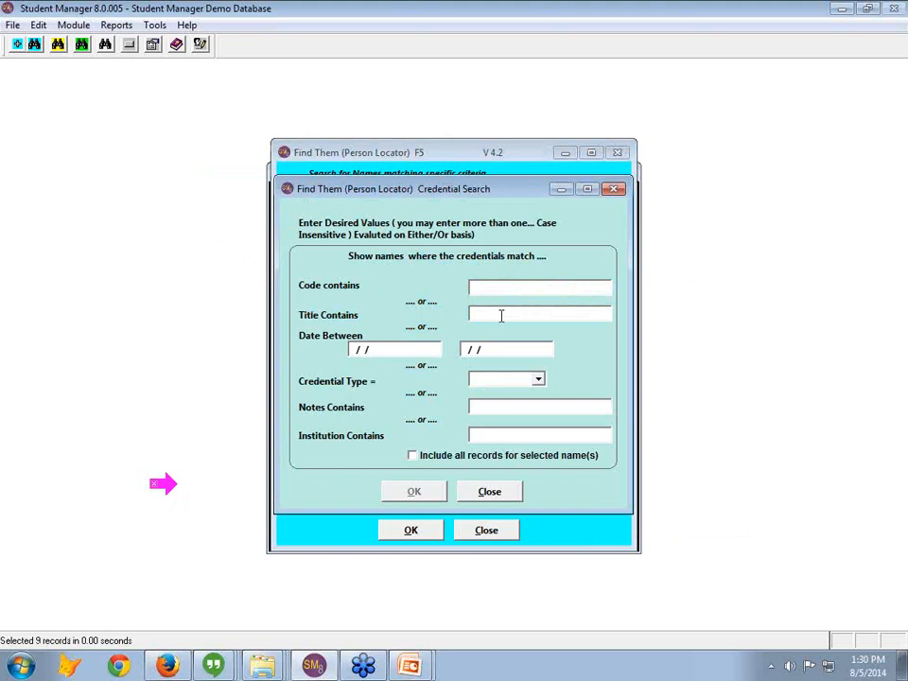
type("0")
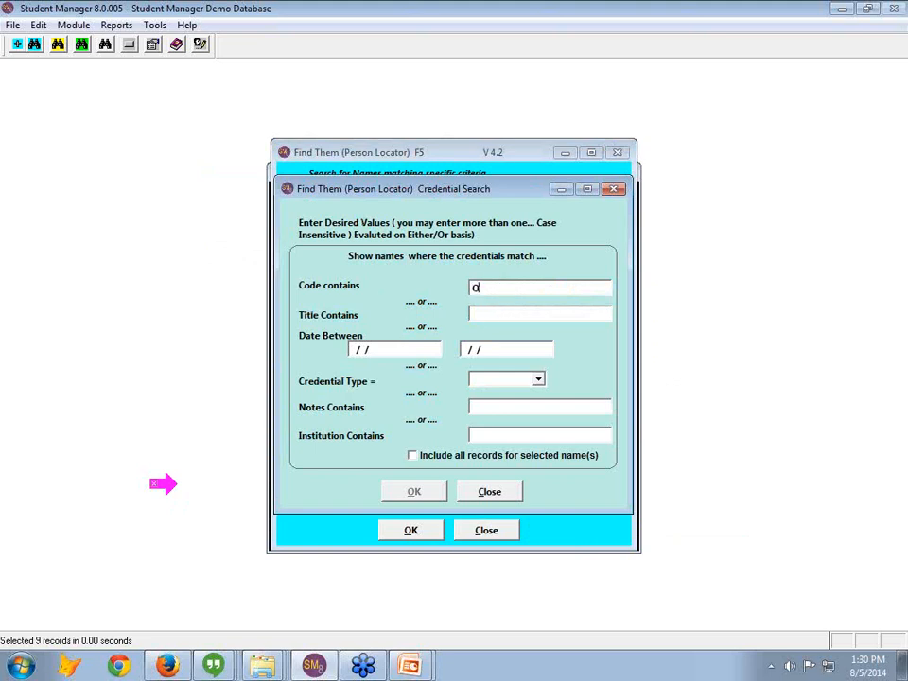
type("DOCENT")
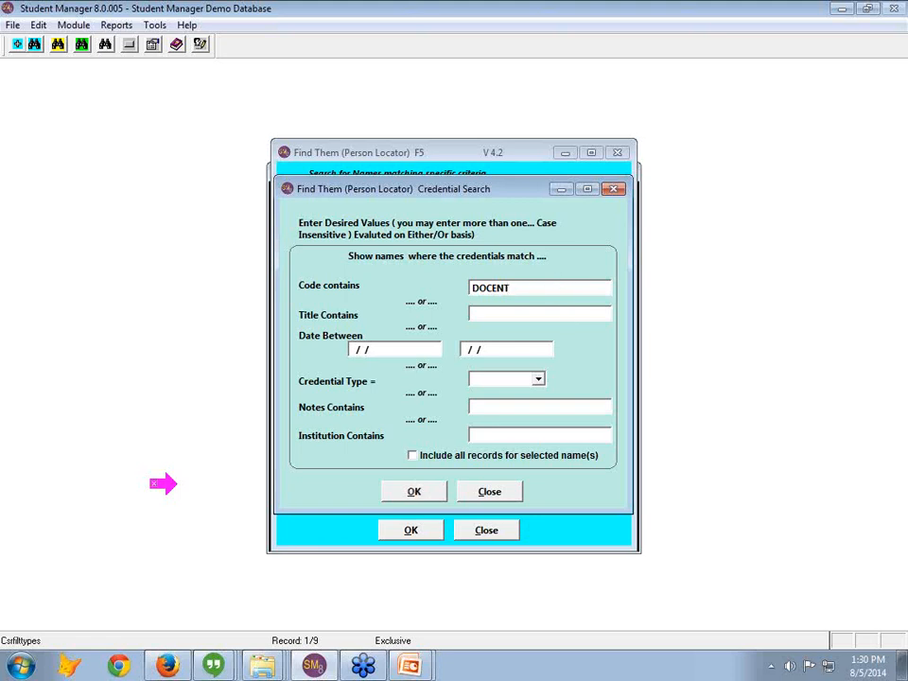
left_click(412, 492)
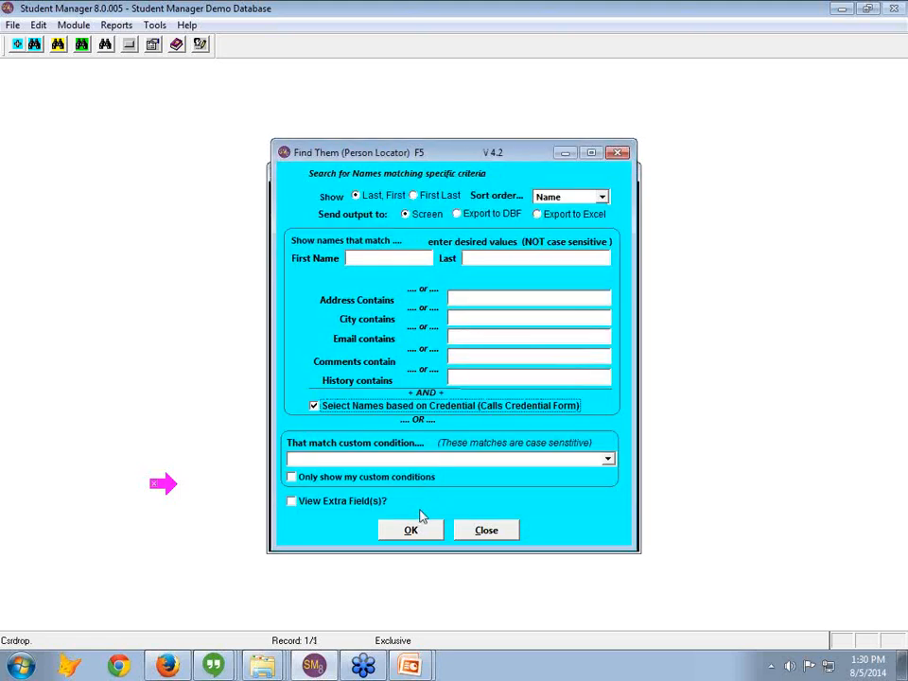
left_click(410, 529)
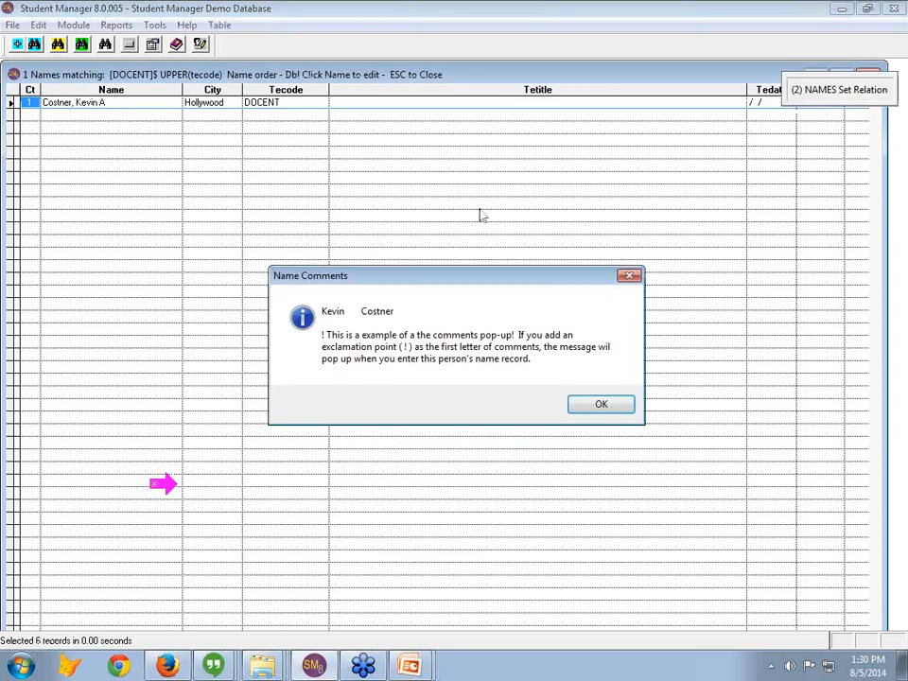
Step: Open Kevin Costner's record from the results and review his VOLUN/DOCENT credential
left_click(601, 405)
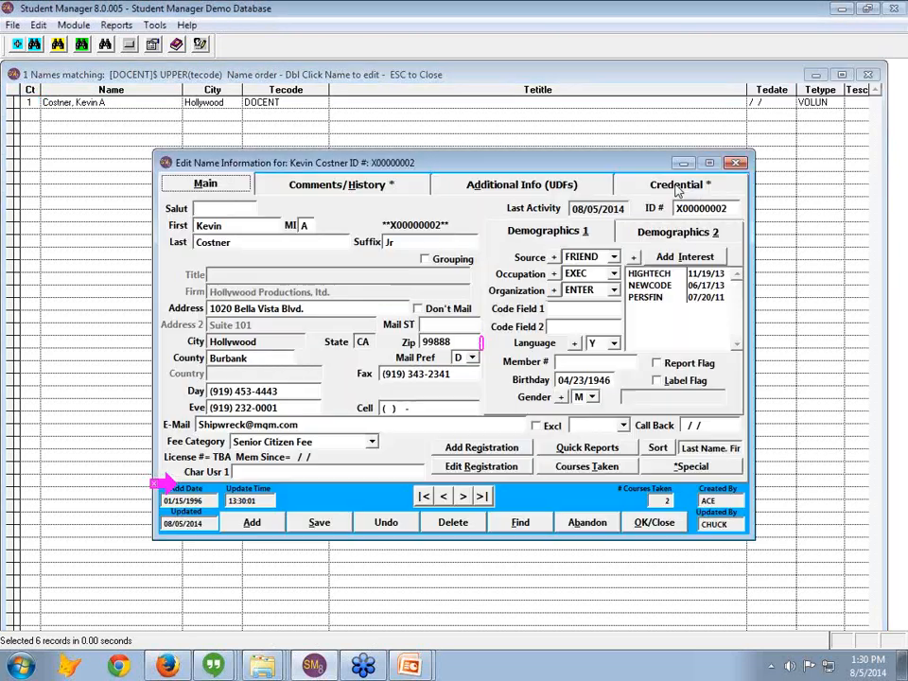
left_click(675, 183)
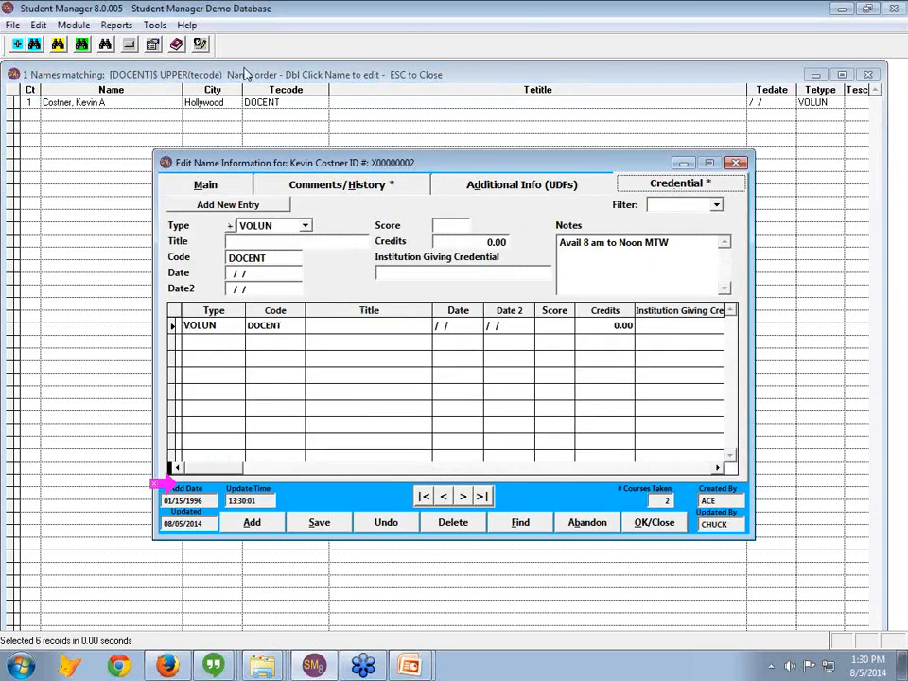
left_click(204, 184)
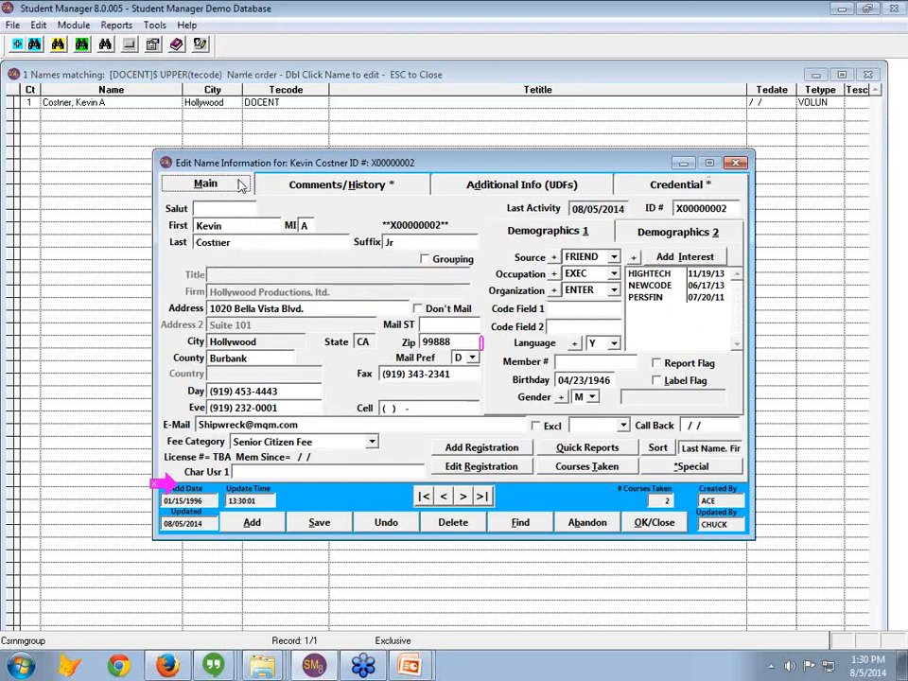
mouse_move(887, 46)
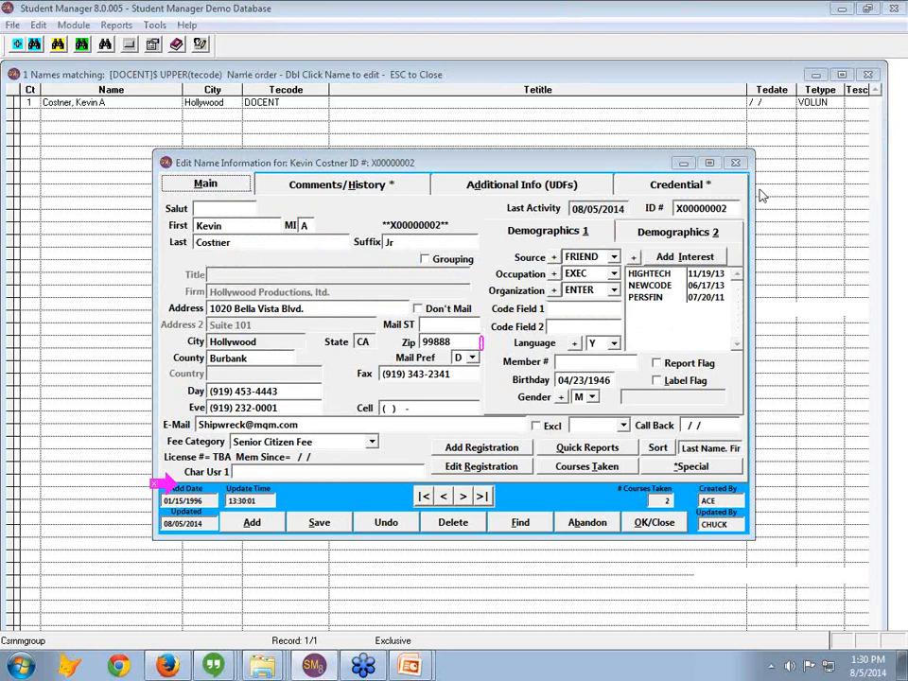
mouse_move(768, 193)
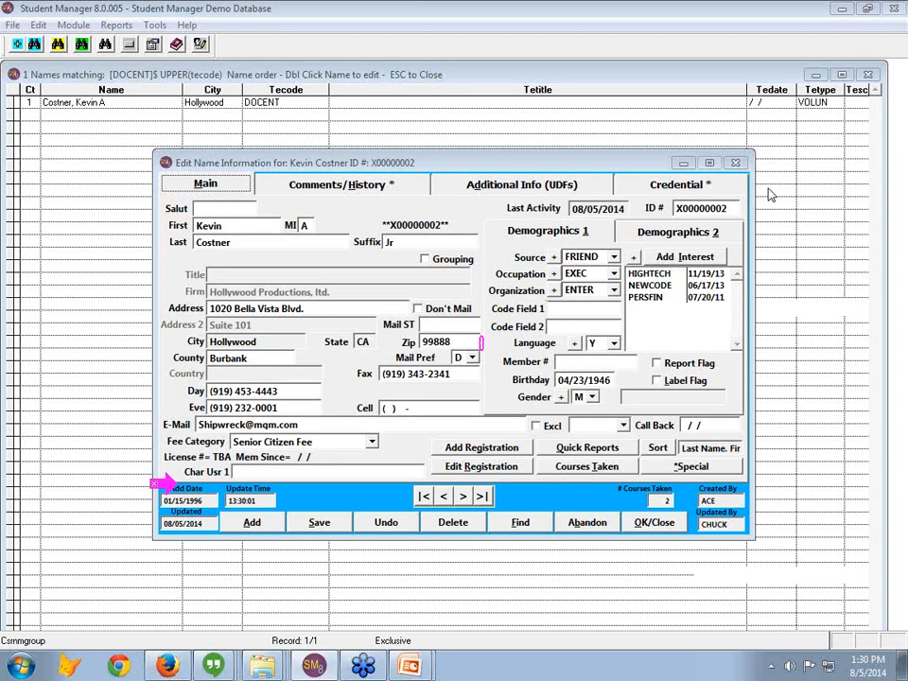
mouse_move(628, 647)
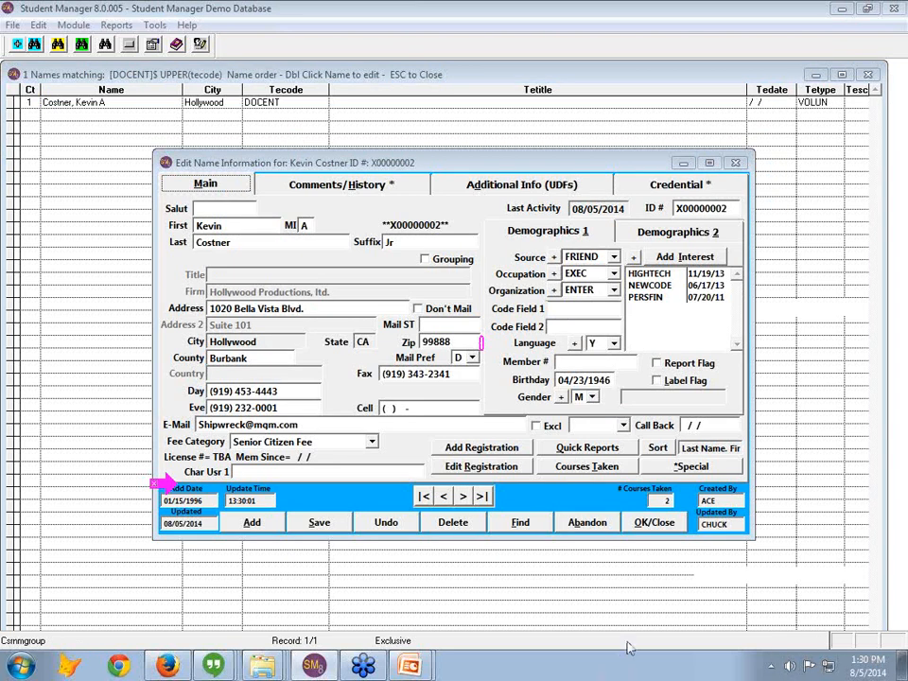